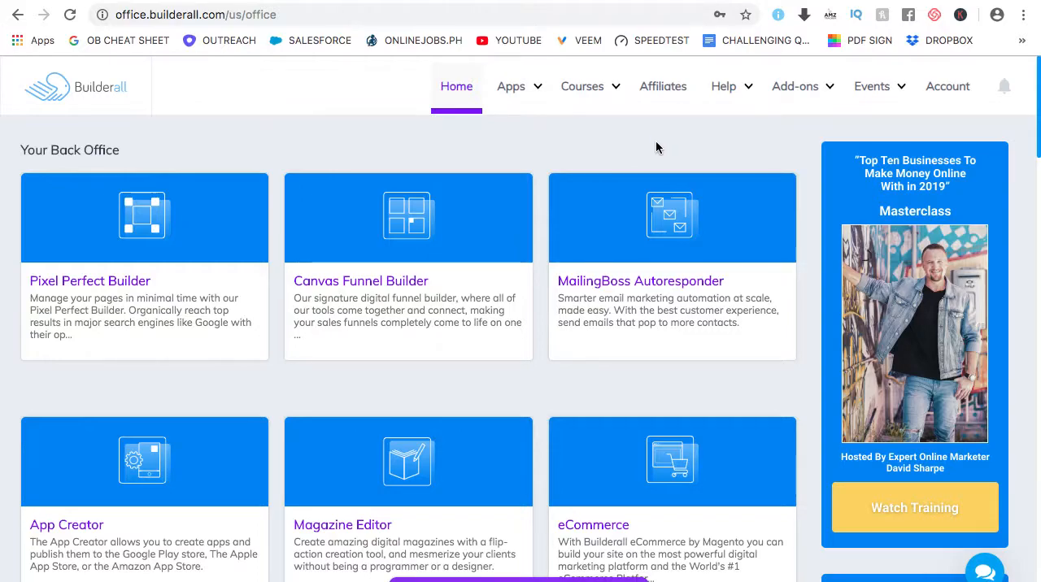
mouse_move(257, 159)
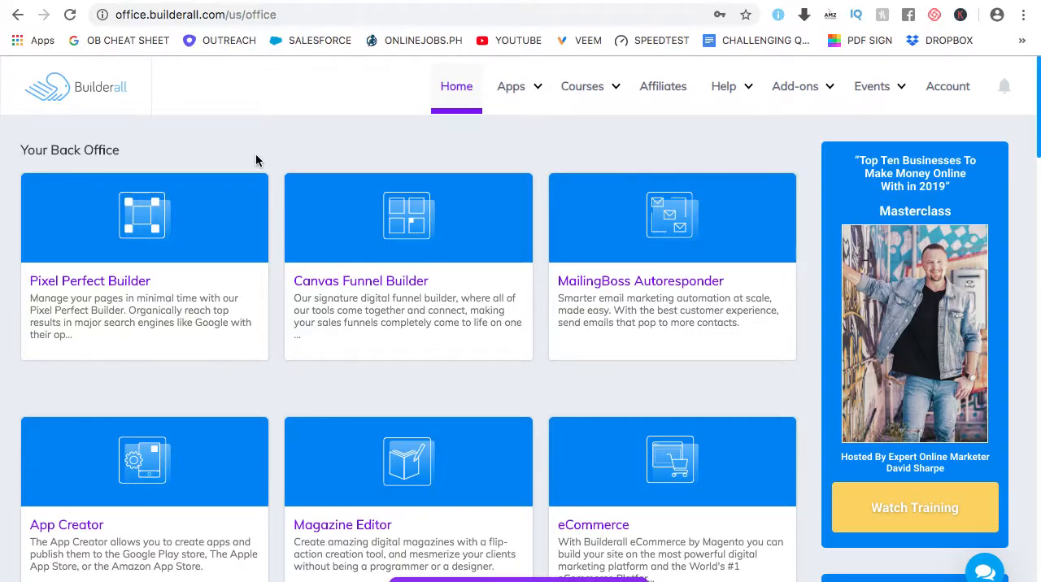
Step: Scroll the Back Office list down to the Cheetah Builder card near its end
scroll("down", 3)
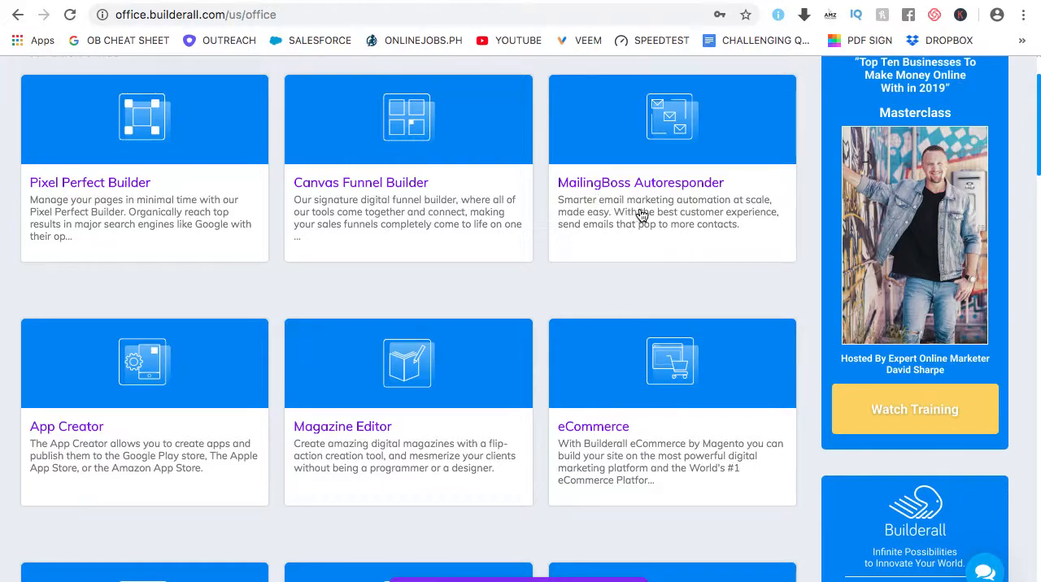
scroll("down", 3)
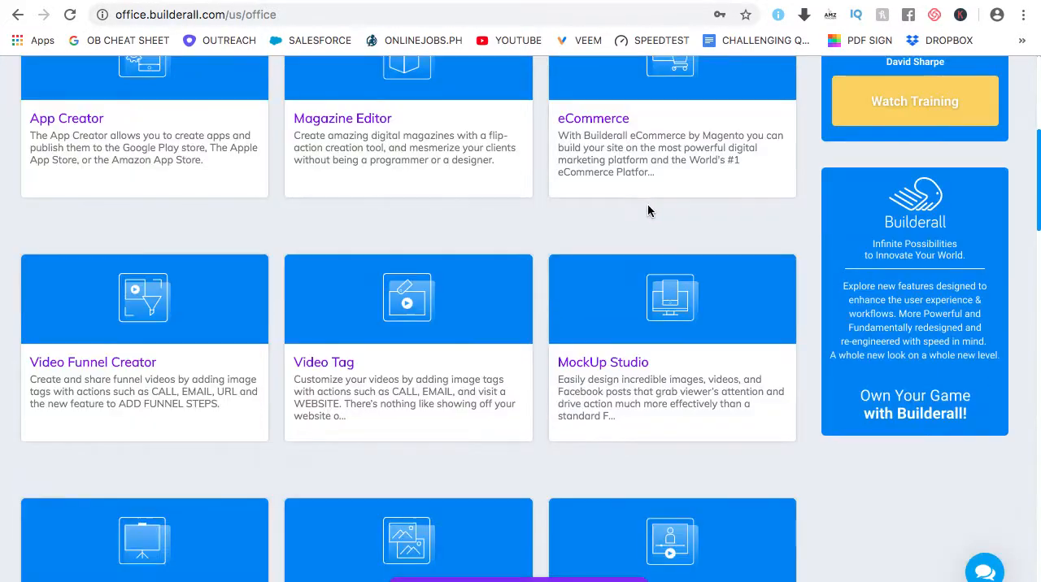
mouse_move(470, 348)
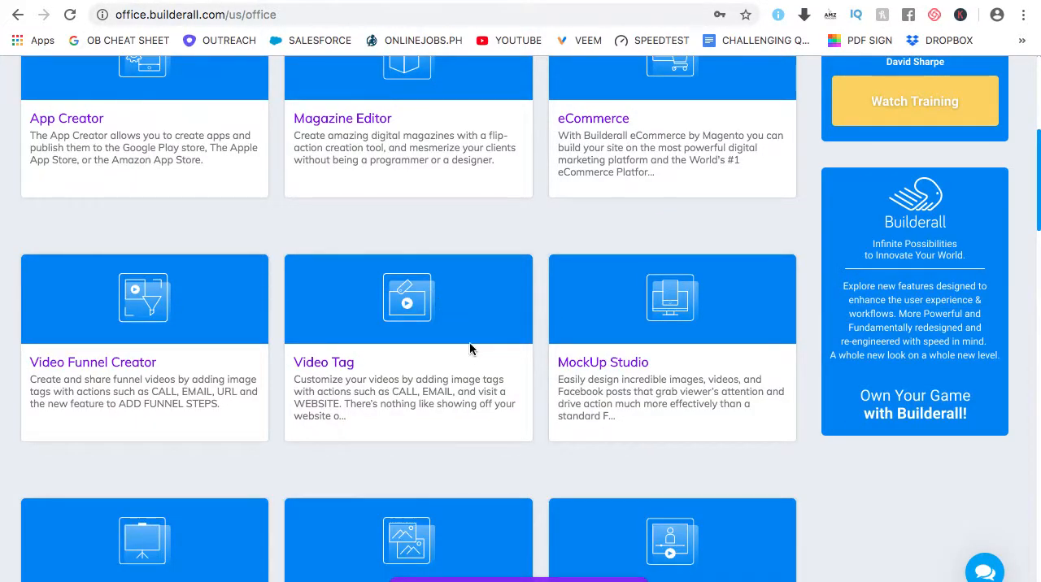
scroll("down", 3)
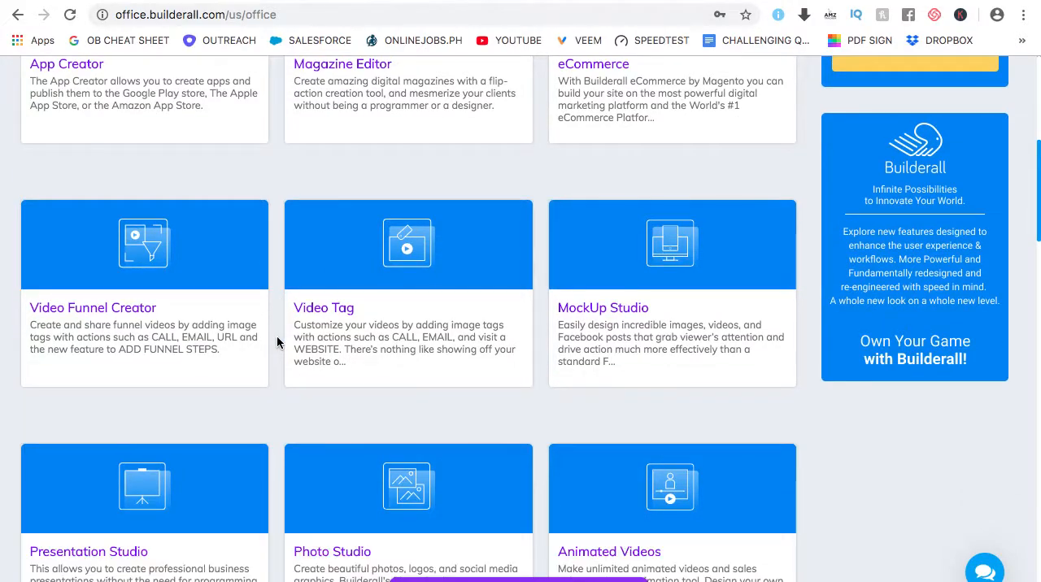
scroll("down", 3)
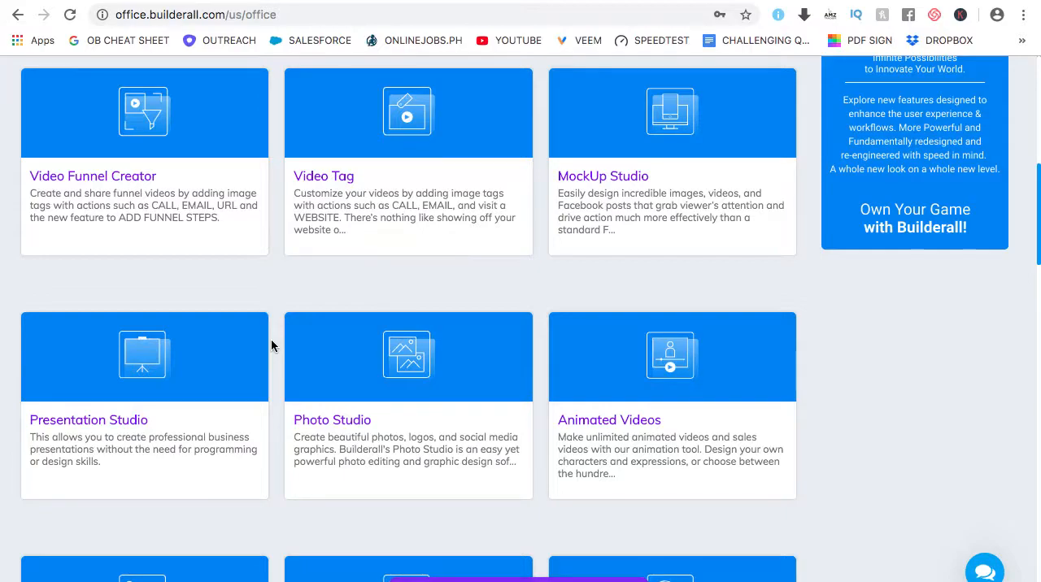
scroll("down", 3)
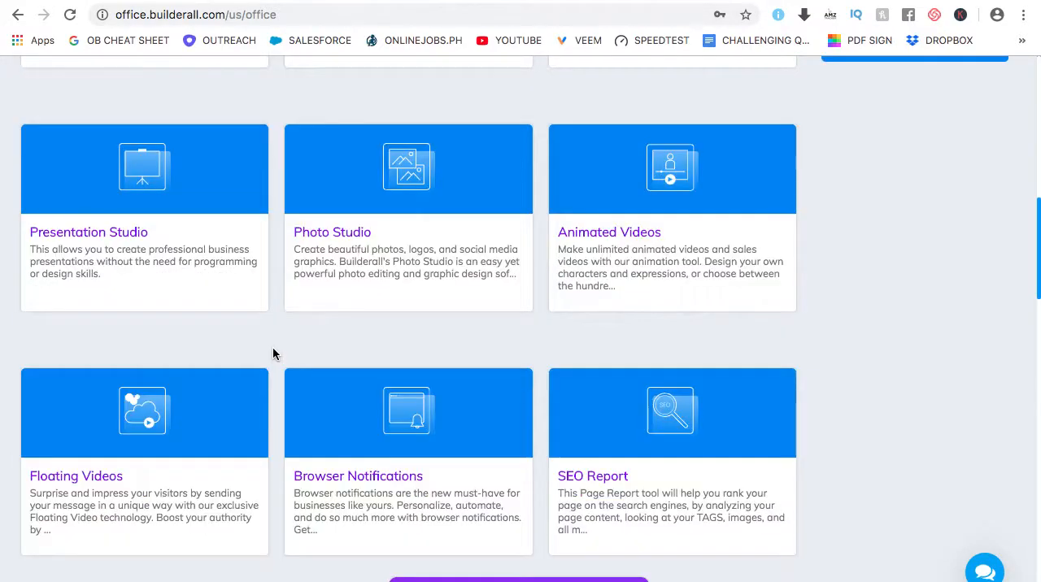
scroll("down", 3)
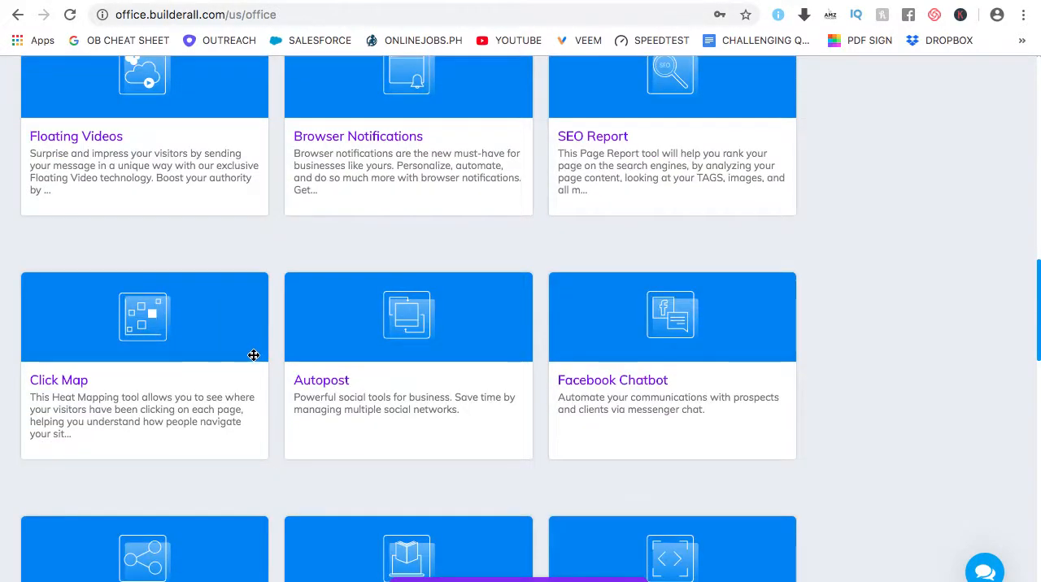
scroll("down", 3)
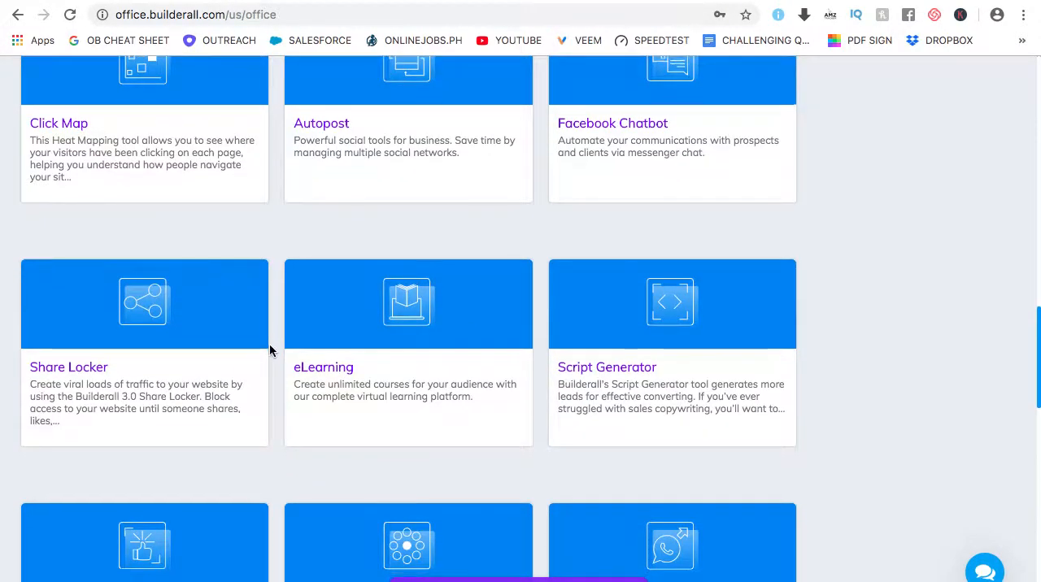
scroll("down", 3)
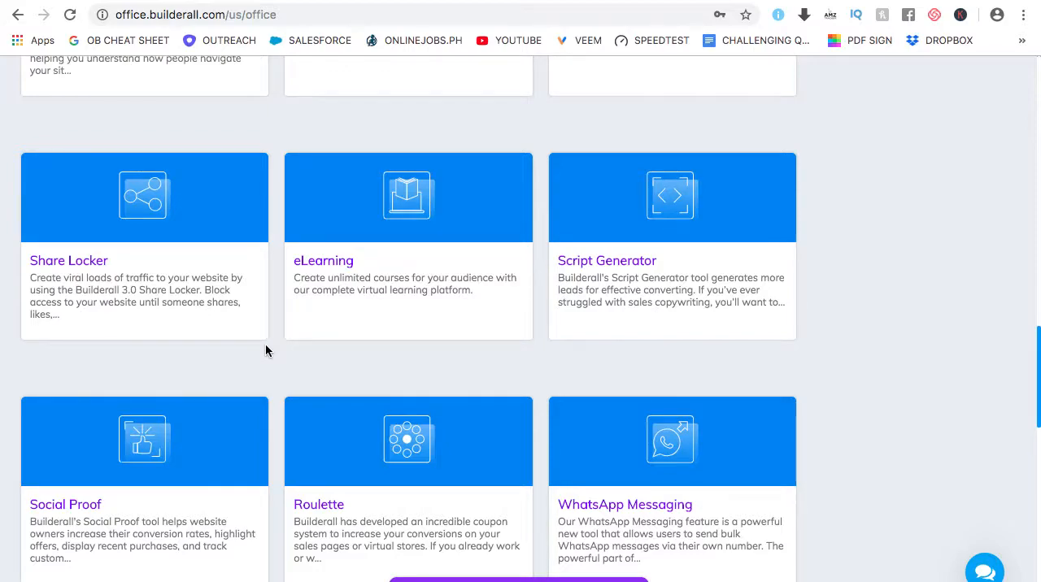
scroll("down", 3)
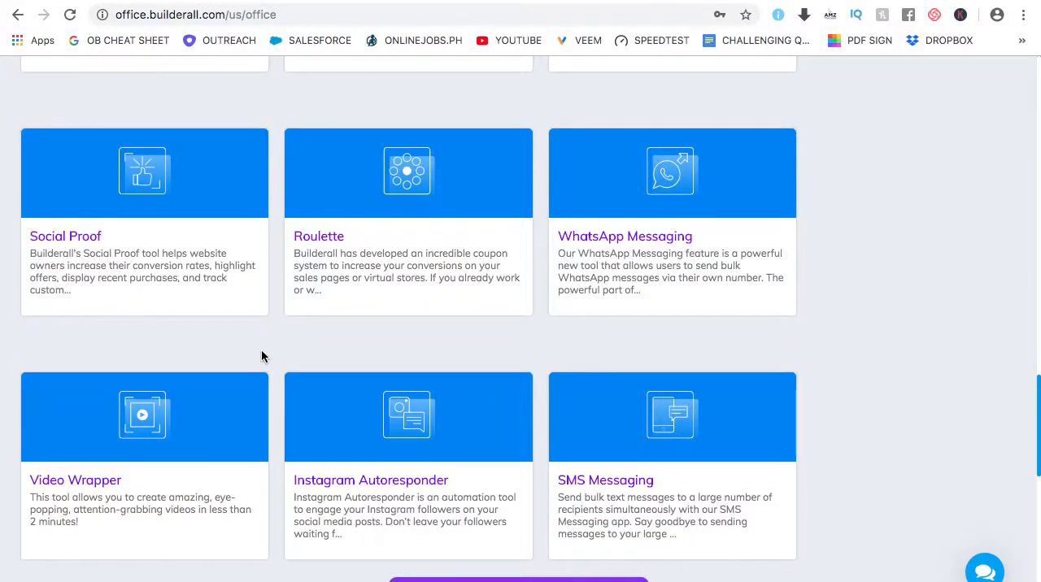
scroll("down", 3)
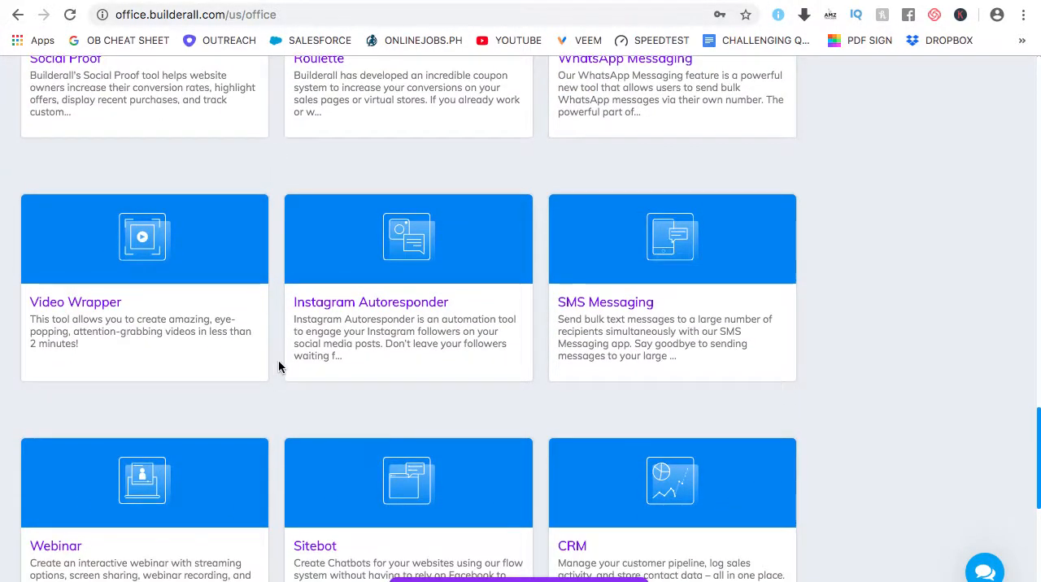
scroll("down", 3)
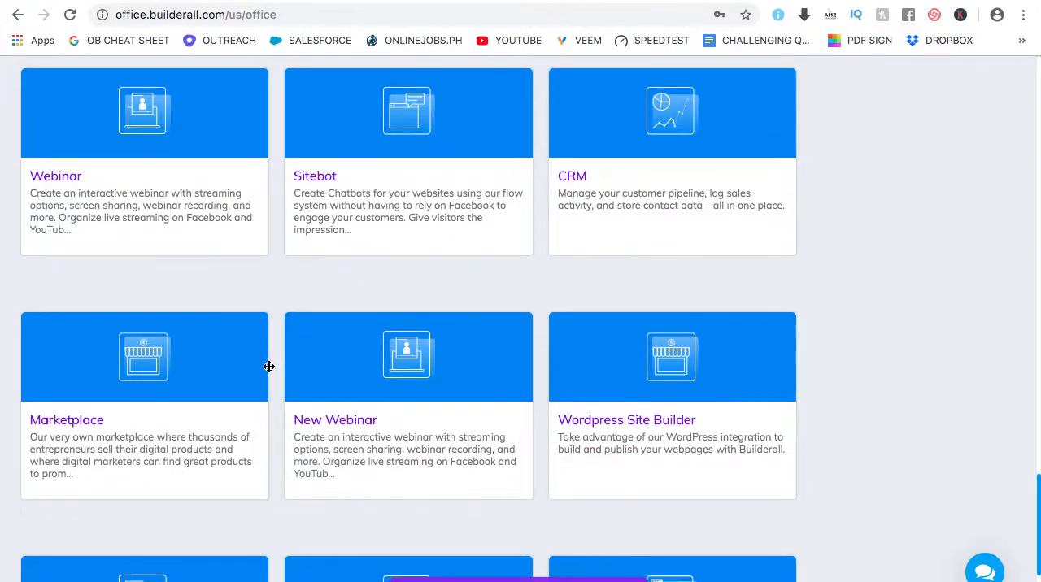
scroll("down", 3)
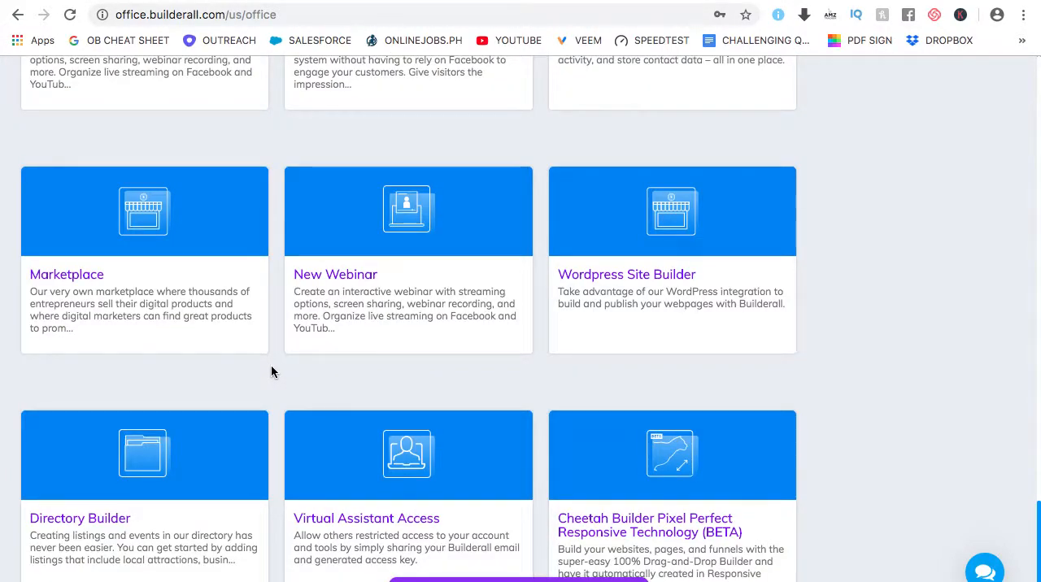
scroll("up", 3)
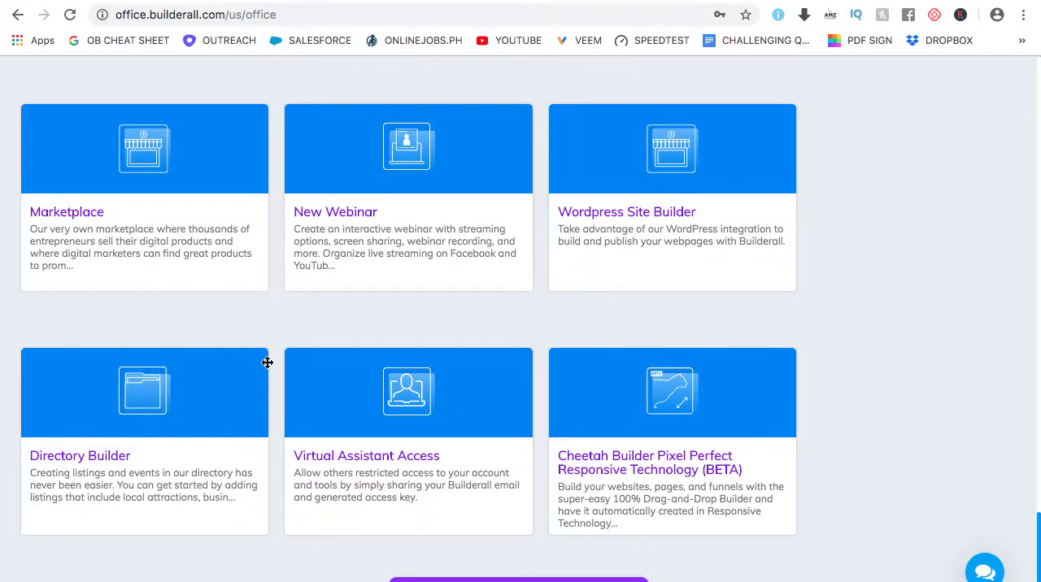
mouse_move(741, 462)
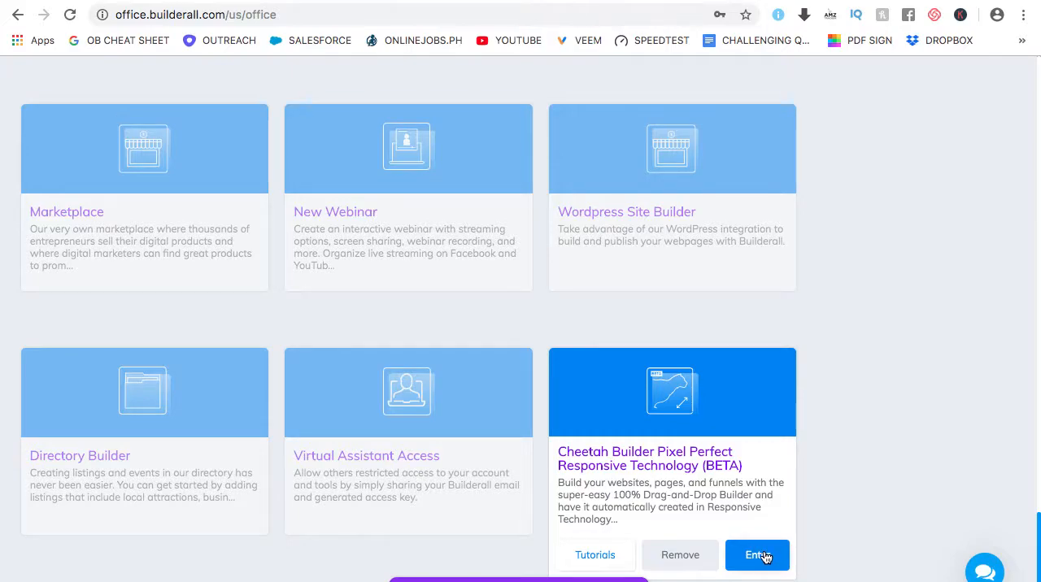
Step: Enter the Cheetah Builder, landing on My Sites with the demo site listed
left_click(757, 554)
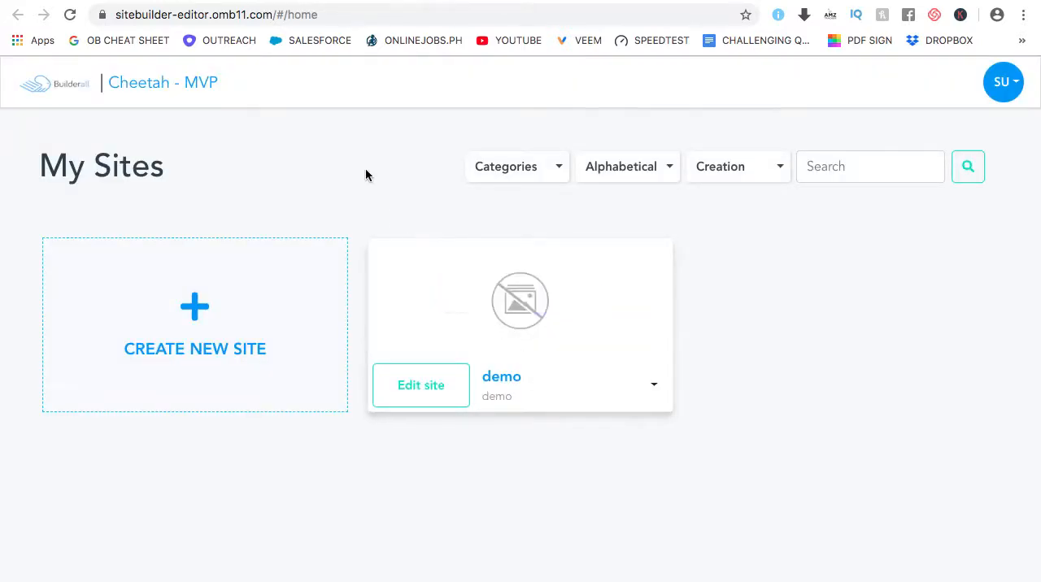
mouse_move(520, 299)
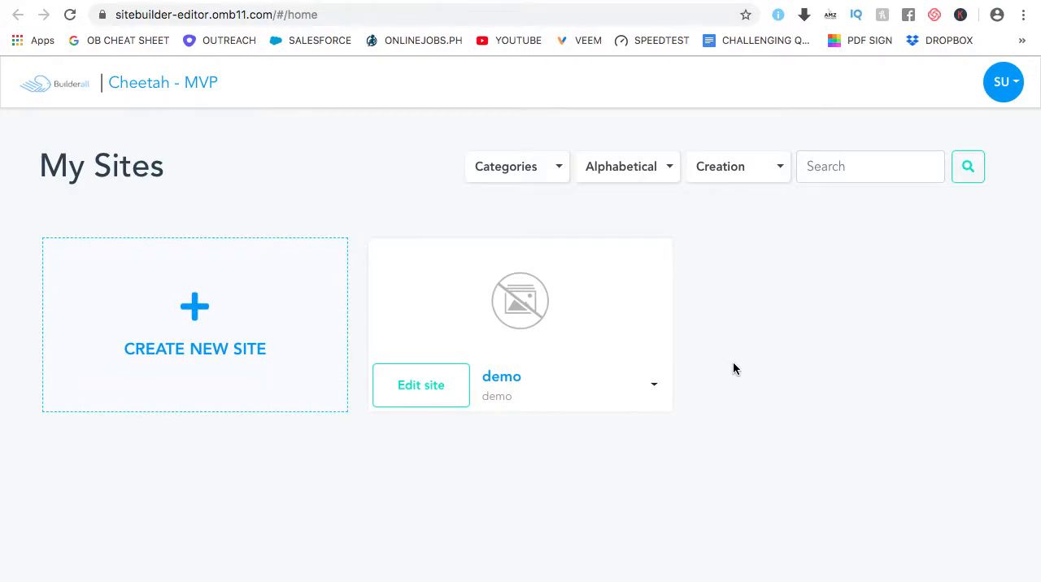
mouse_move(521, 299)
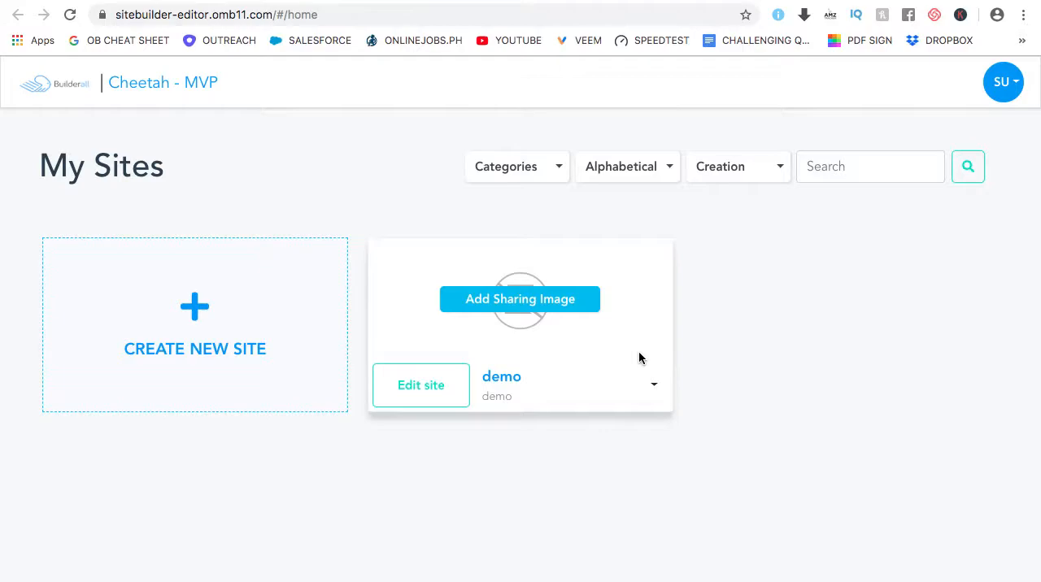
mouse_move(670, 312)
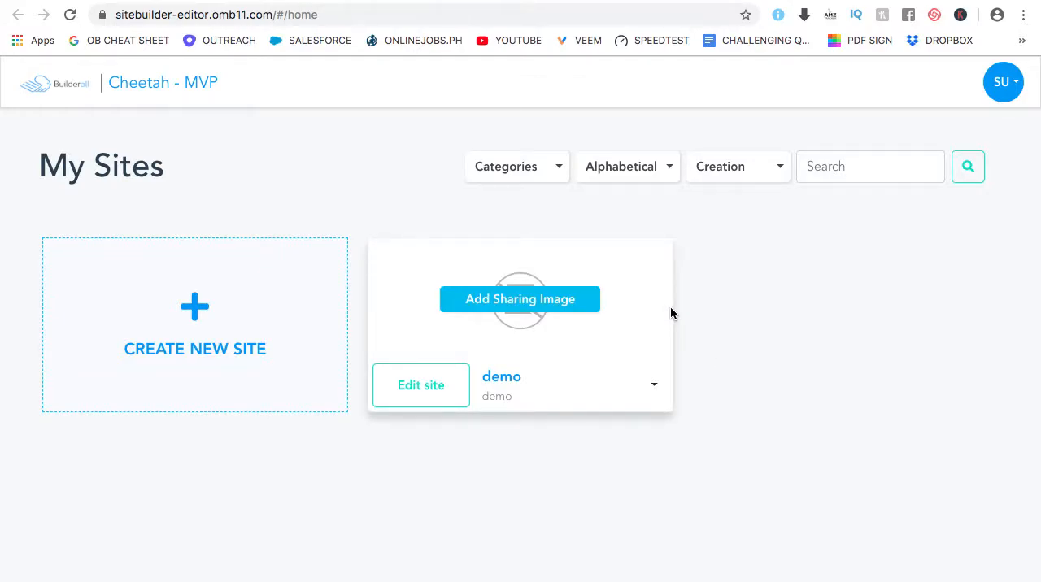
mouse_move(474, 474)
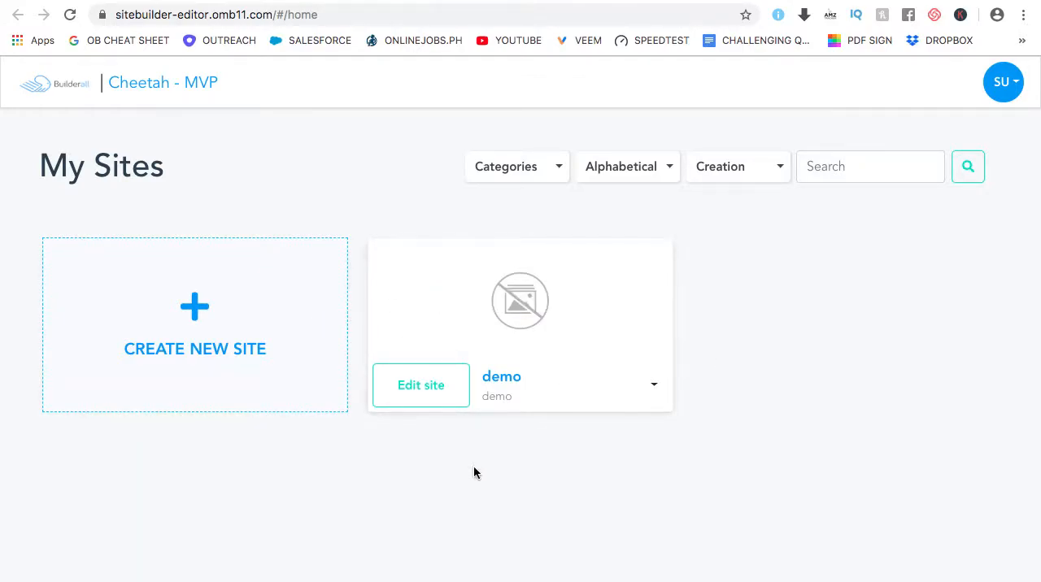
mouse_move(419, 383)
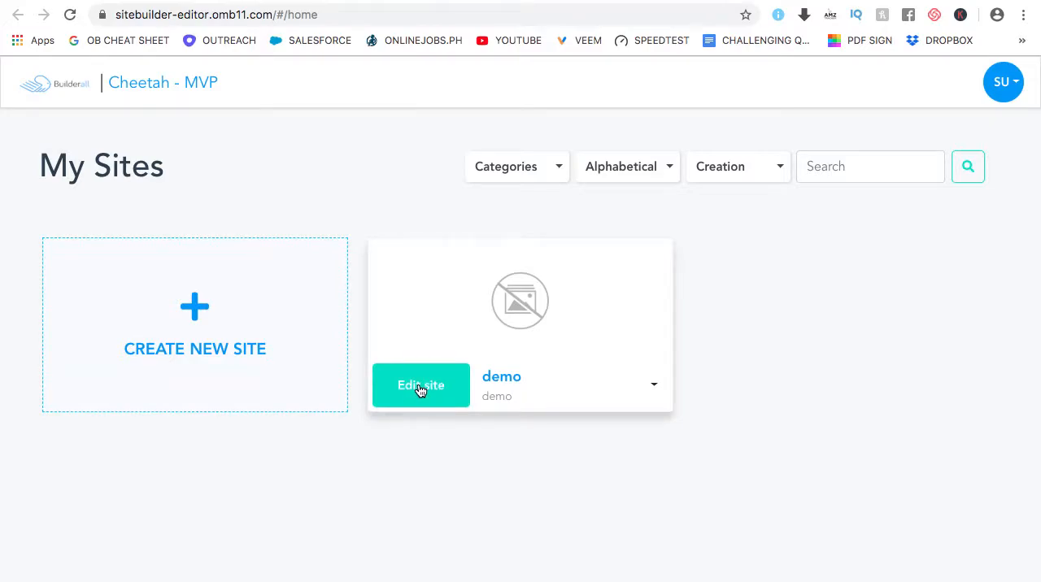
Step: Open the demo site's page list showing Home and the Create New Page tile
left_click(419, 384)
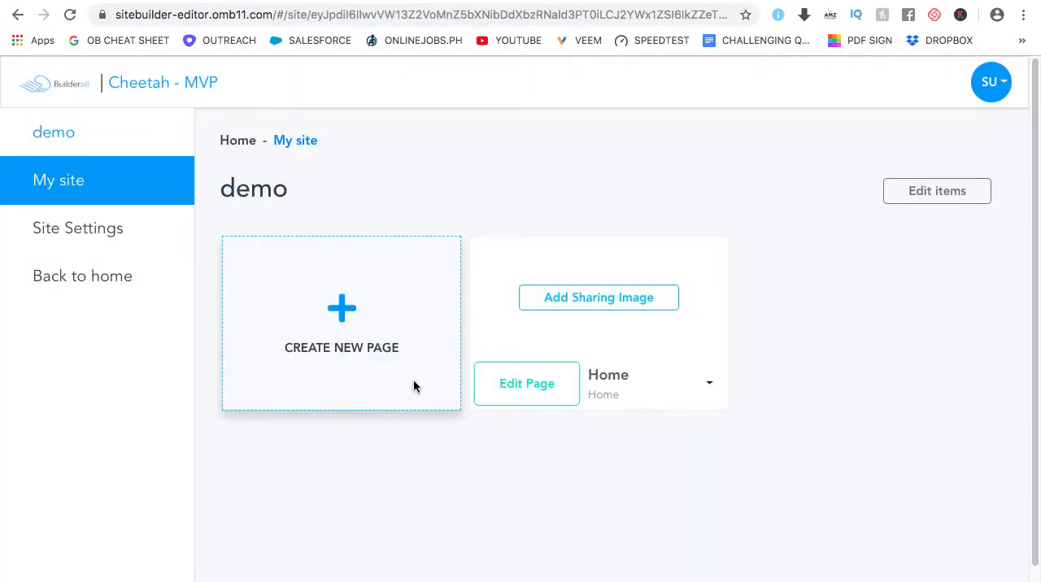
mouse_move(285, 169)
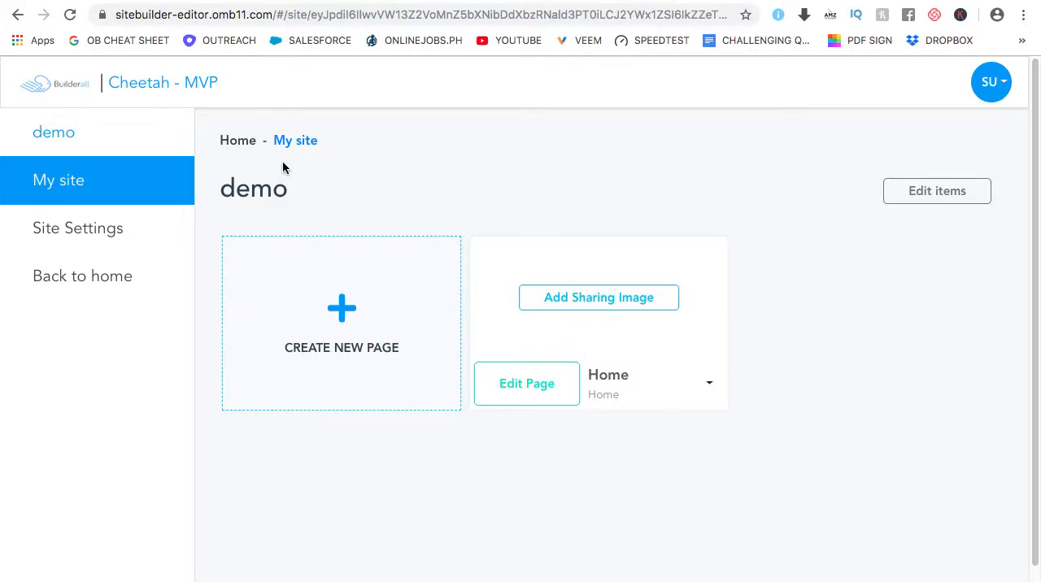
mouse_move(202, 277)
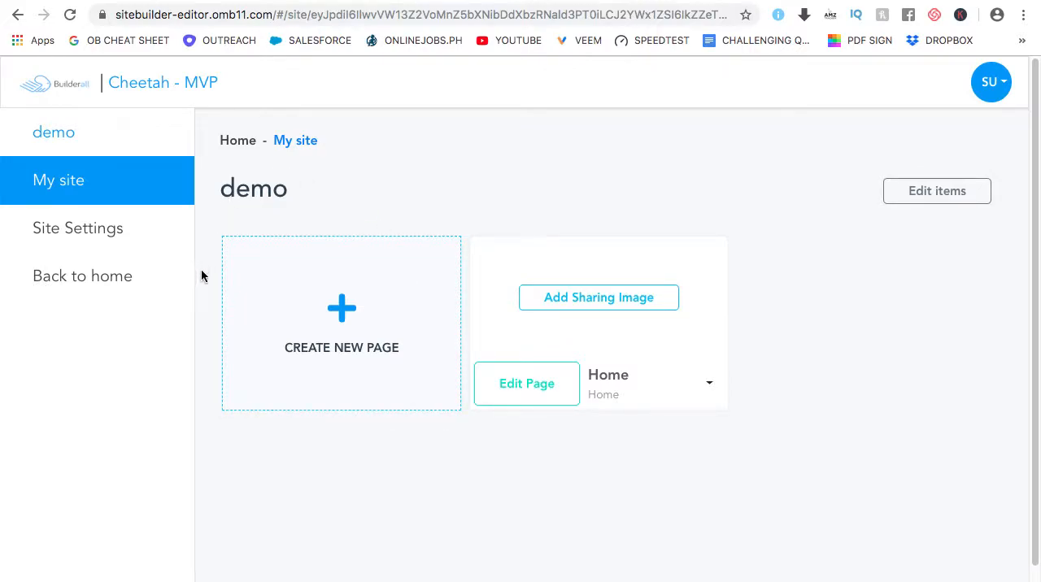
mouse_move(610, 187)
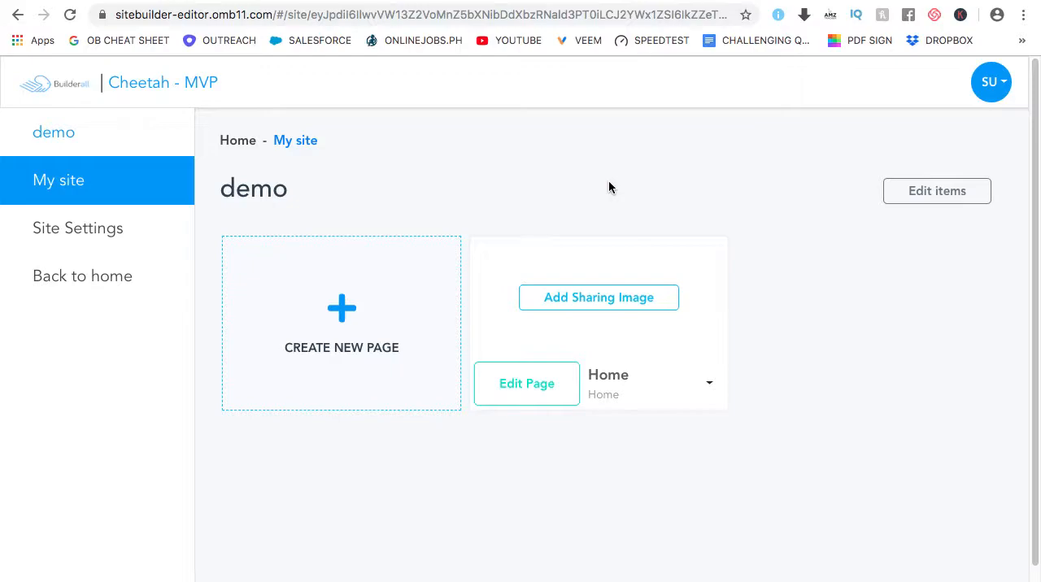
mouse_move(583, 191)
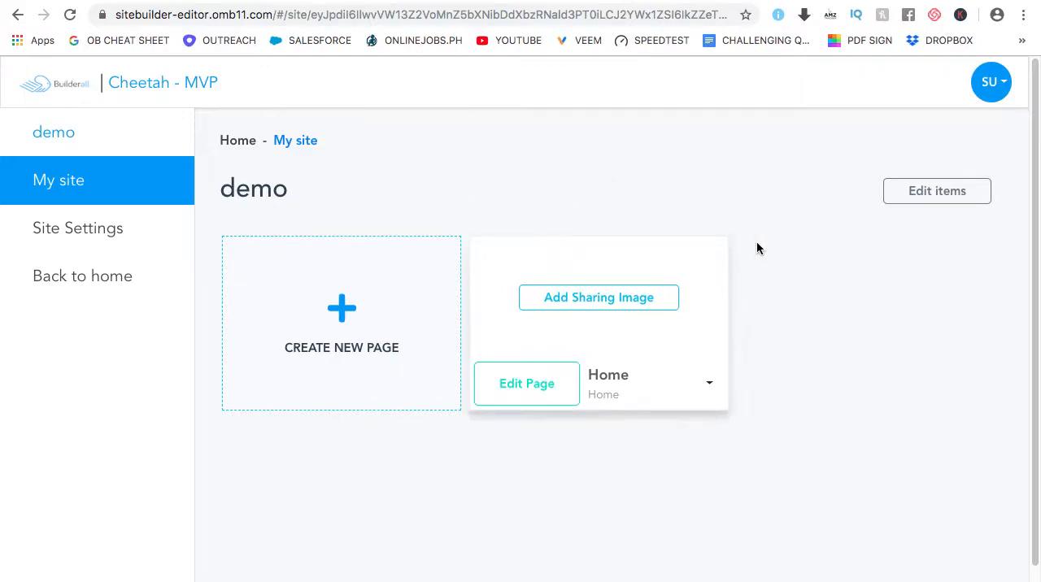
mouse_move(430, 498)
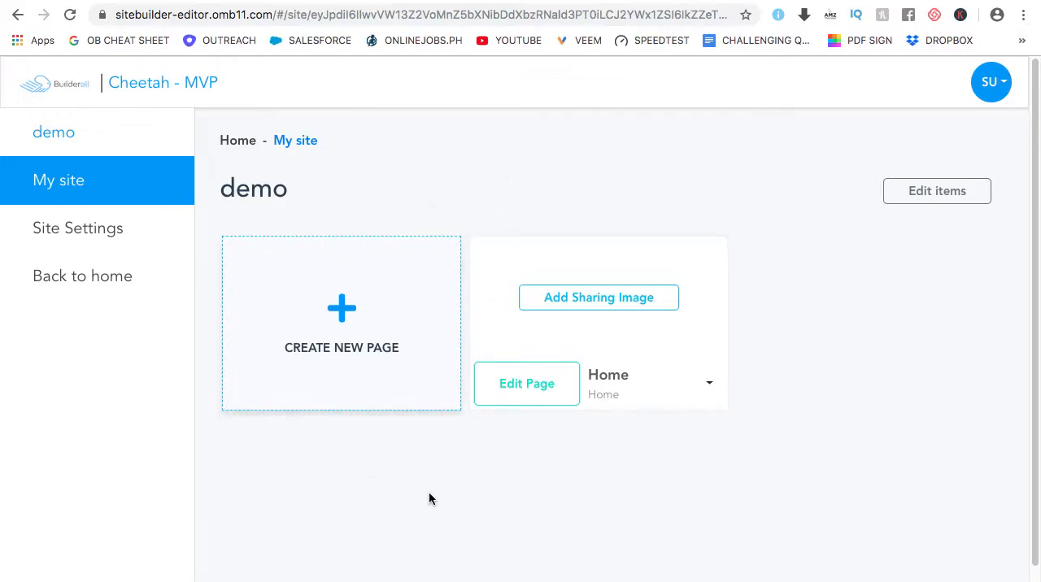
mouse_move(313, 293)
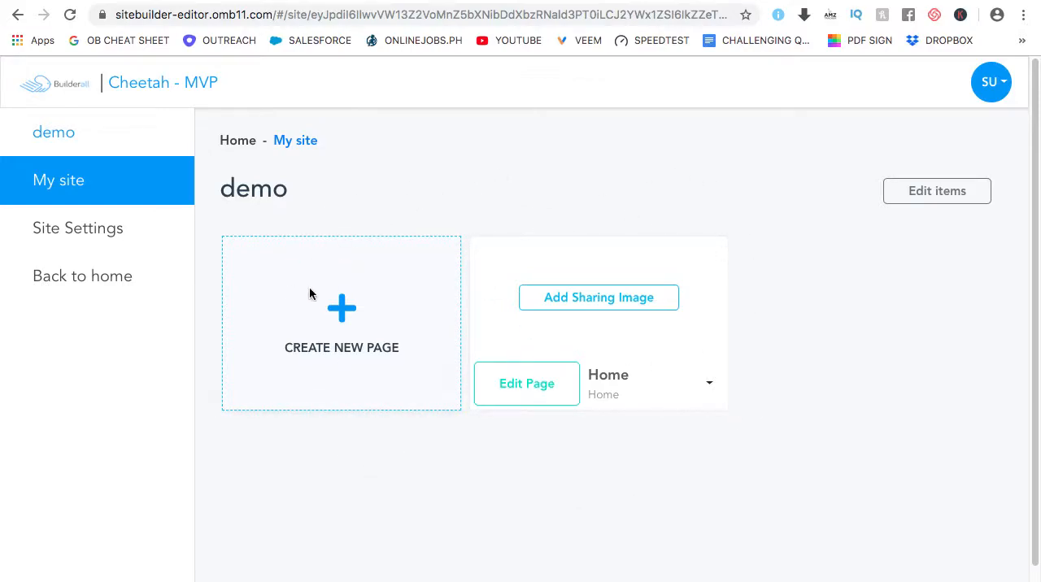
mouse_move(662, 468)
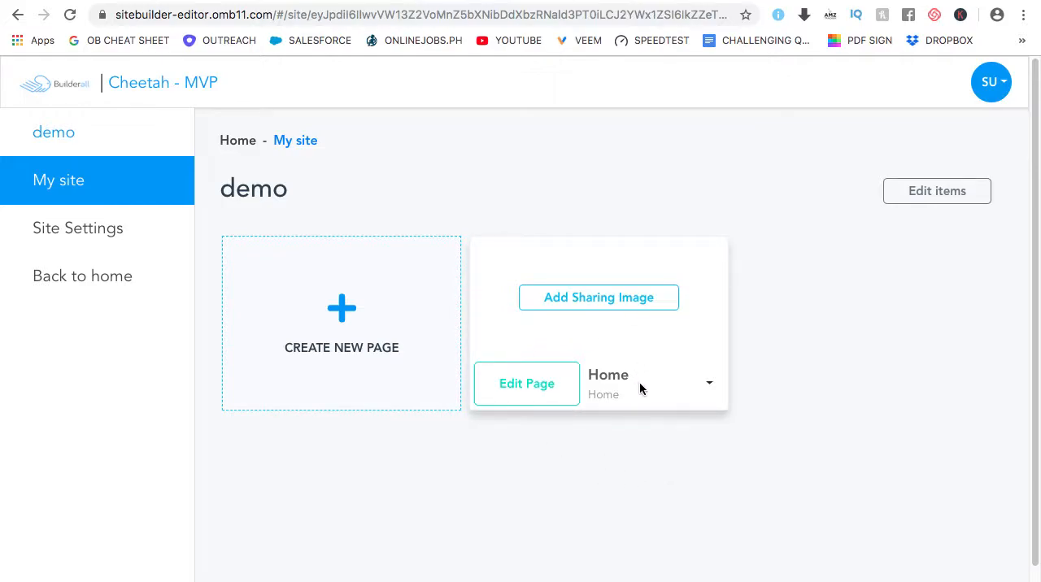
mouse_move(632, 386)
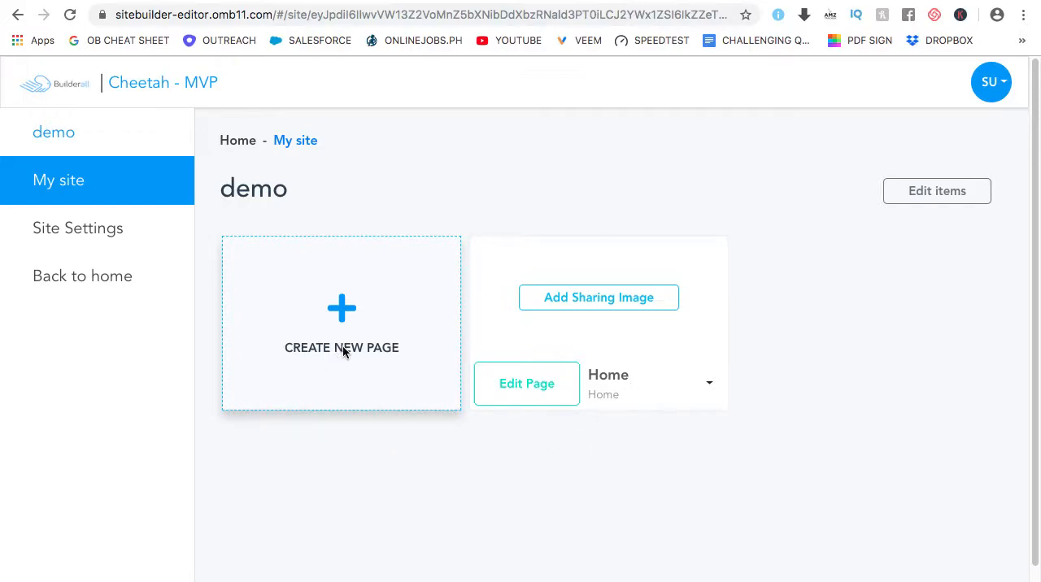
Step: Start a new page for the demo site and collapse its General Settings panel
left_click(341, 348)
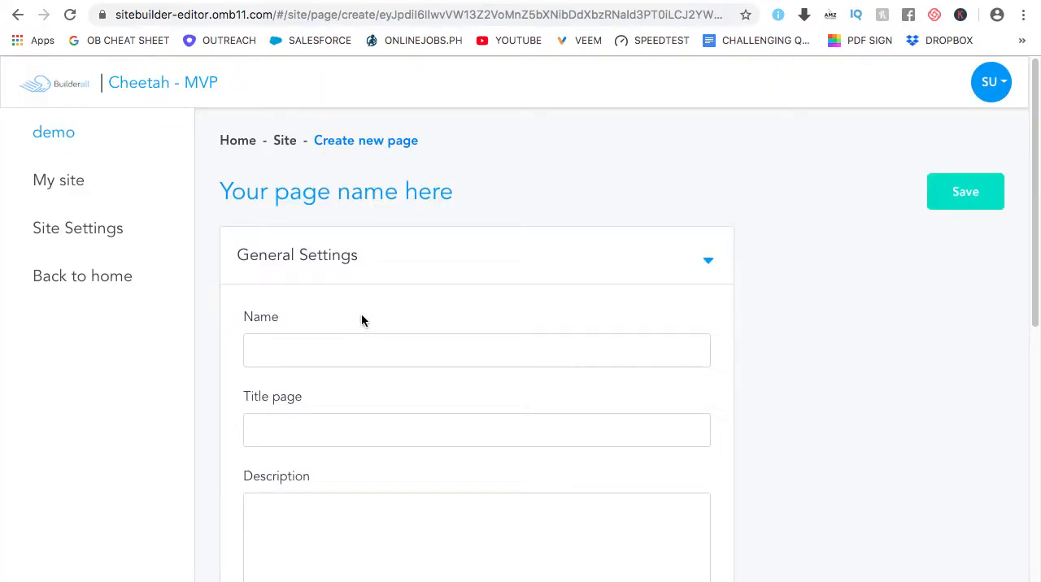
scroll("down", 3)
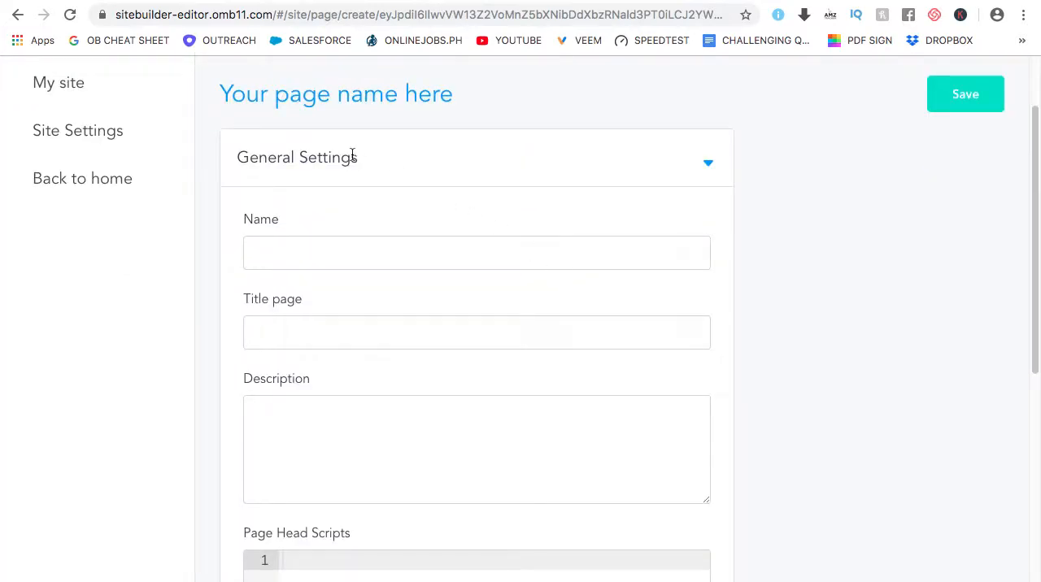
left_click(706, 163)
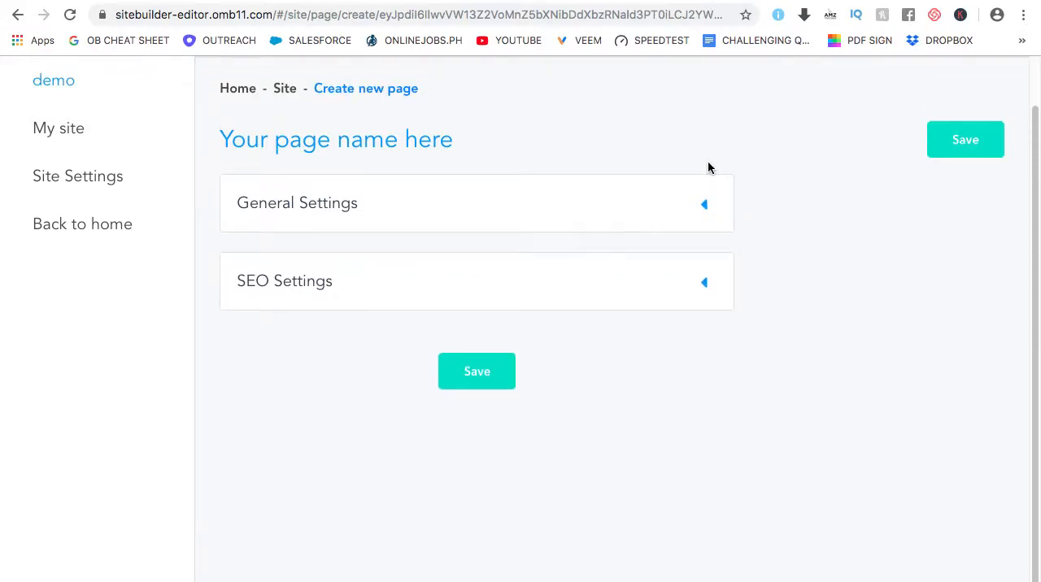
mouse_move(382, 196)
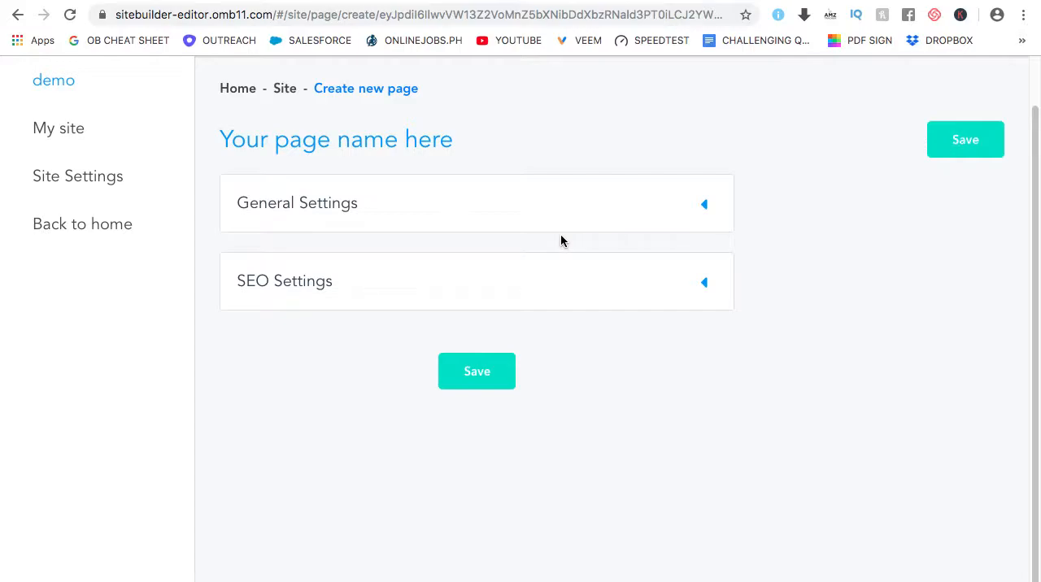
mouse_move(264, 273)
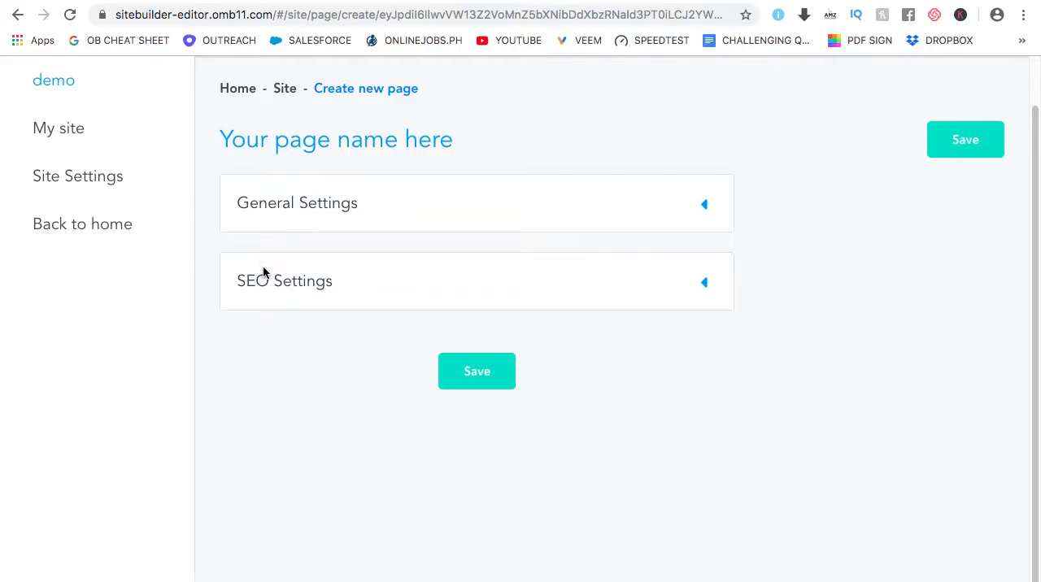
mouse_move(263, 279)
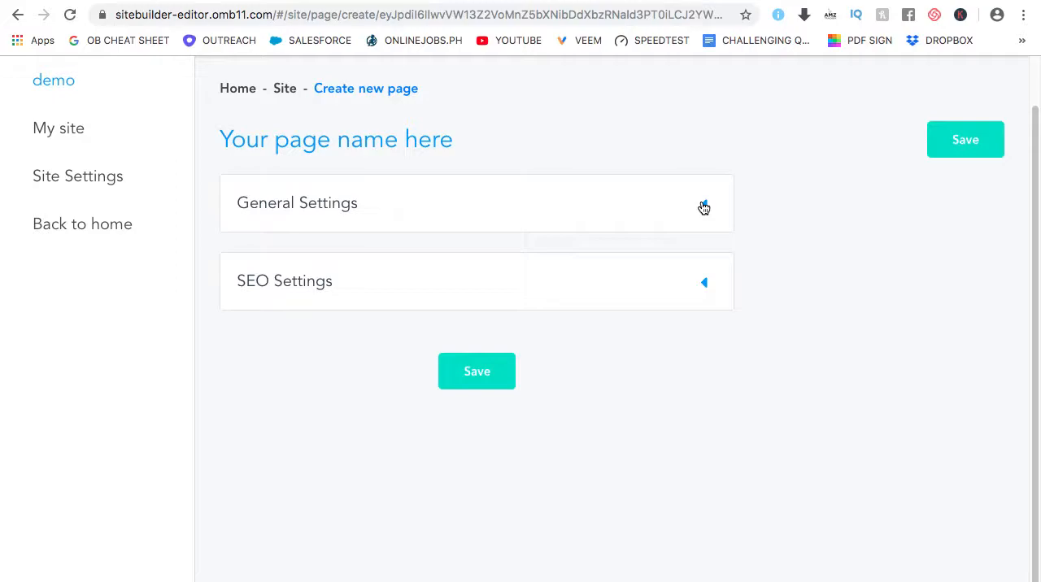
Step: Set the new page's name, title and description to page2 in General Settings
left_click(474, 202)
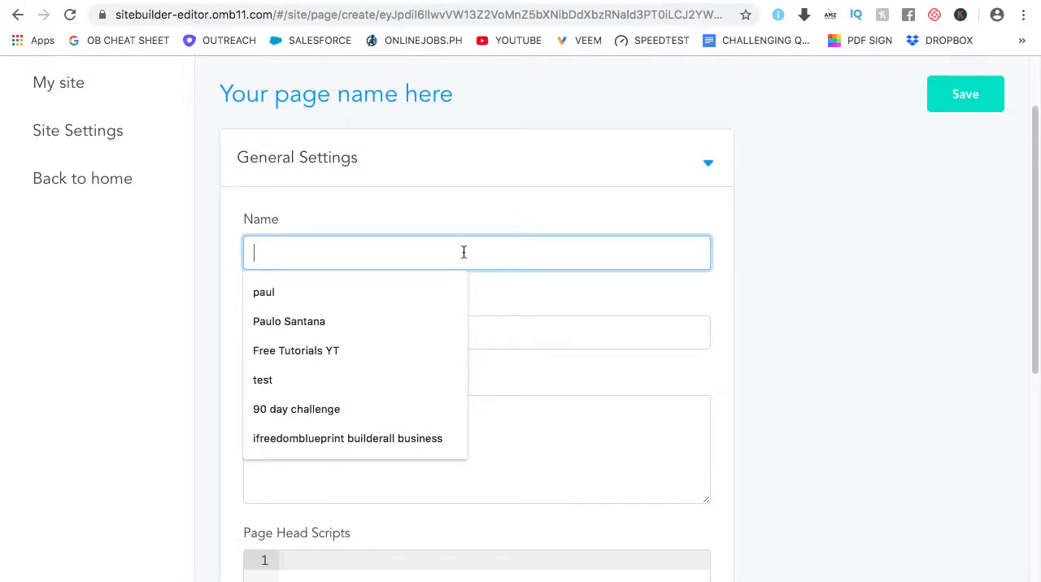
type("page")
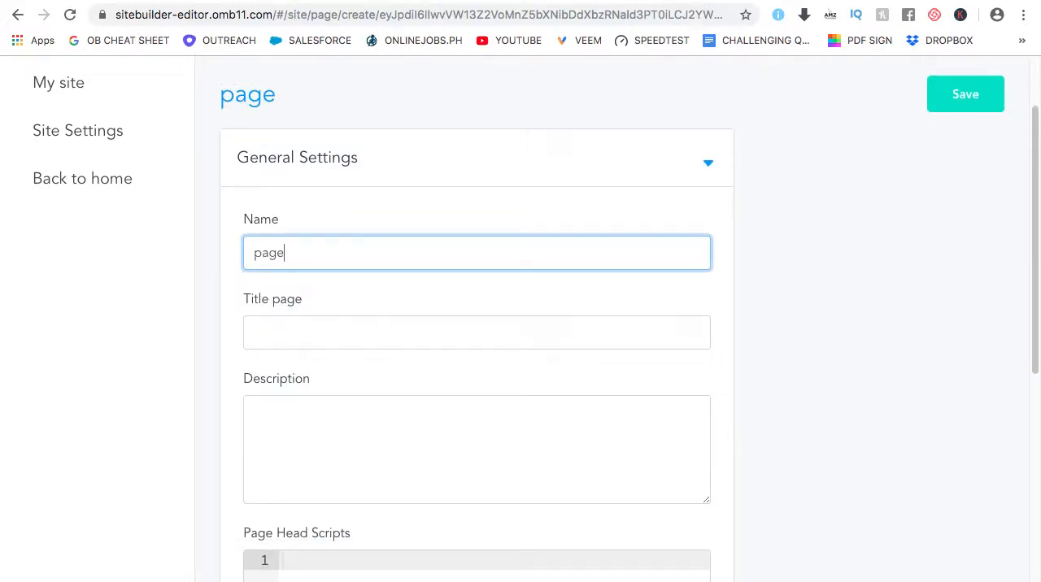
left_click(475, 332)
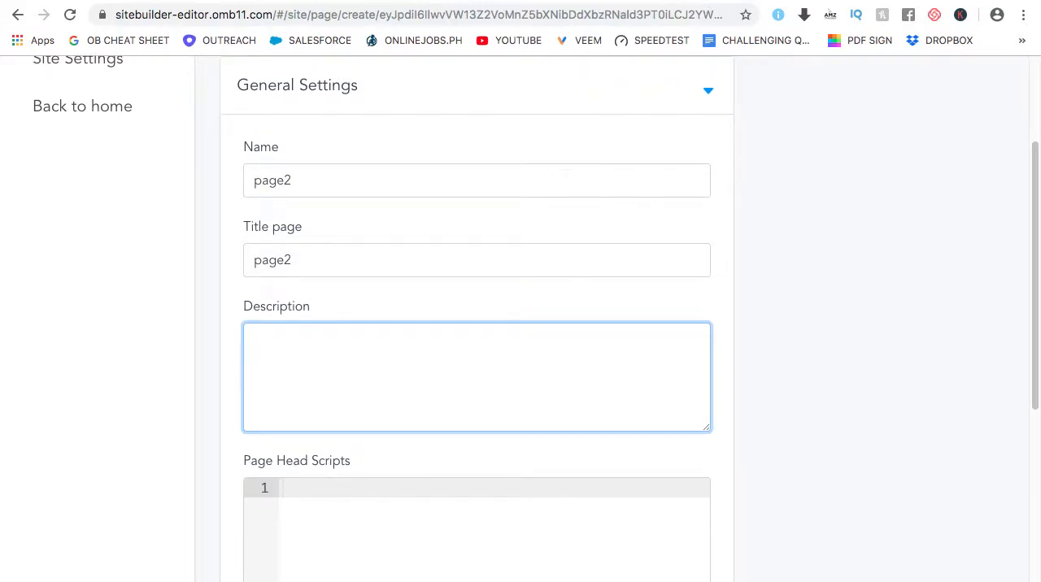
type("page2")
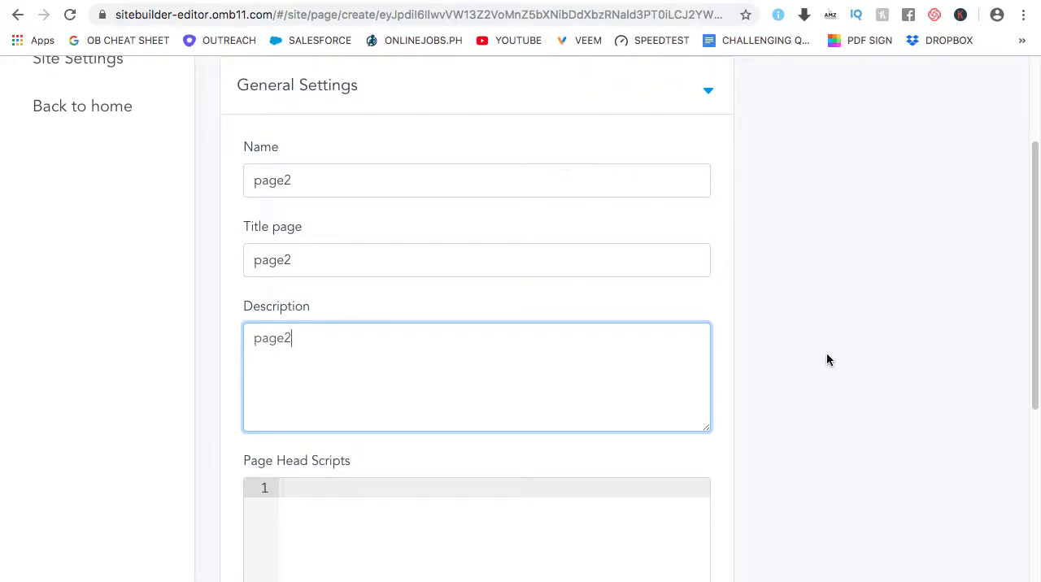
scroll("down", 3)
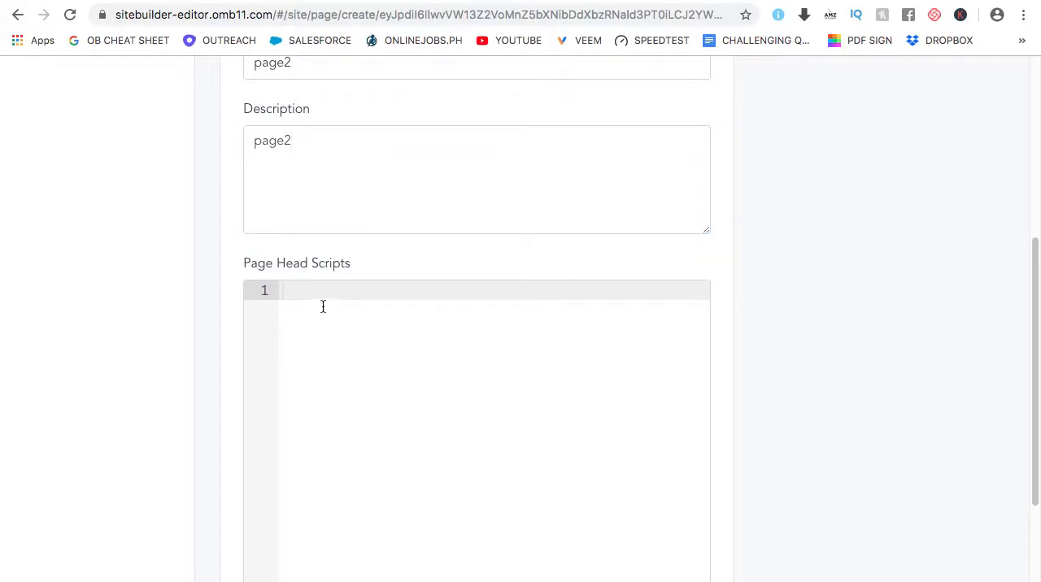
mouse_move(364, 302)
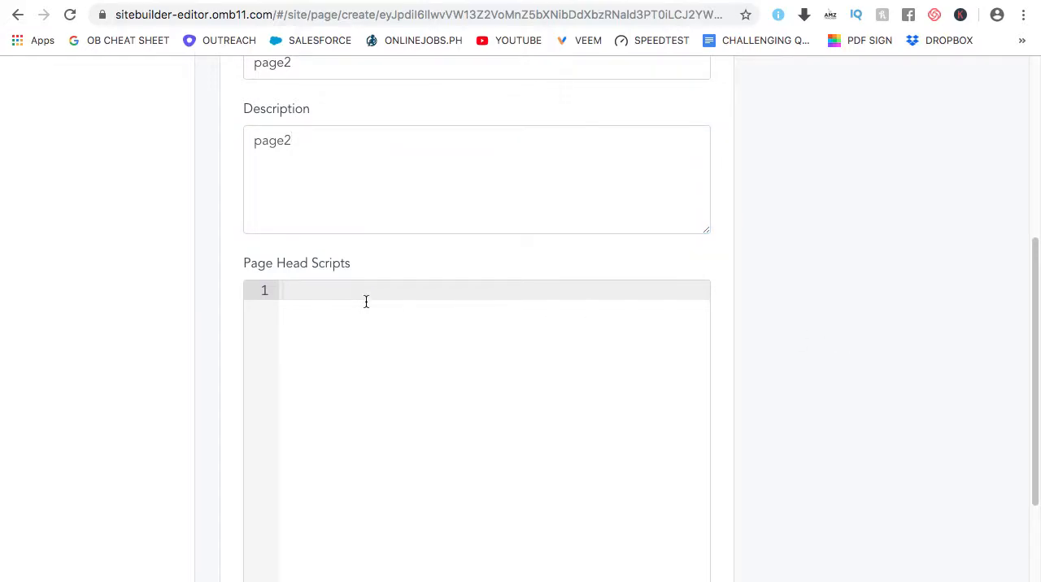
scroll("down", 3)
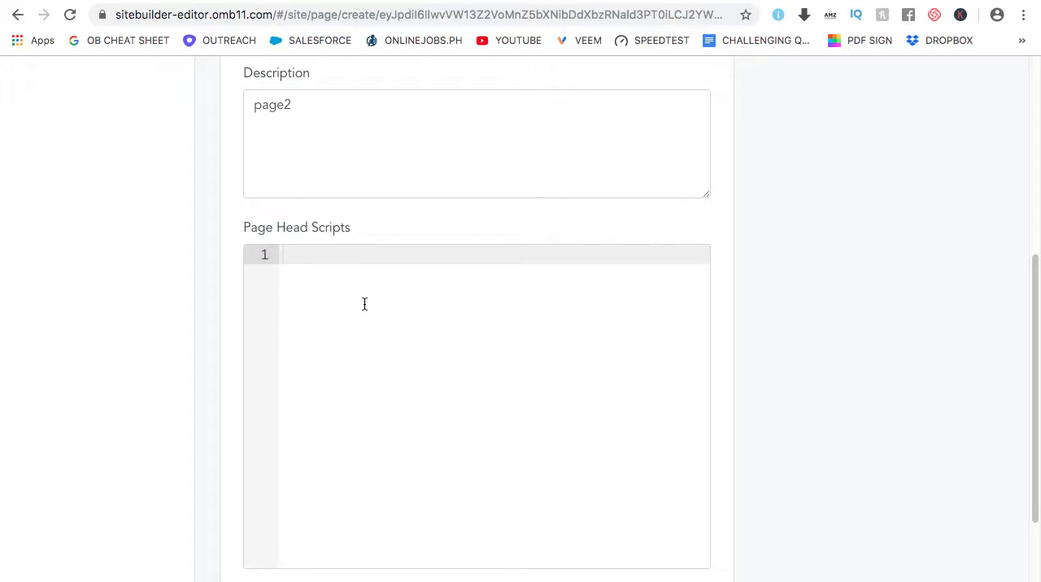
mouse_move(237, 228)
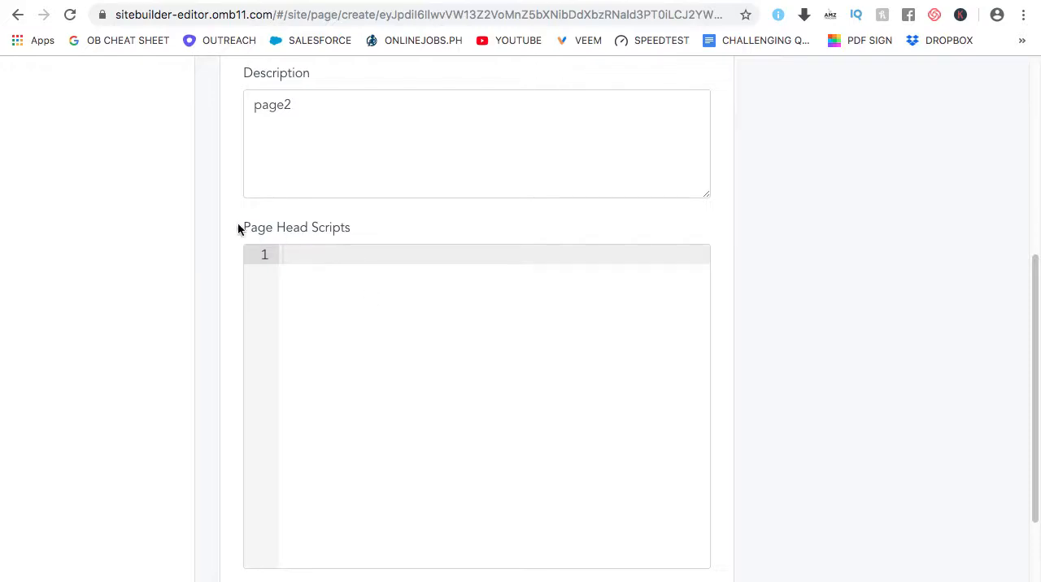
scroll("down", 3)
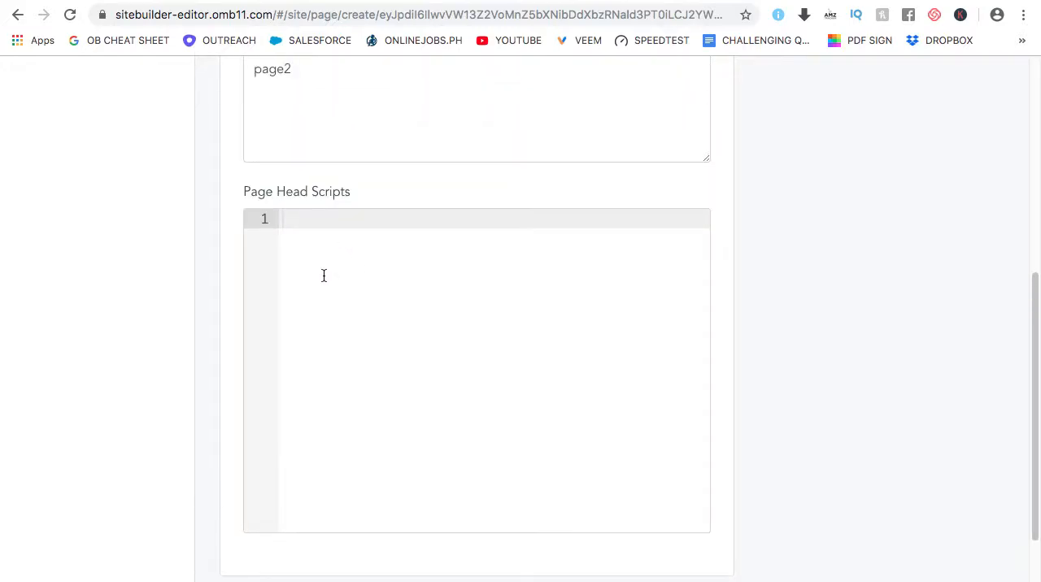
scroll("up", 3)
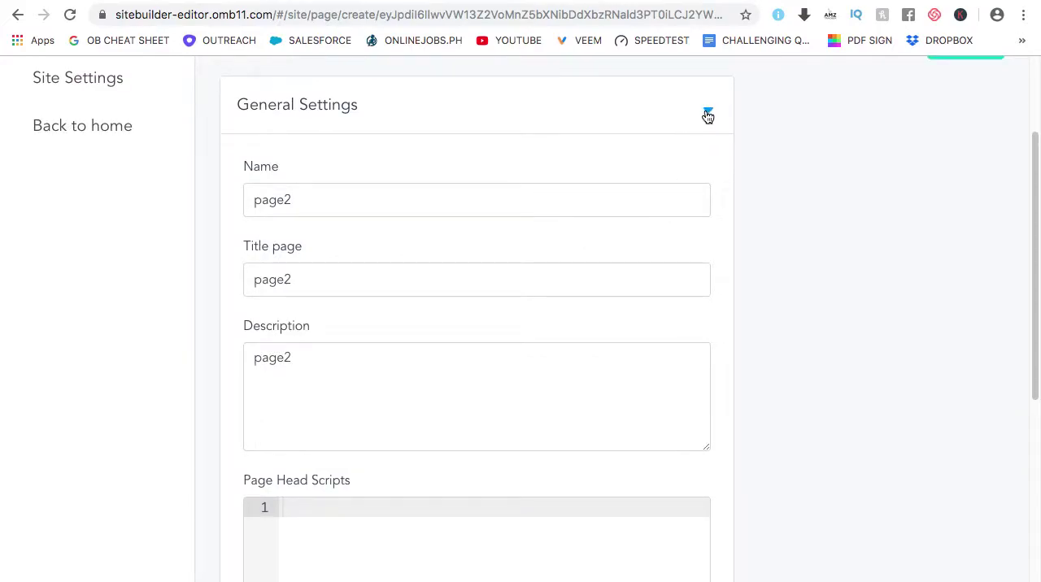
left_click(705, 114)
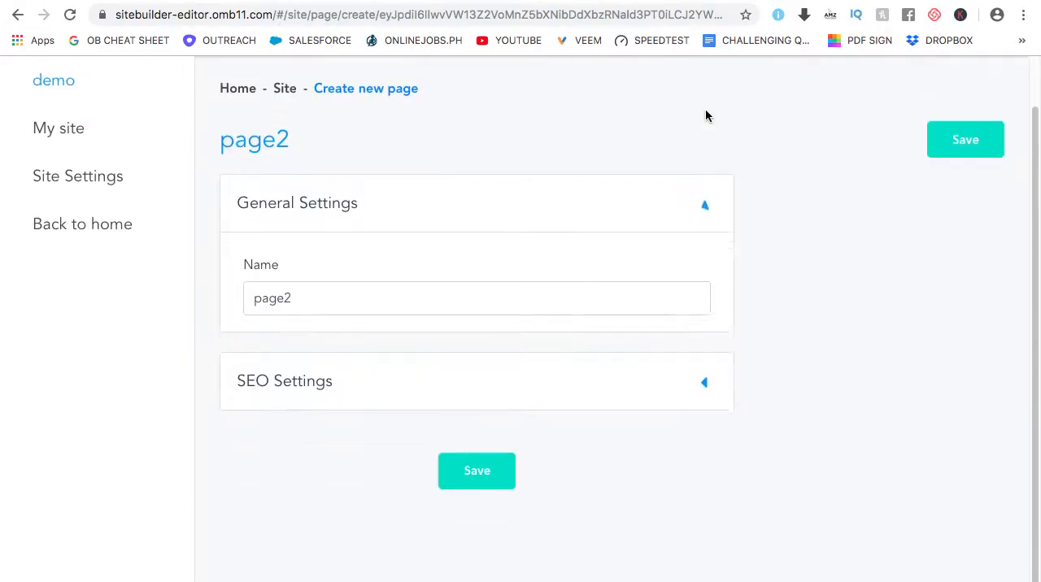
Step: Expand the SEO Settings section, leaving keywords empty
left_click(704, 205)
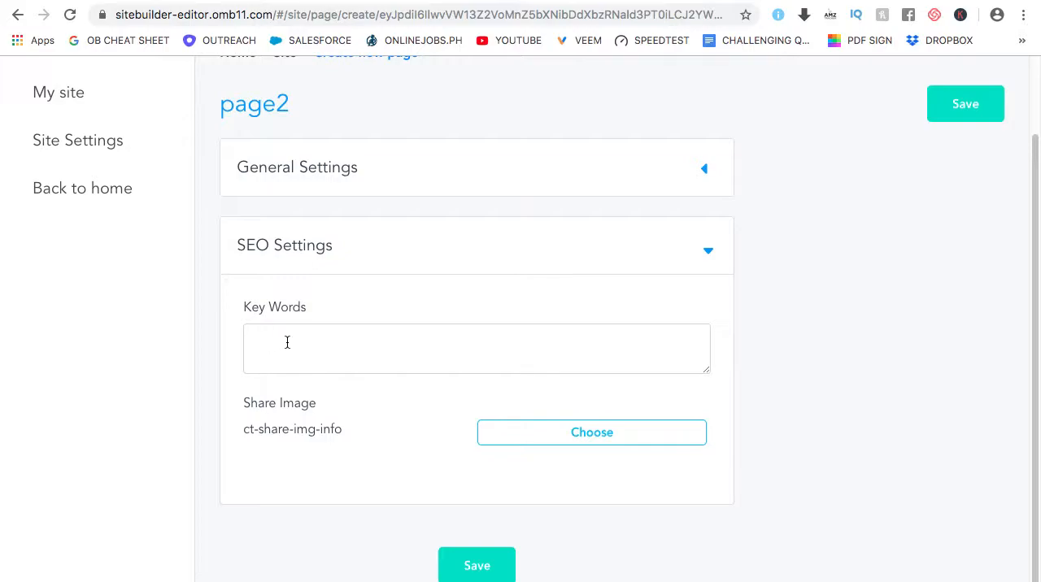
mouse_move(533, 351)
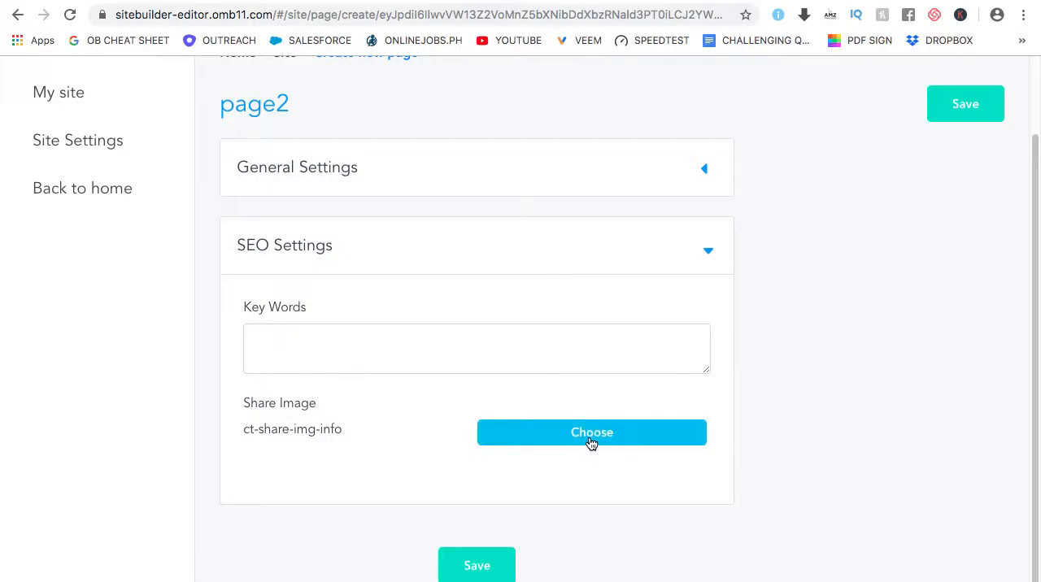
mouse_move(592, 436)
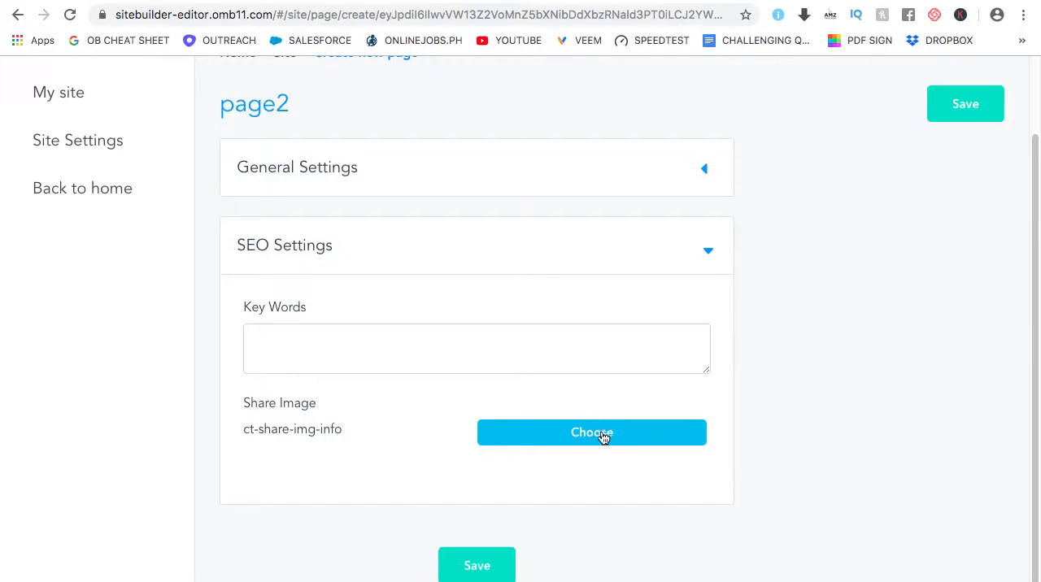
scroll("up", 3)
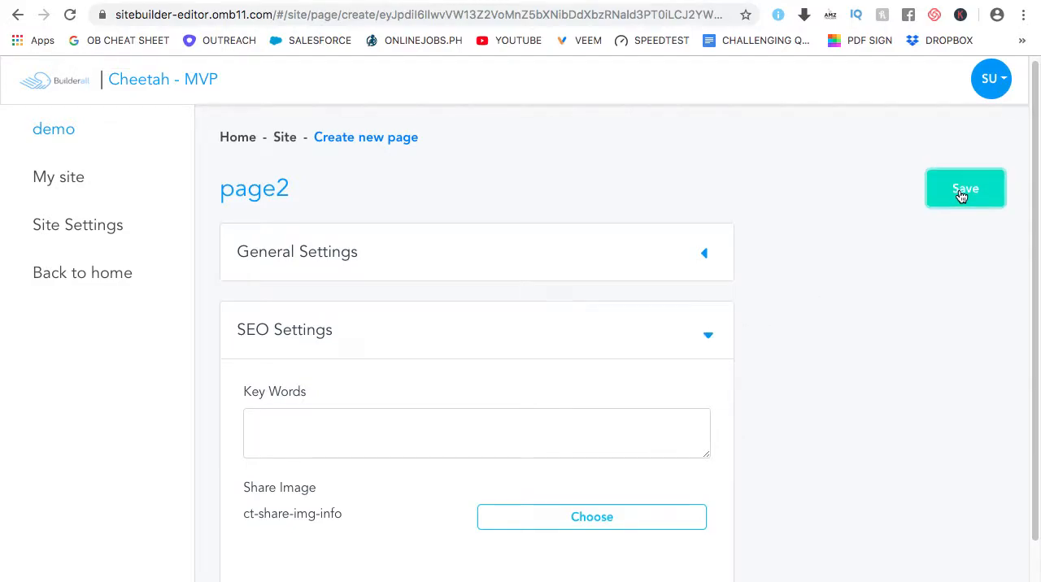
Step: Save page2 beside Home and open it in the editor on a blank canvas
left_click(964, 187)
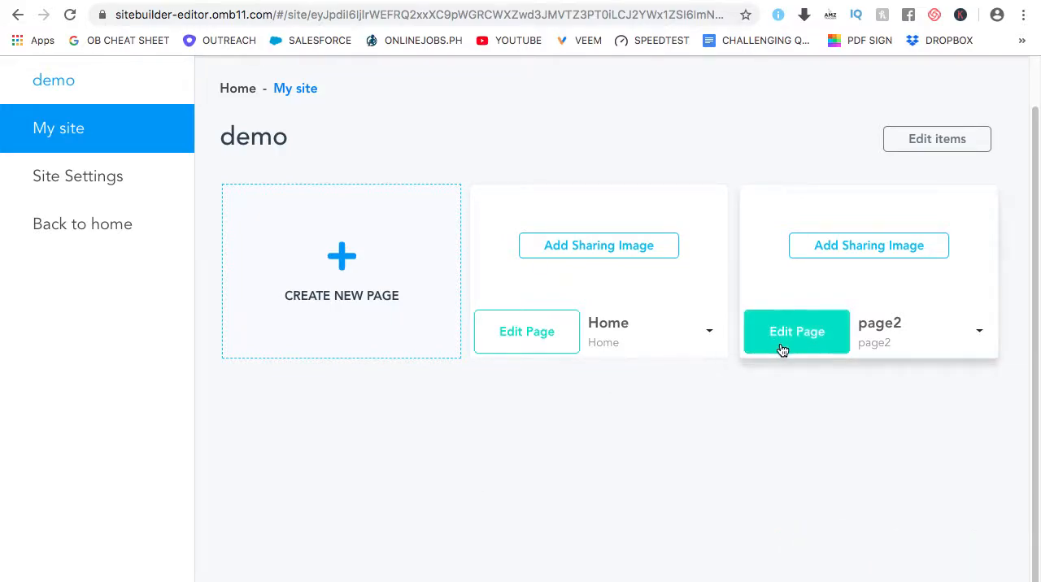
mouse_move(886, 338)
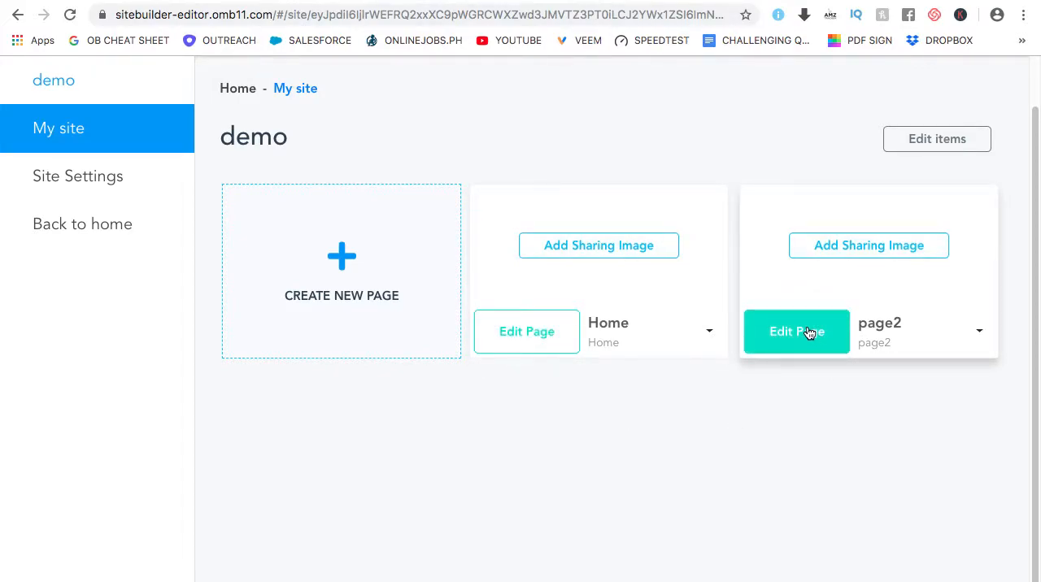
left_click(796, 331)
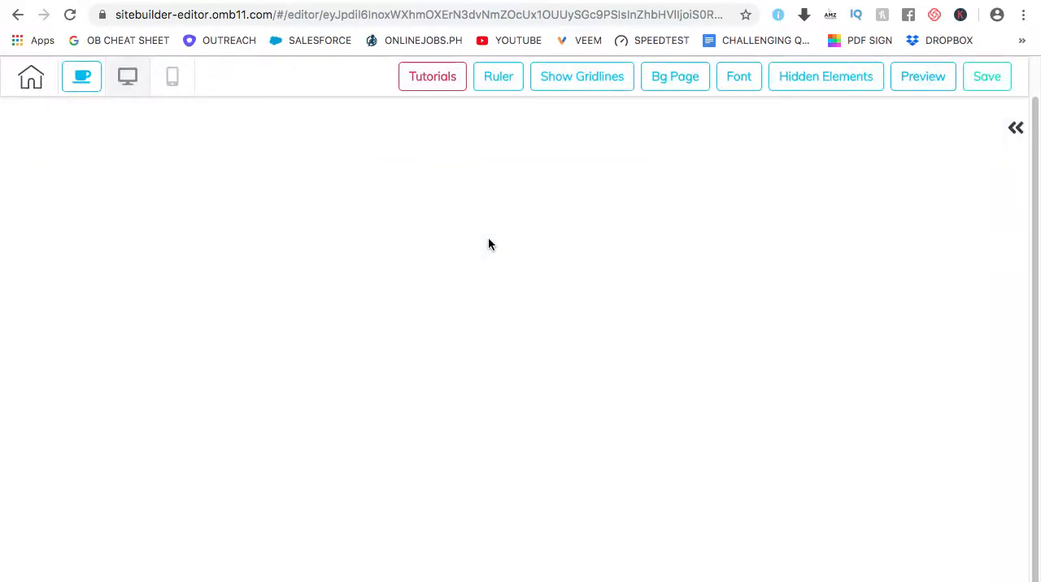
mouse_move(407, 266)
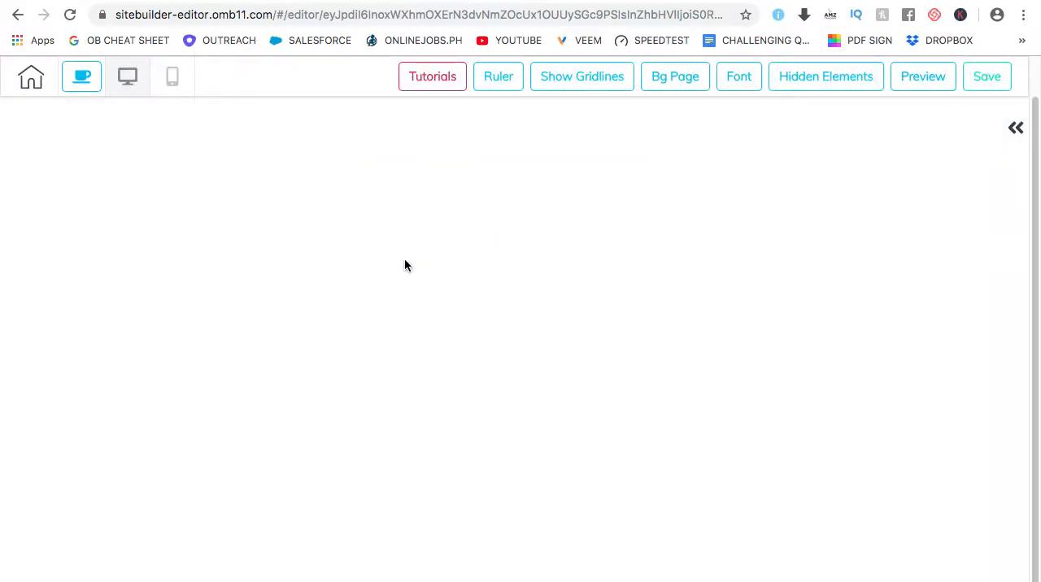
mouse_move(384, 260)
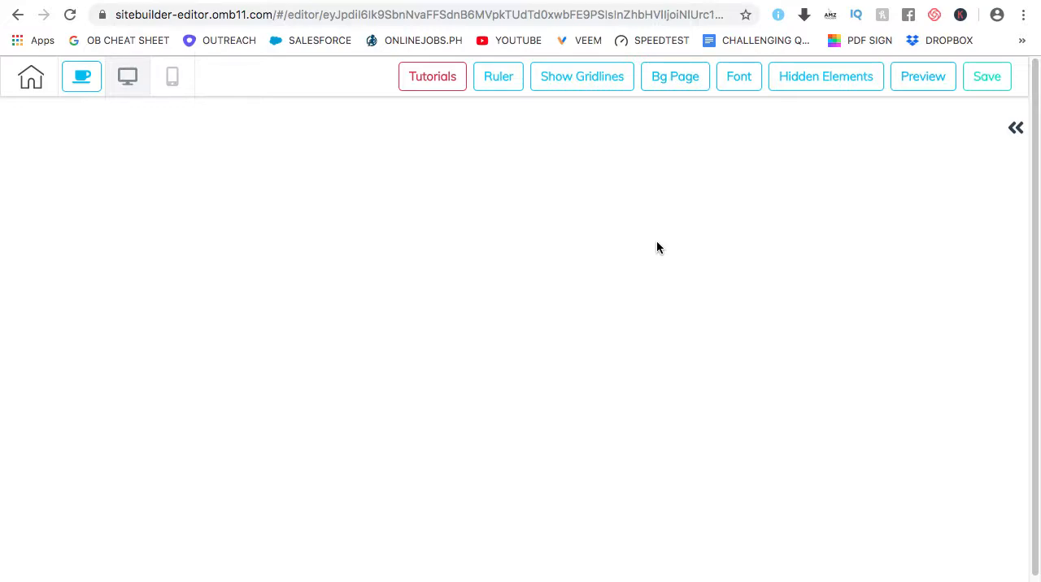
mouse_move(1014, 130)
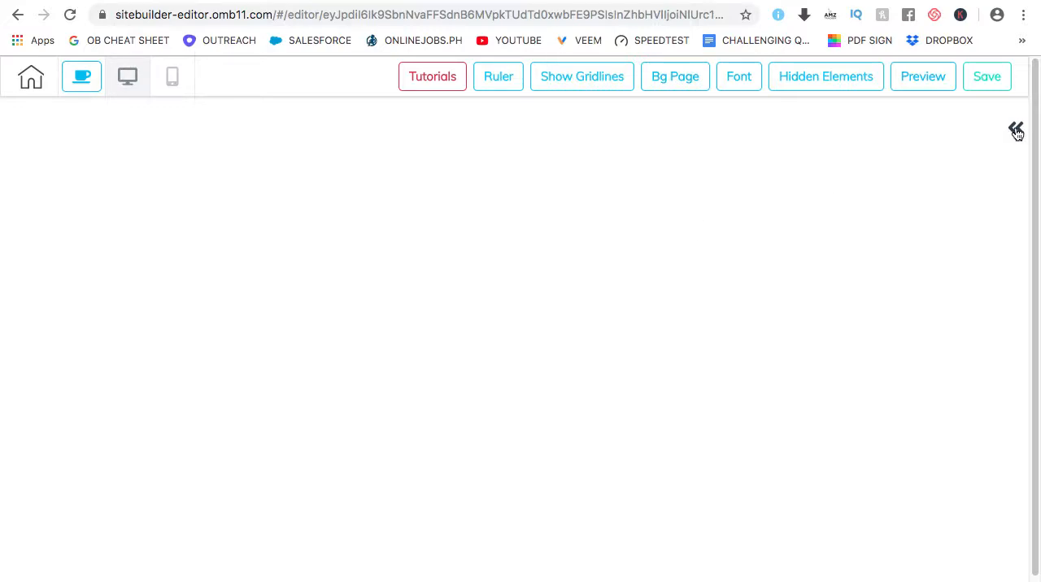
Step: Insert the 1st Fold business-management hero panel with headline, View More button and logo row
left_click(1015, 130)
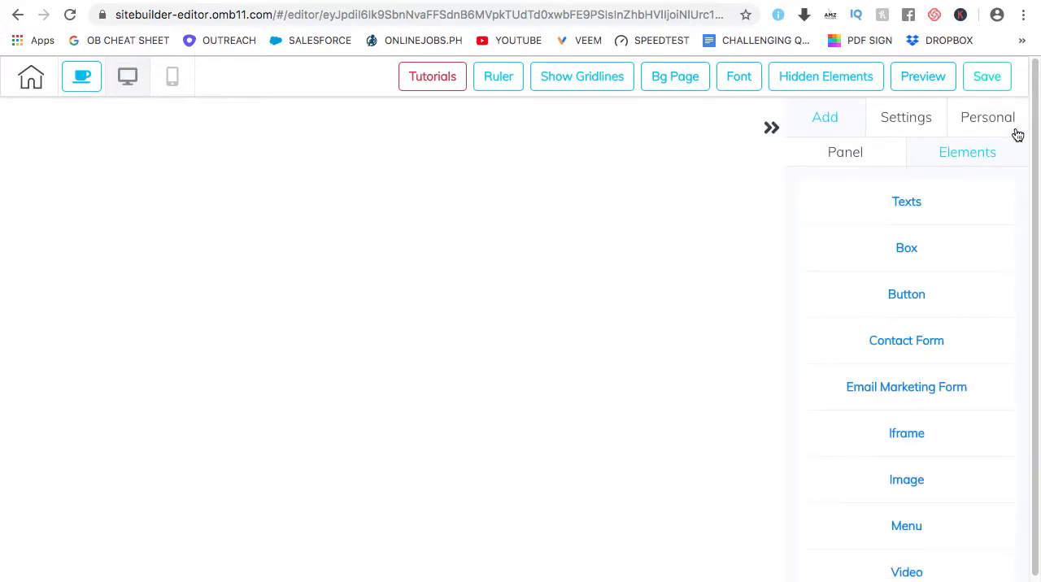
left_click(846, 153)
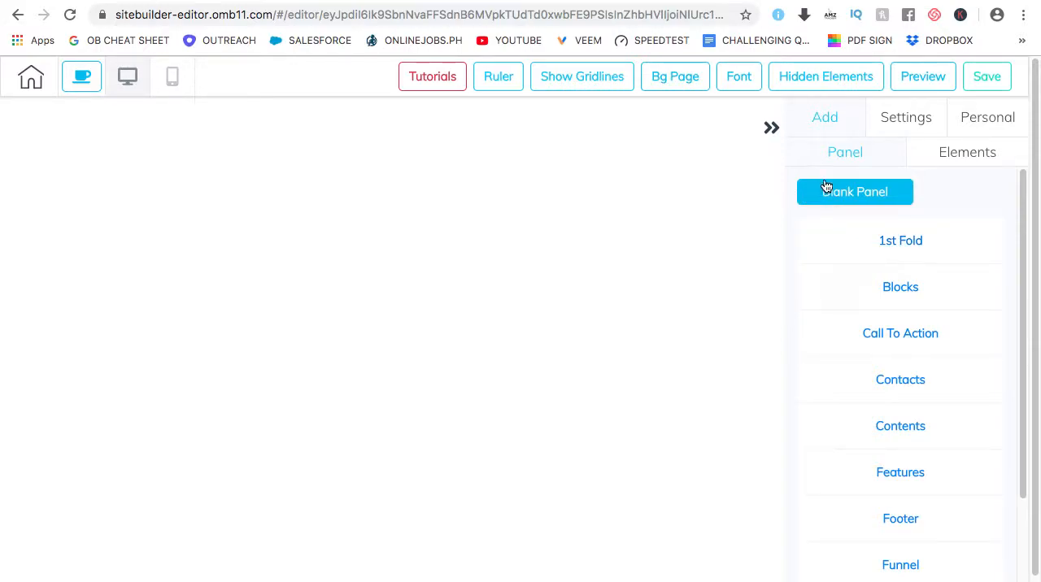
mouse_move(877, 231)
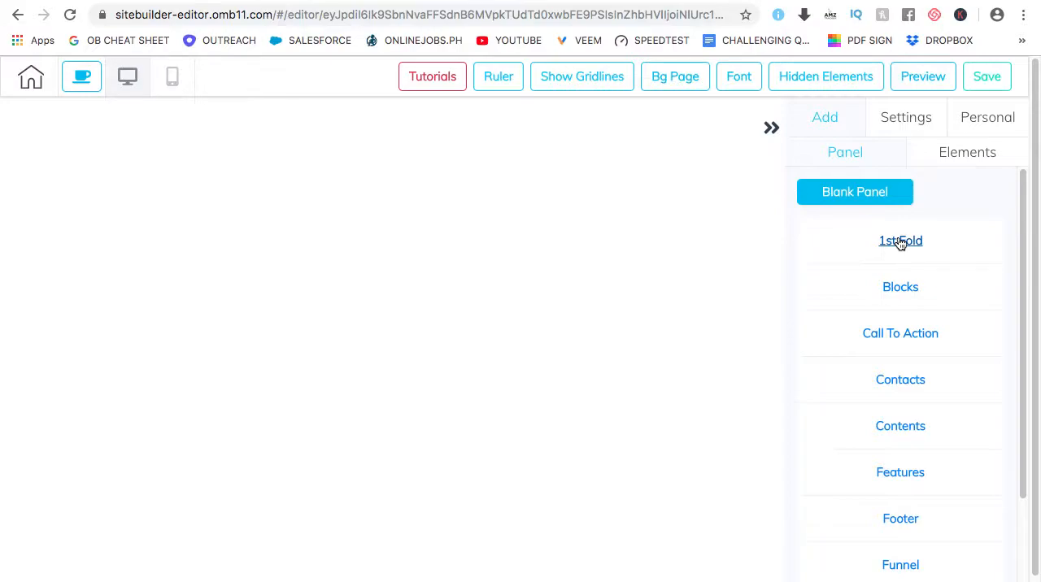
left_click(901, 240)
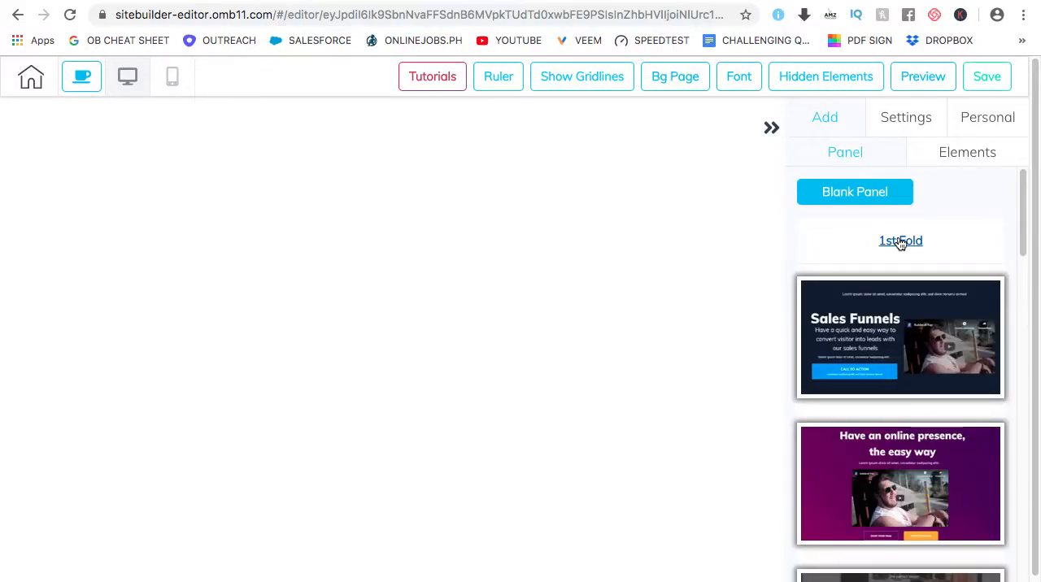
scroll("down", 3)
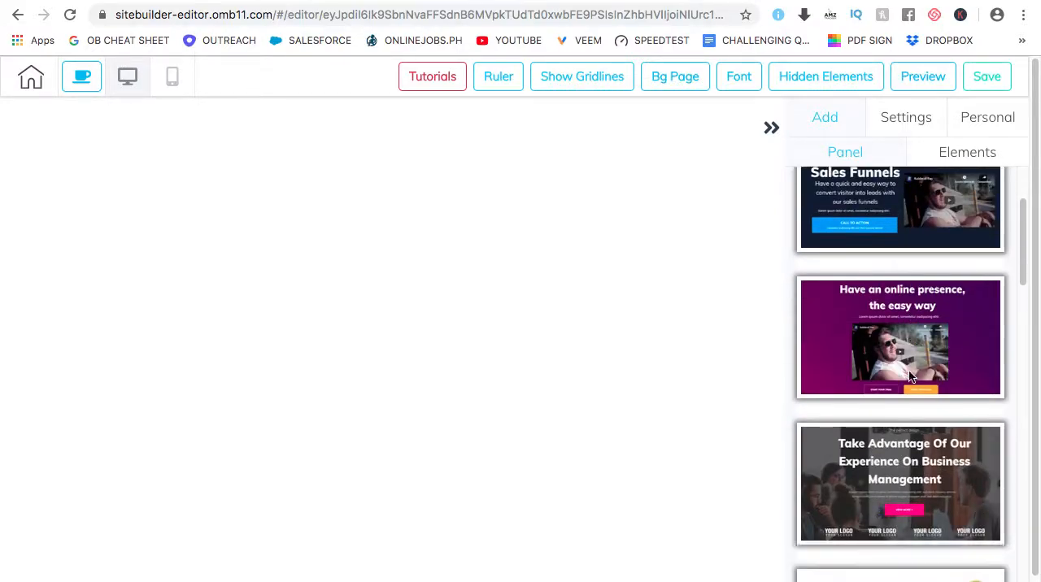
scroll("down", 3)
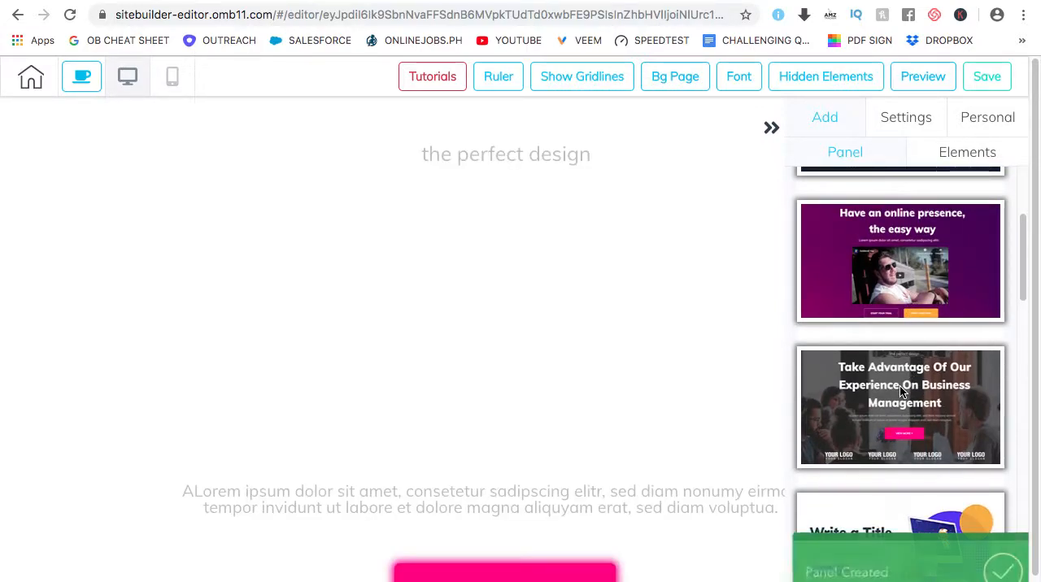
left_click(899, 407)
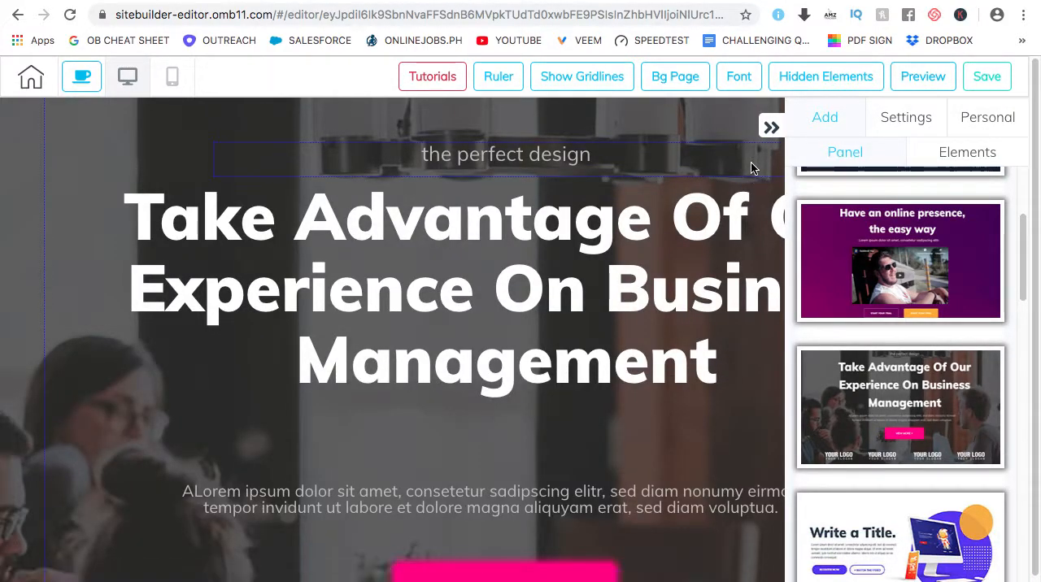
left_click(771, 127)
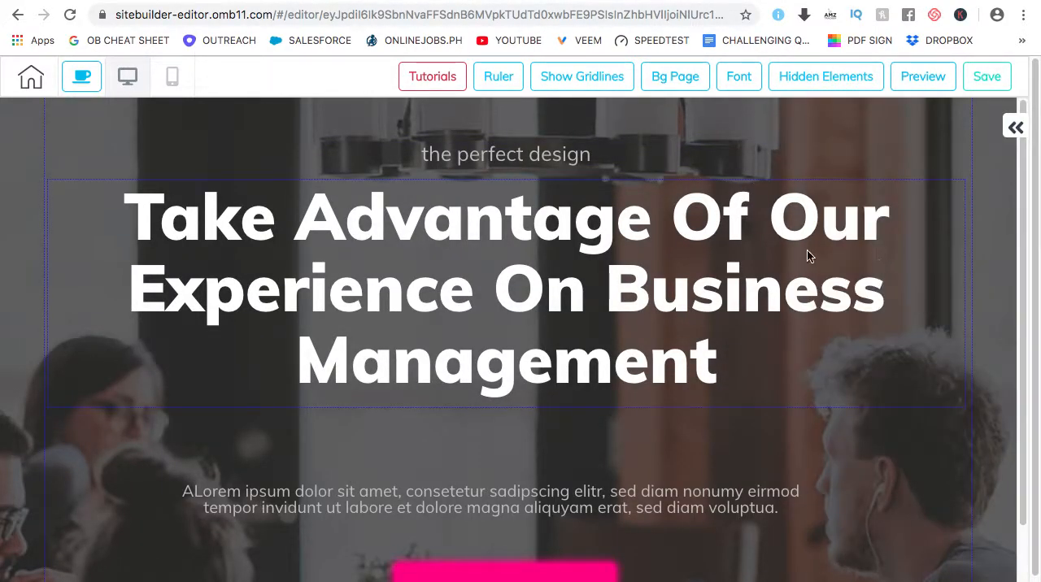
scroll("down", 3)
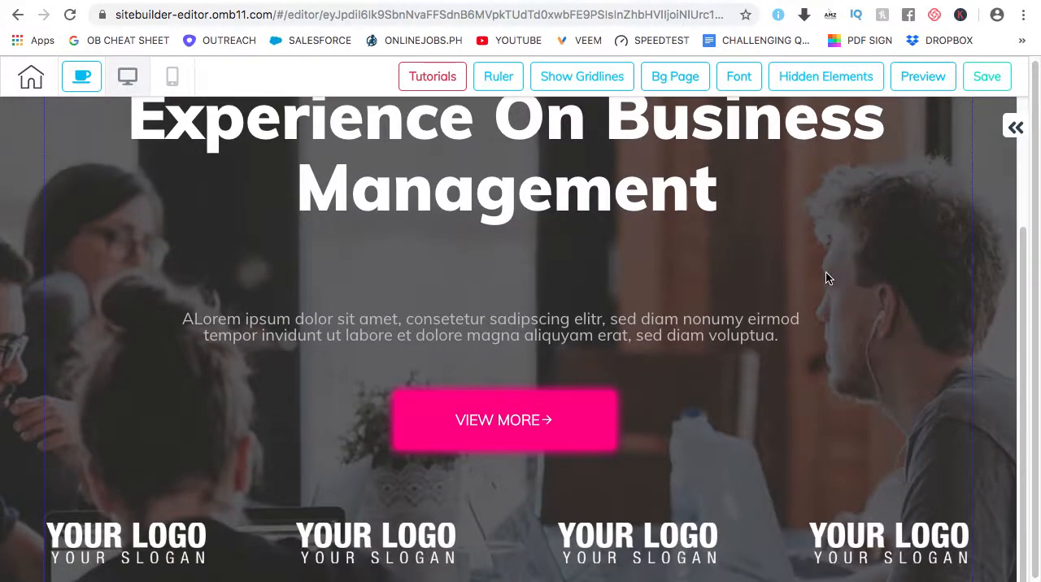
scroll("up", 3)
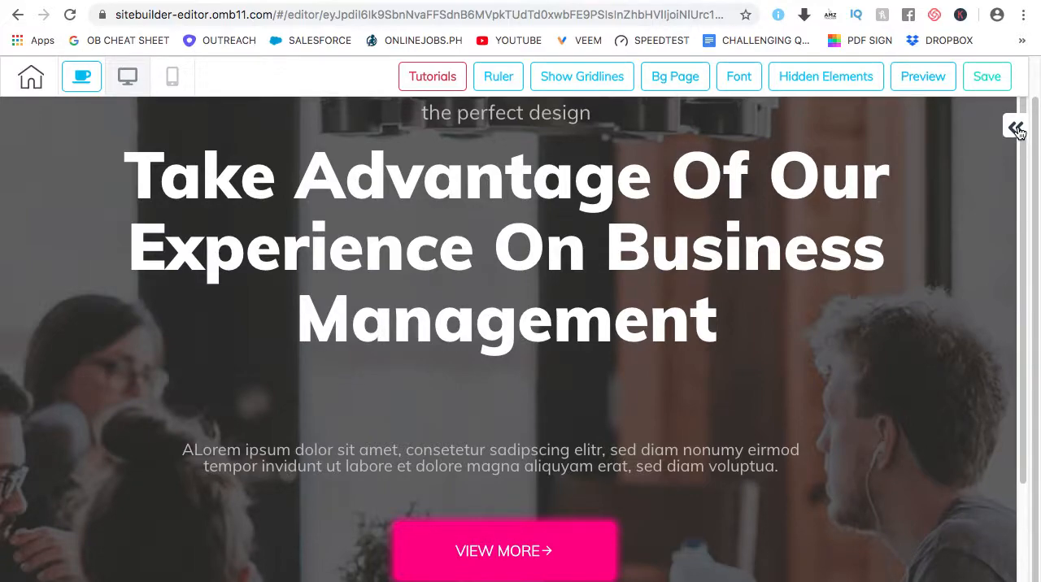
Step: Insert the Contents panel with laptop-and-phone mockup, LOREM IPSUM heading and REGISTER NOW button
left_click(1018, 126)
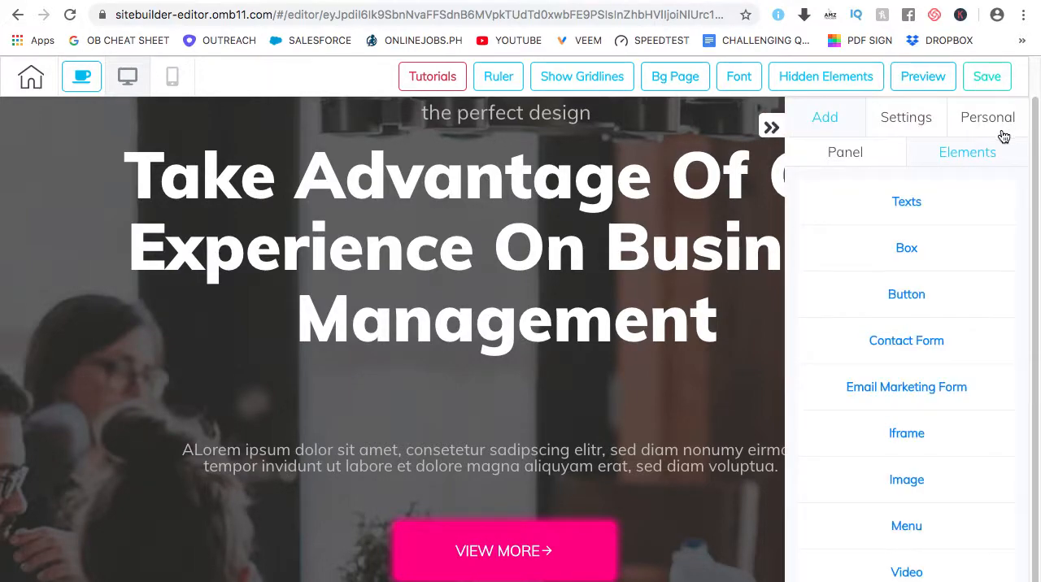
left_click(846, 153)
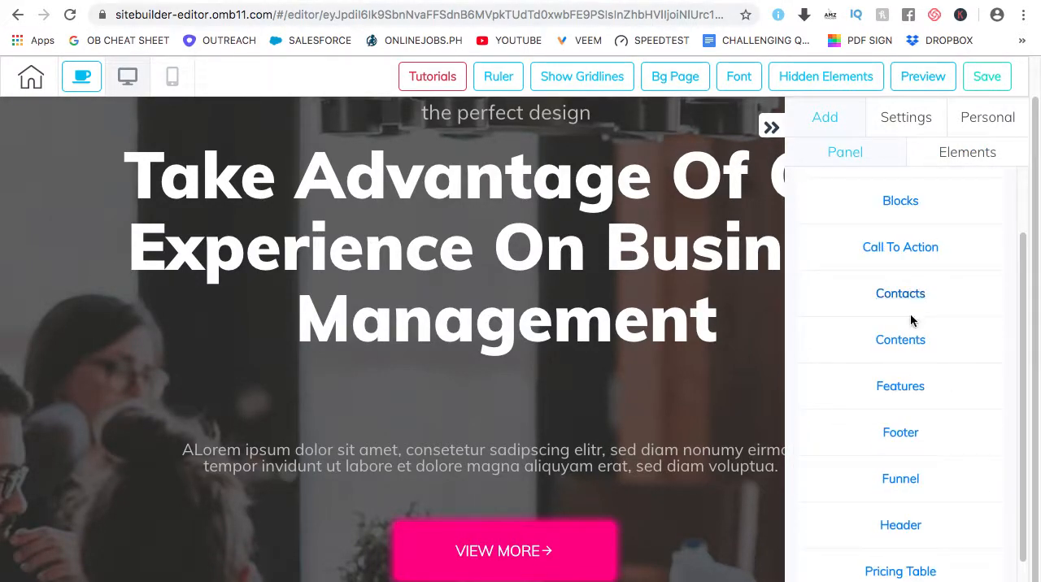
mouse_move(901, 340)
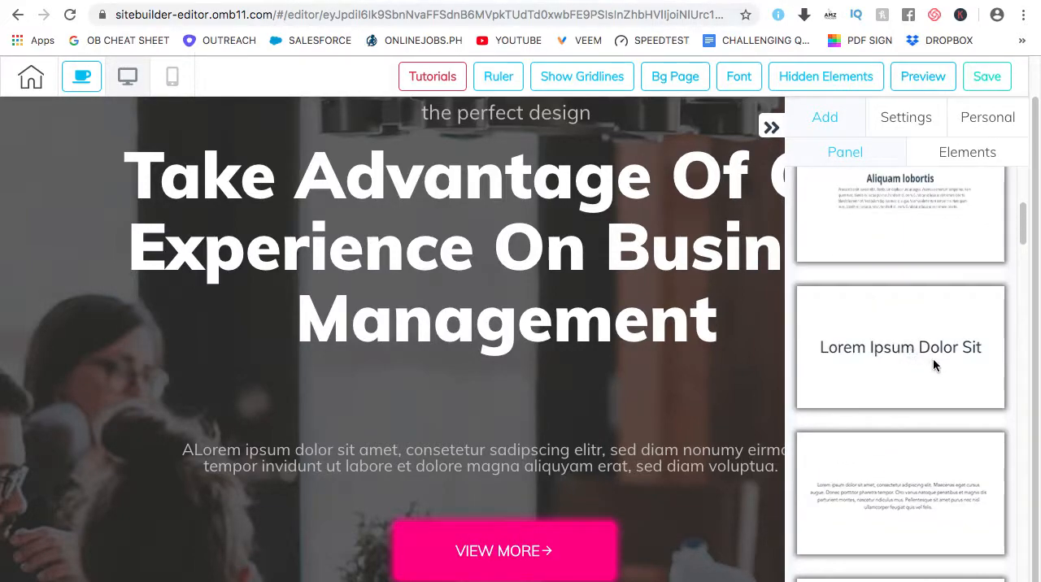
scroll("down", 3)
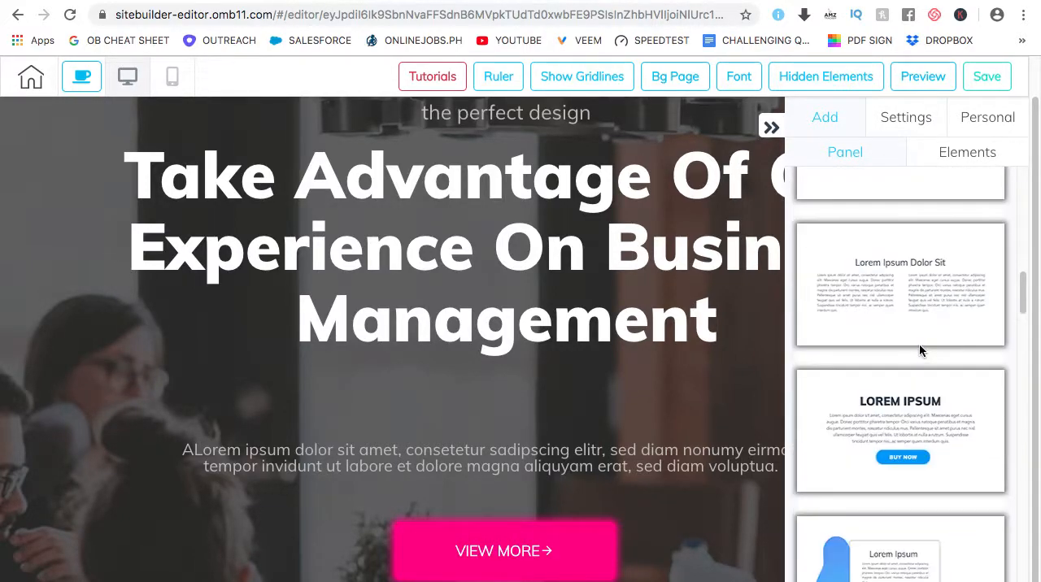
scroll("down", 3)
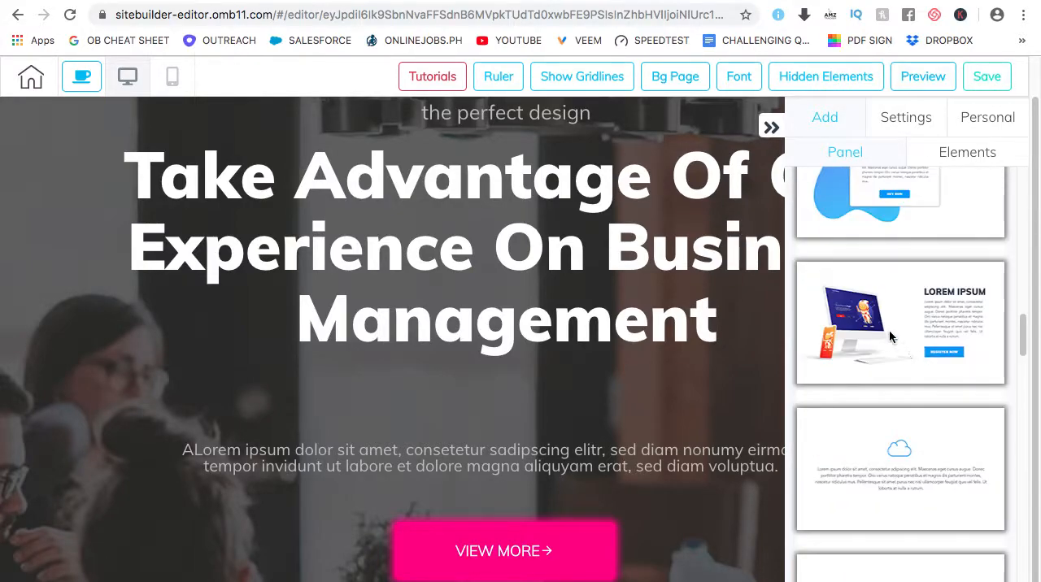
left_click(897, 322)
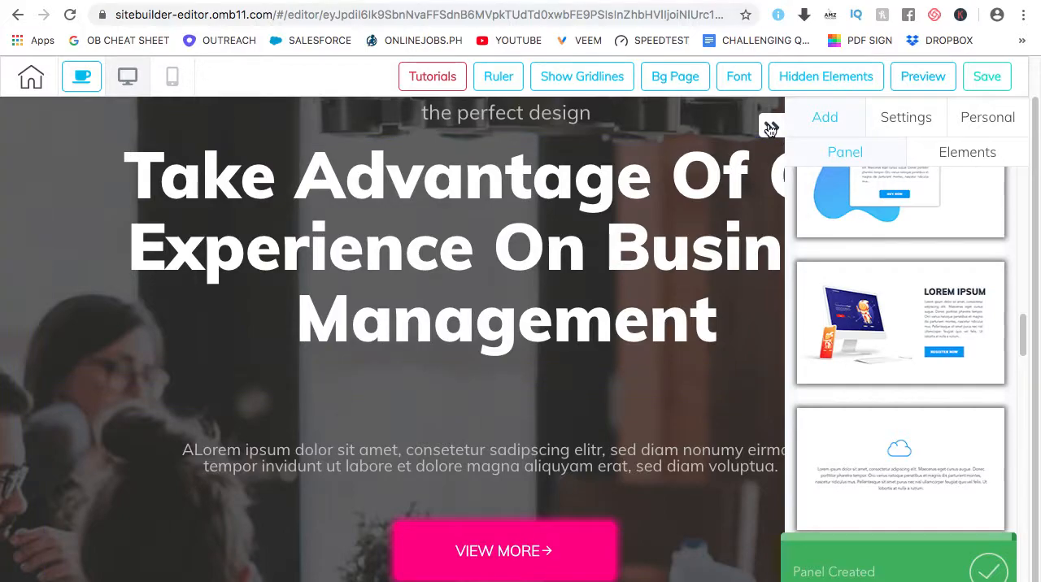
left_click(898, 322)
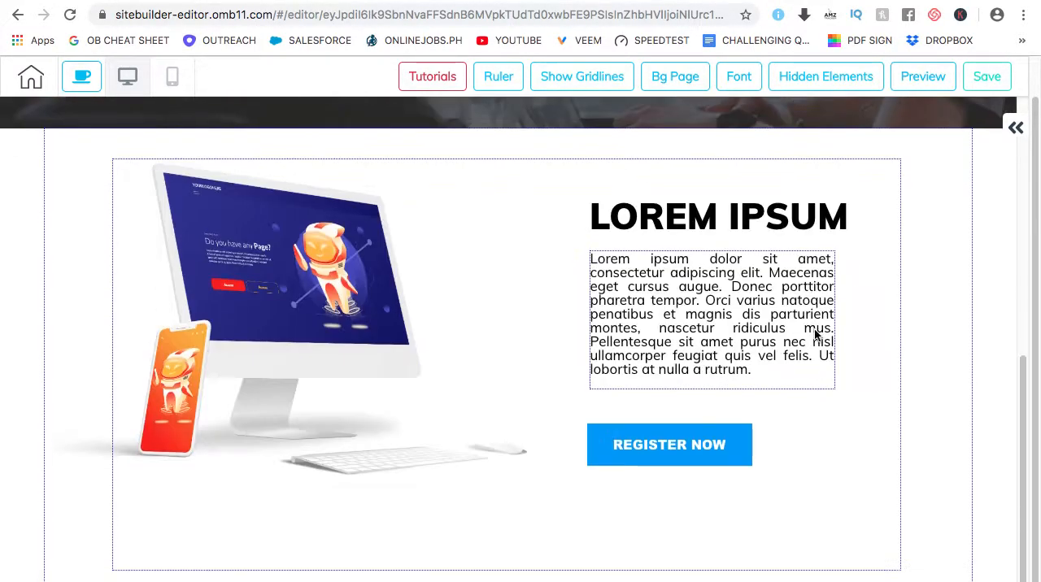
mouse_move(784, 293)
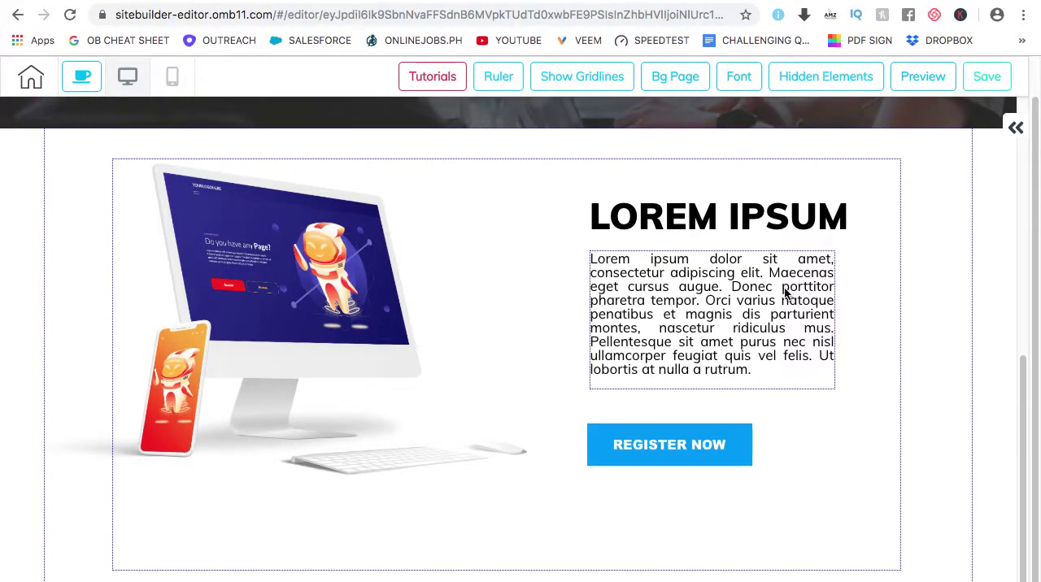
Step: Replace the content panel's LOREM IPSUM heading text with 'test'
left_click(699, 202)
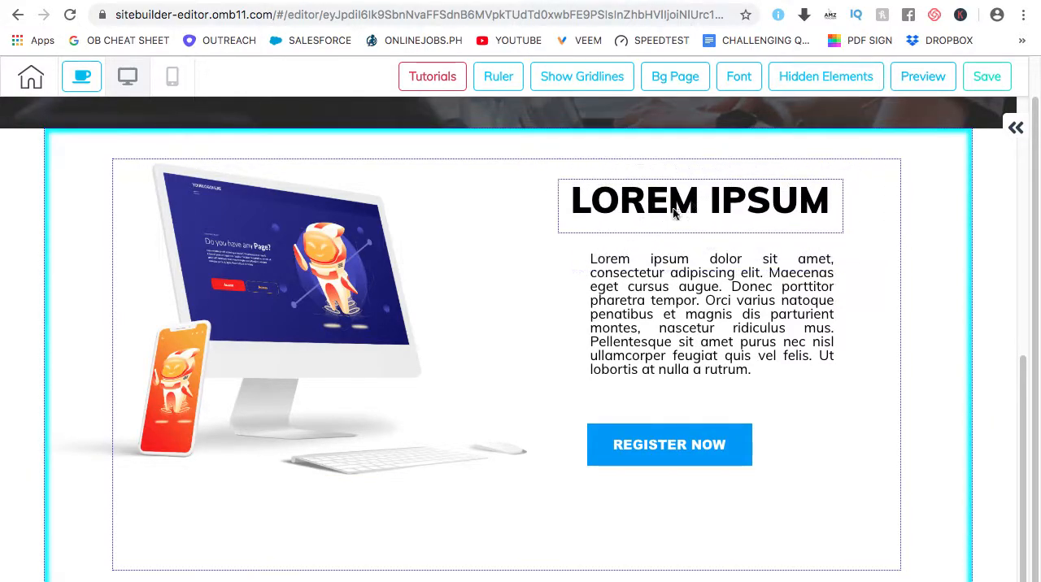
left_click(668, 446)
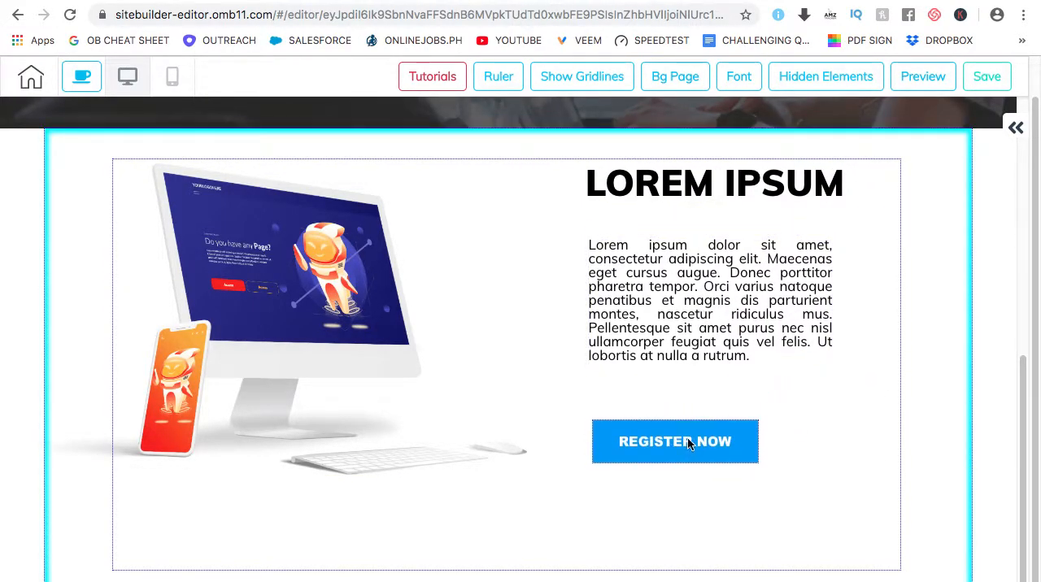
left_click(712, 198)
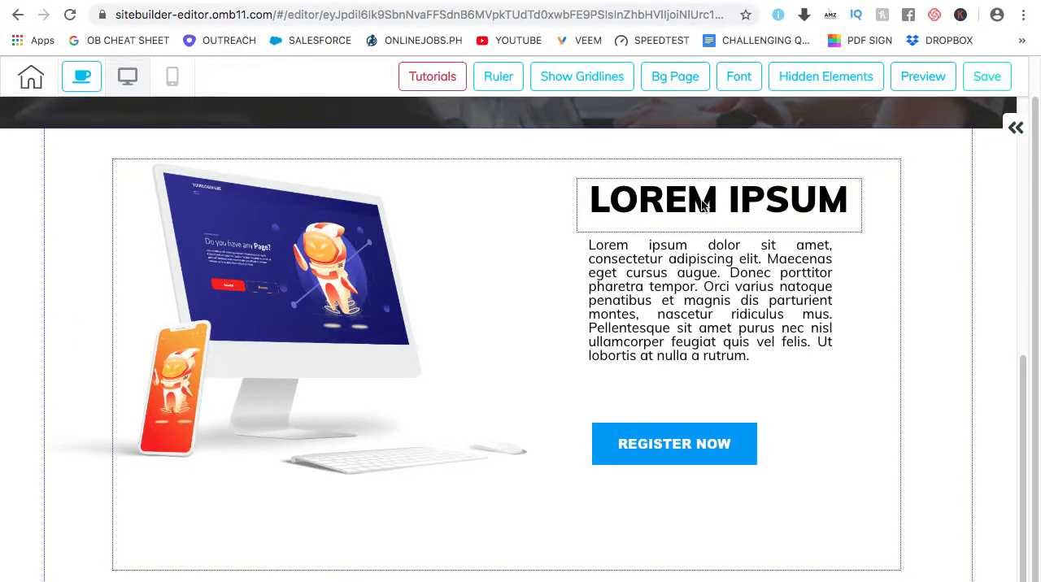
left_click(709, 301)
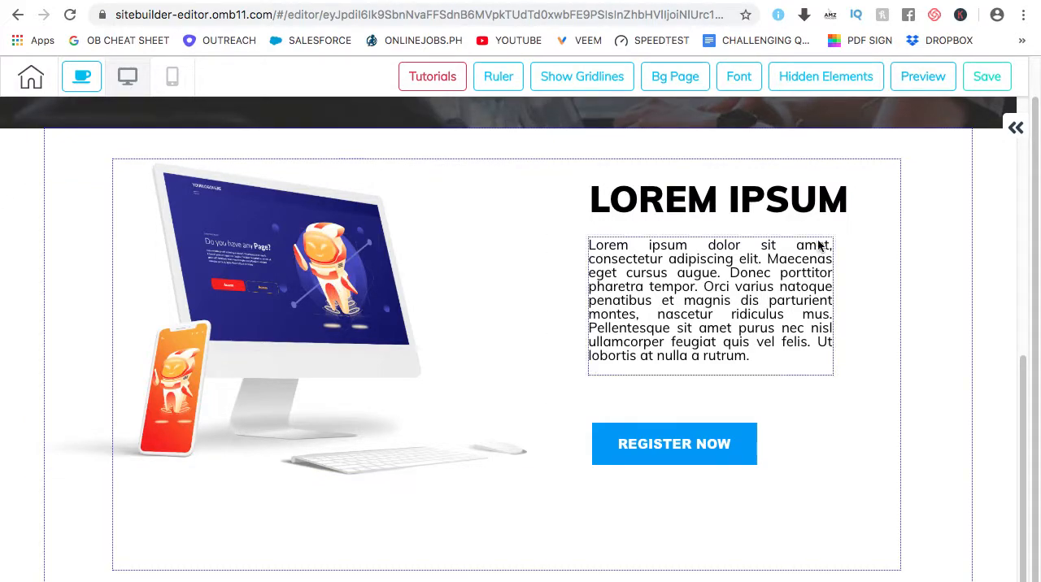
left_click(708, 301)
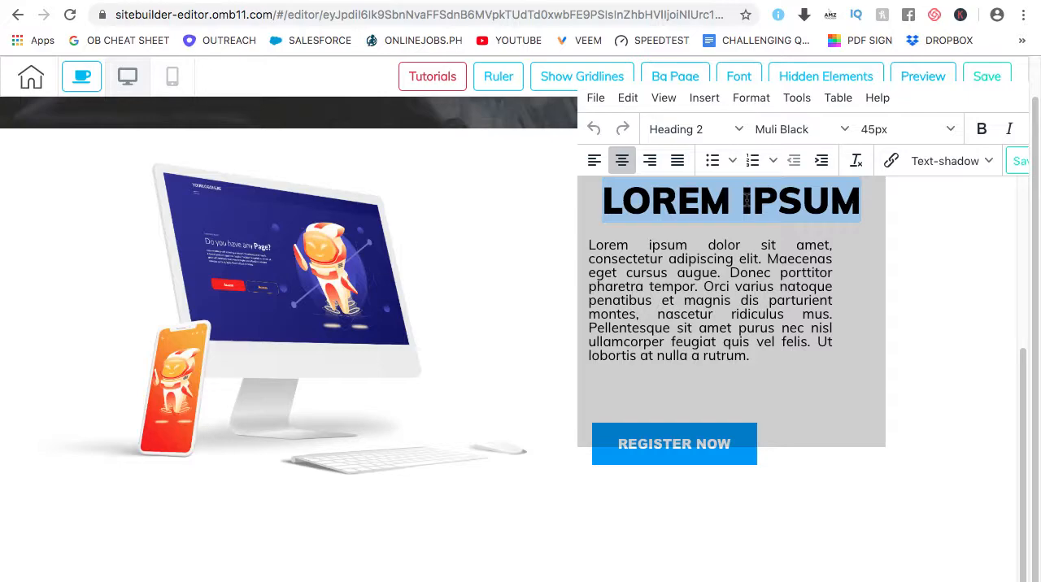
type("test")
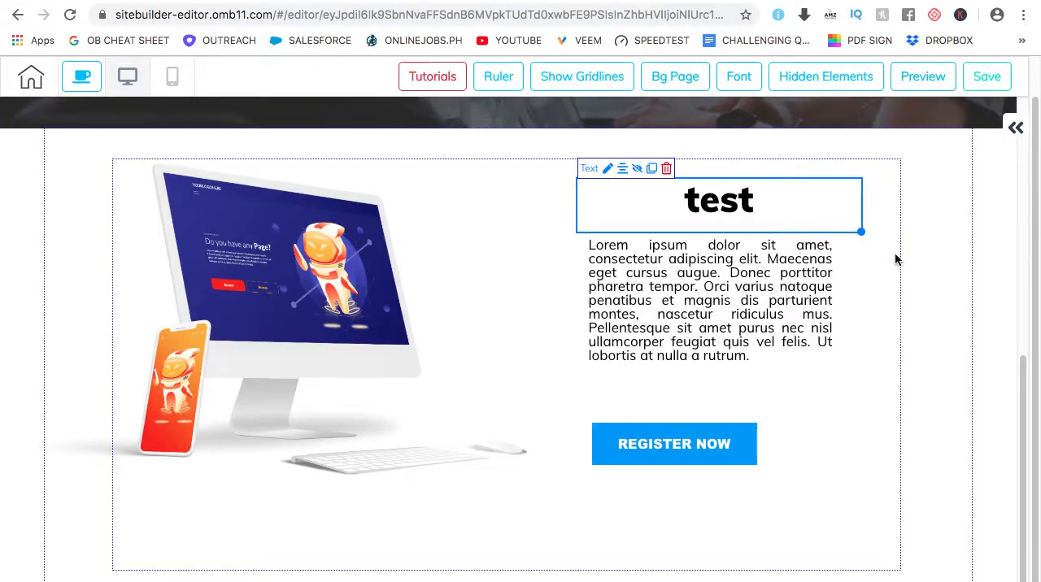
left_click(909, 192)
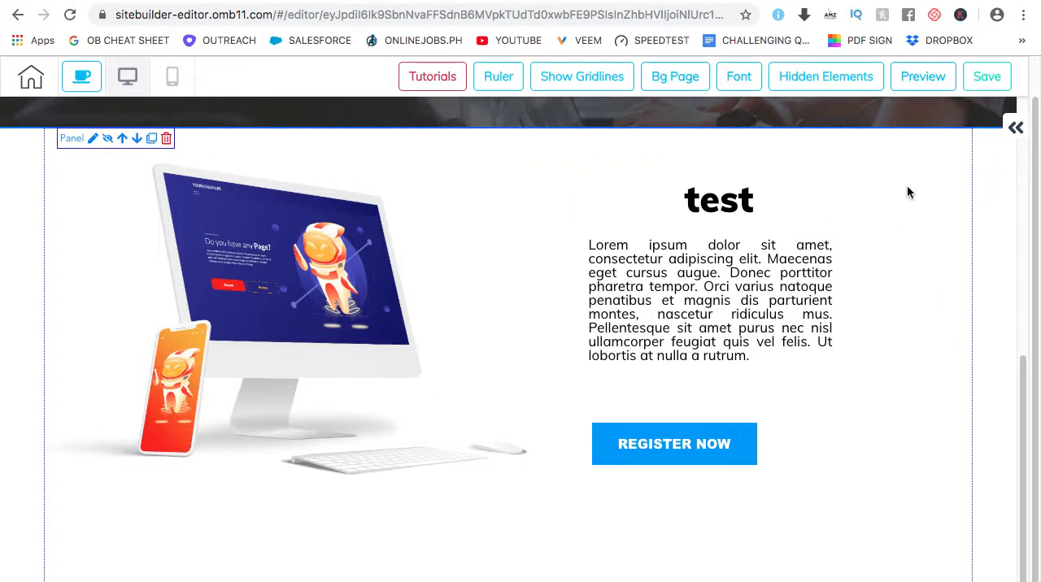
scroll("up", 3)
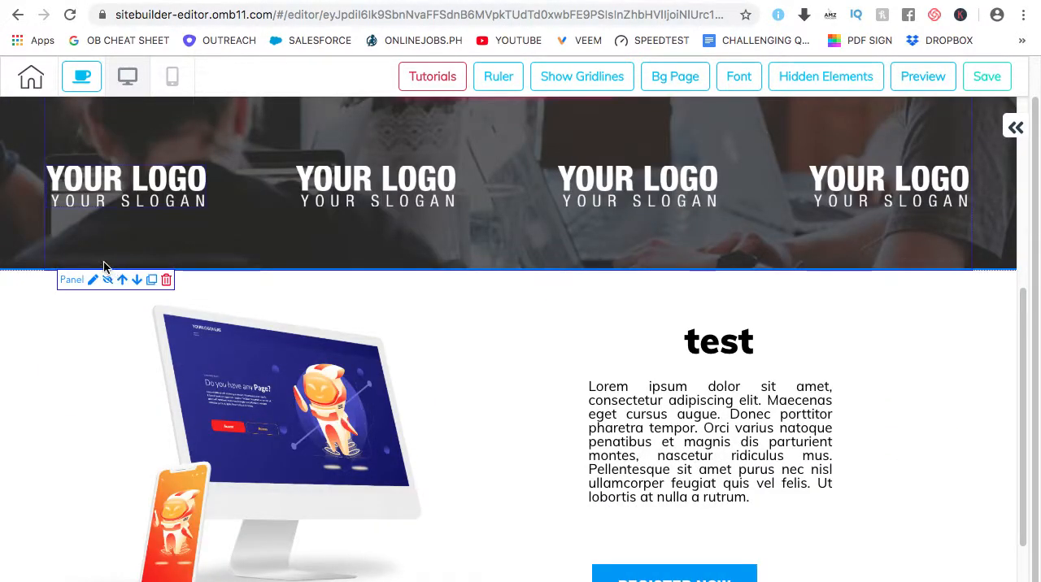
scroll("down", 3)
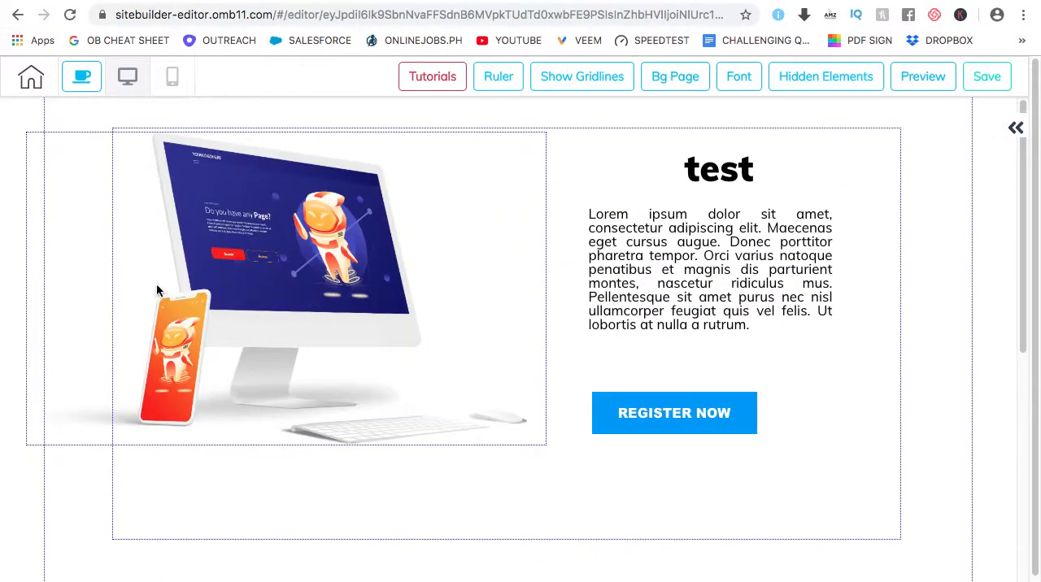
scroll("down", 3)
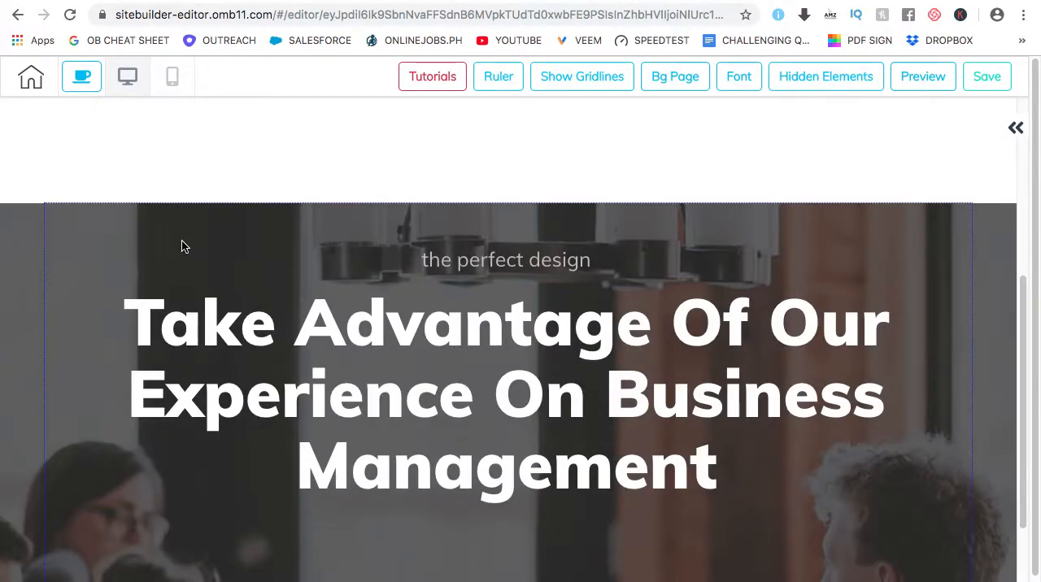
scroll("down", 3)
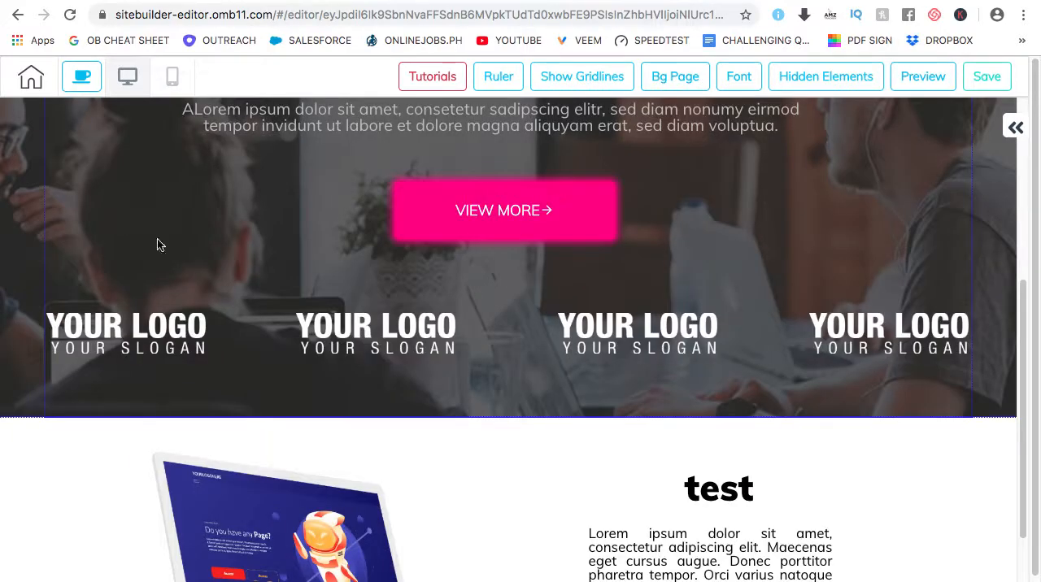
scroll("up", 3)
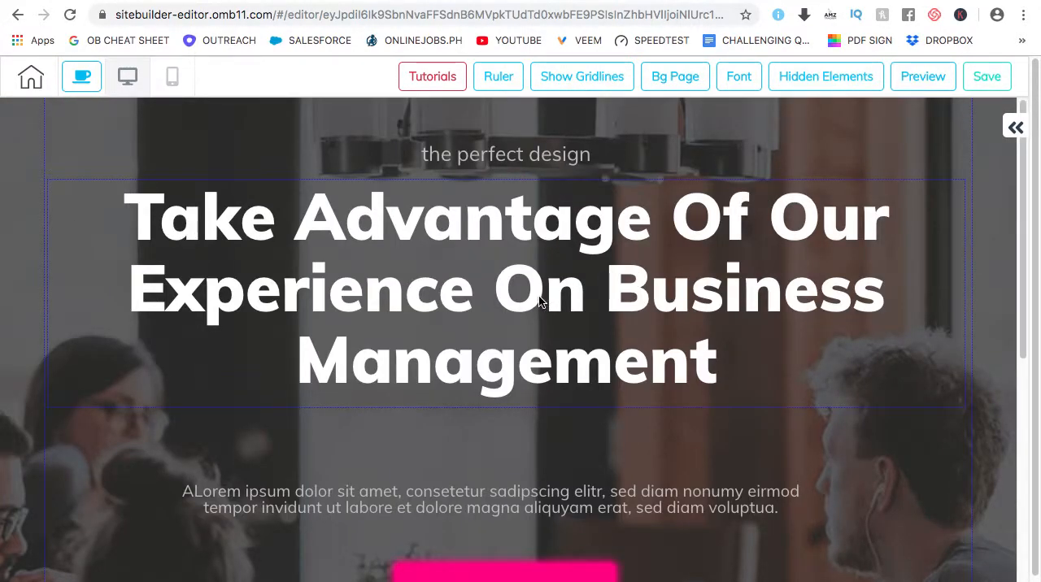
scroll("down", 3)
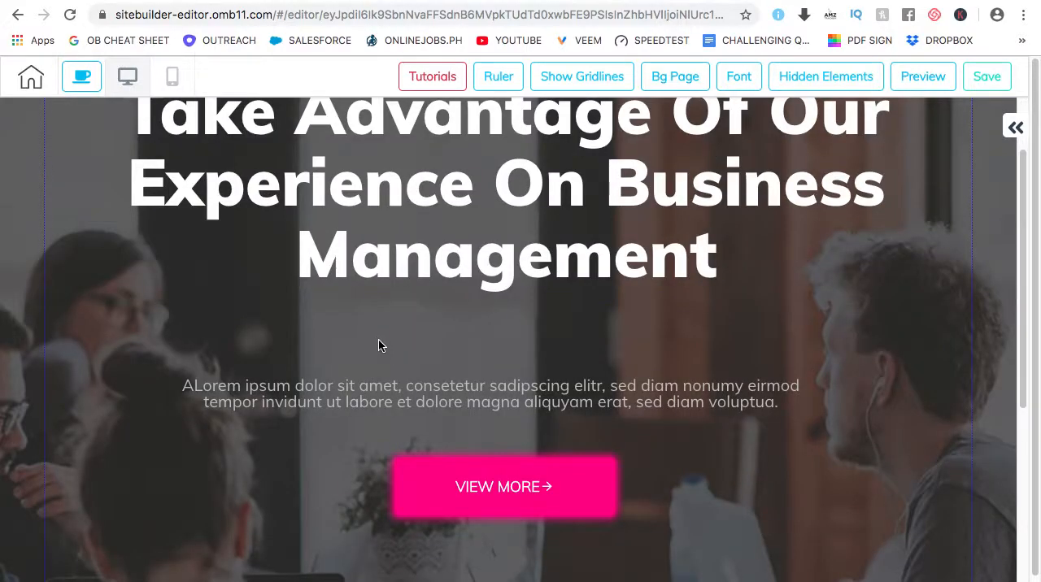
scroll("down", 3)
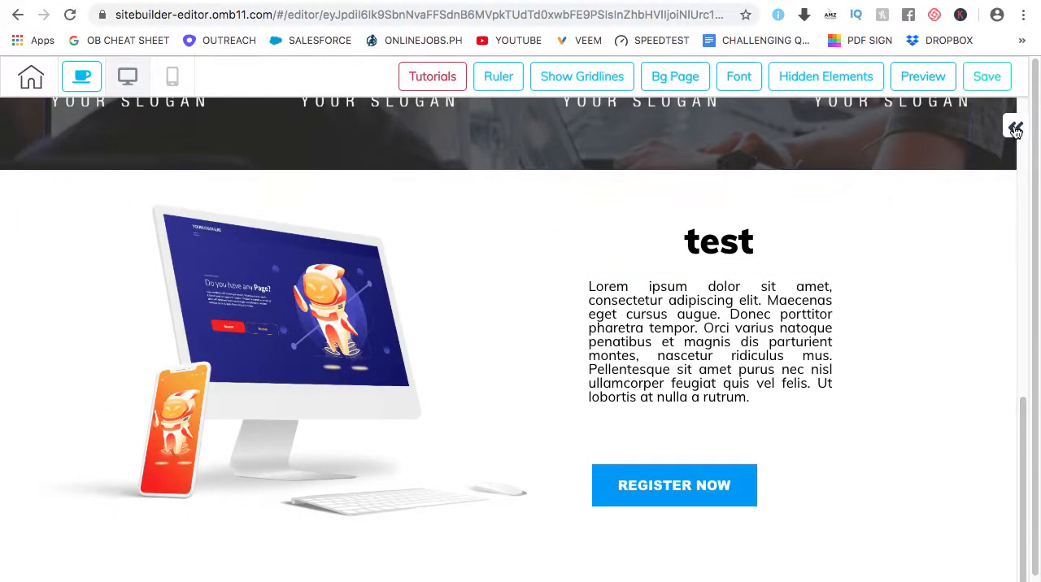
Step: Browse the Add > Panel categories toward the Features templates for page2
left_click(1015, 127)
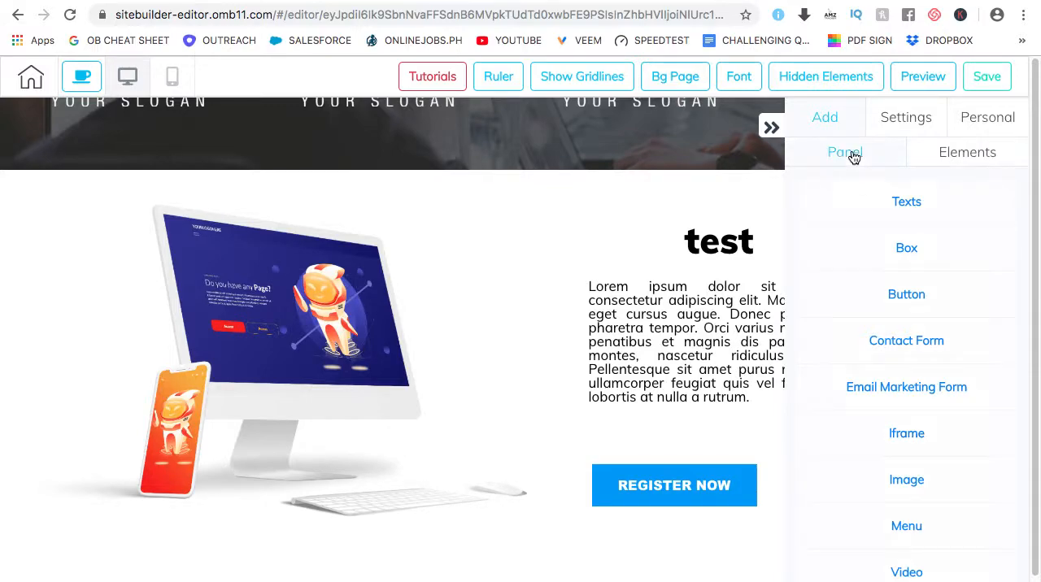
left_click(846, 153)
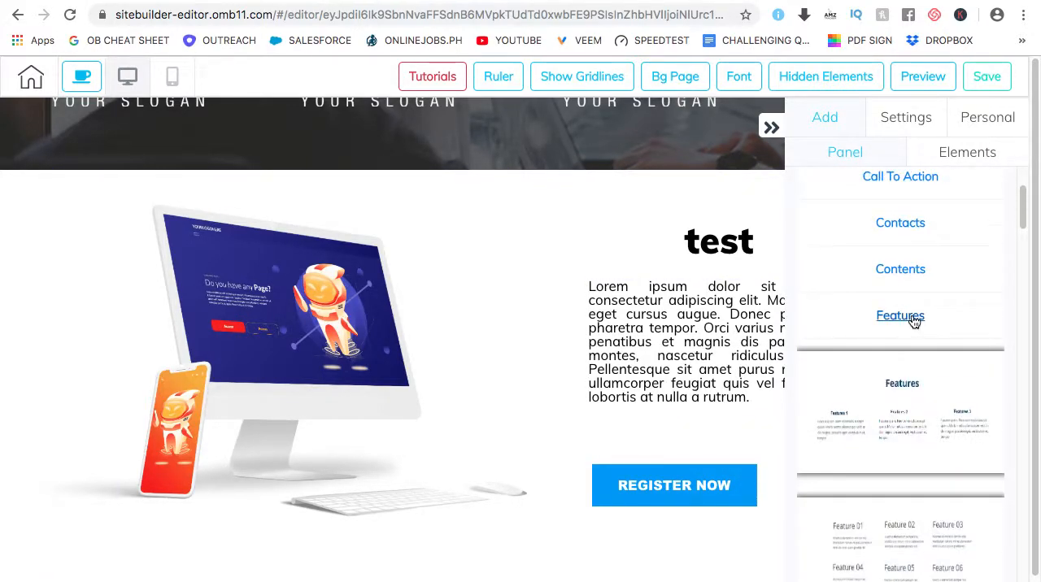
scroll("down", 3)
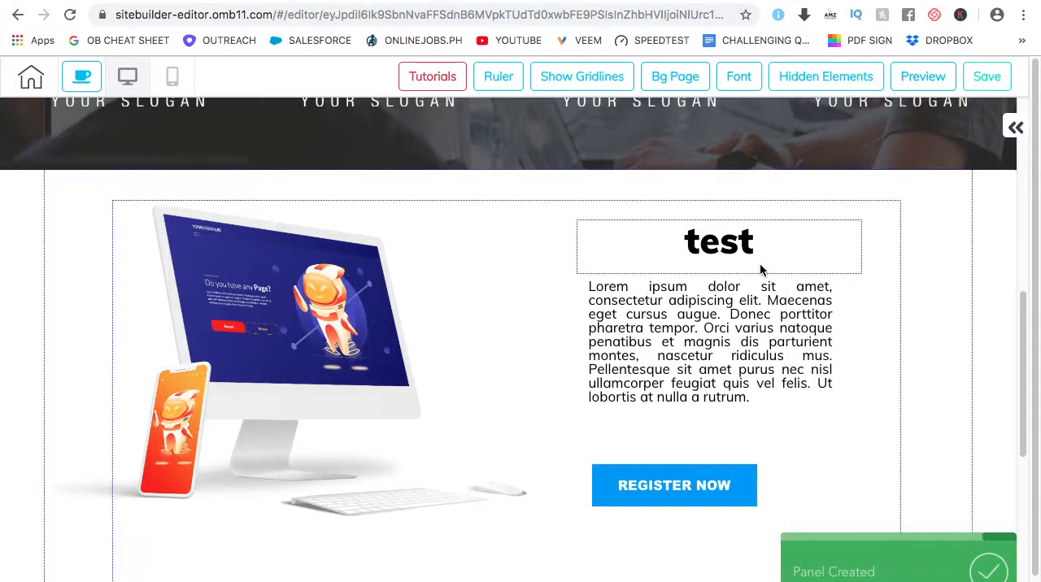
scroll("down", 3)
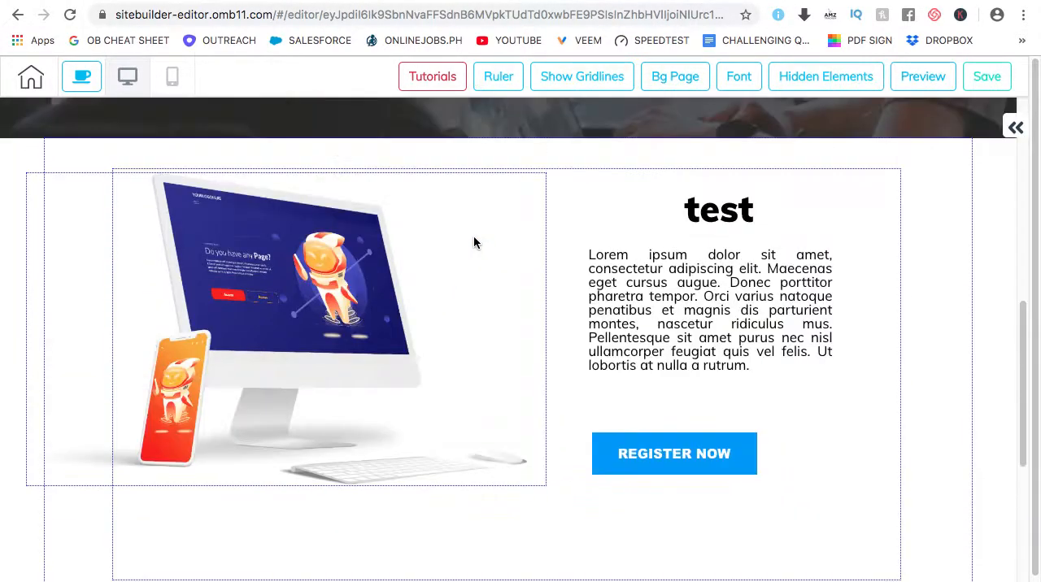
scroll("up", 3)
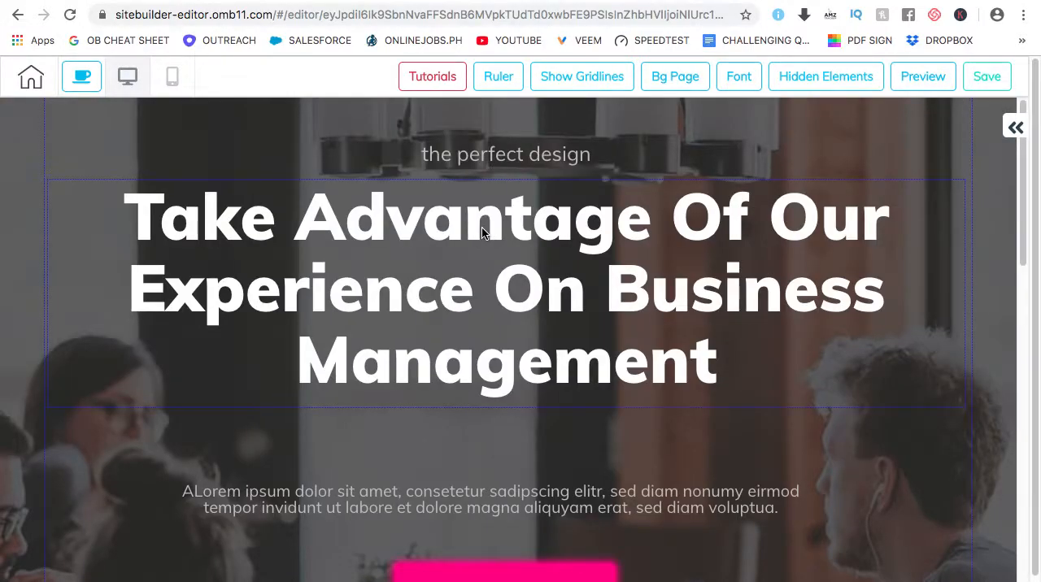
mouse_move(924, 76)
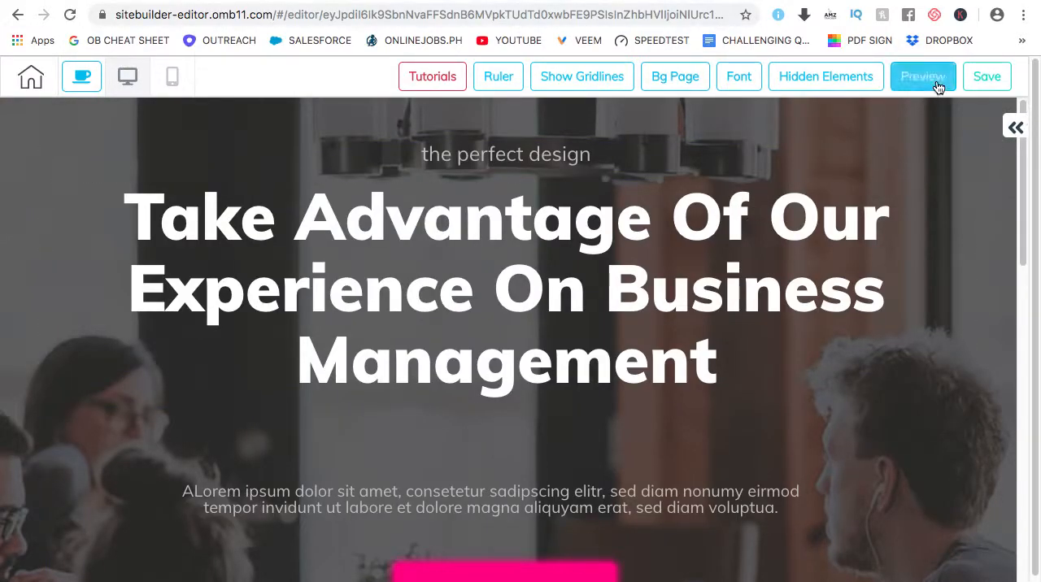
Step: Scroll the desktop preview of page2 through the business hero, 'test' panel and three-item Features section
left_click(924, 76)
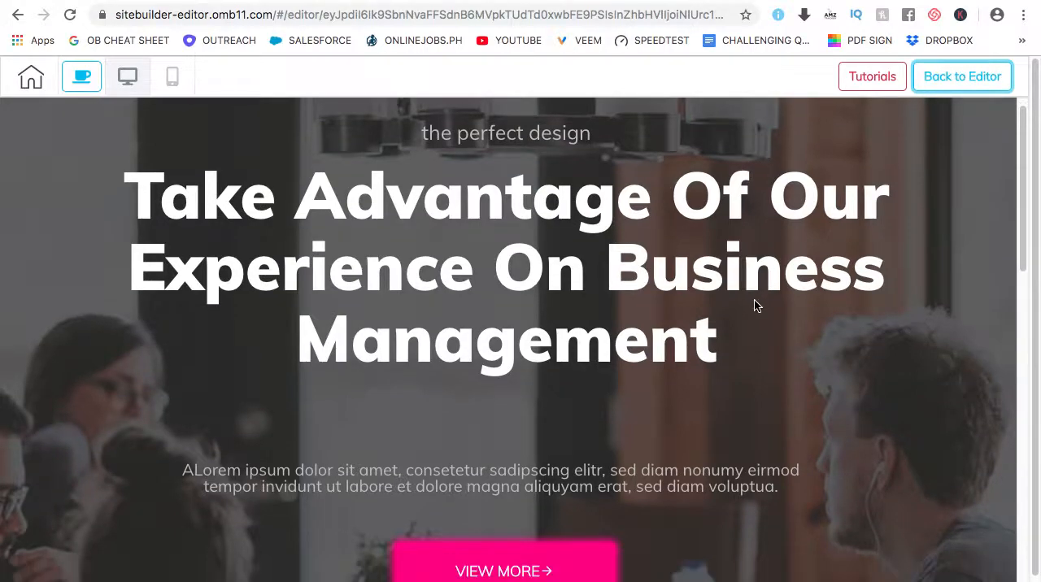
scroll("down", 3)
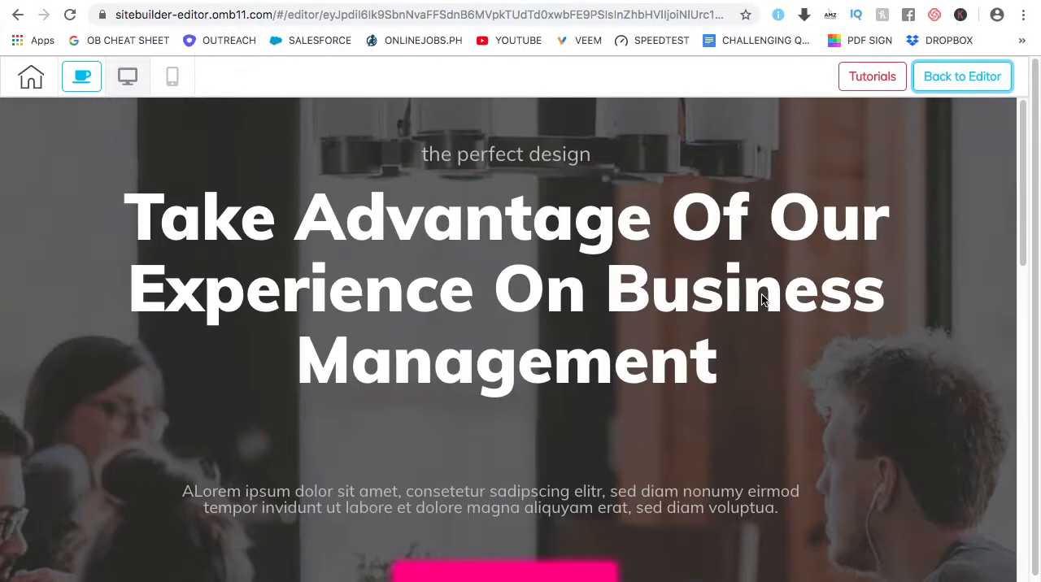
scroll("down", 3)
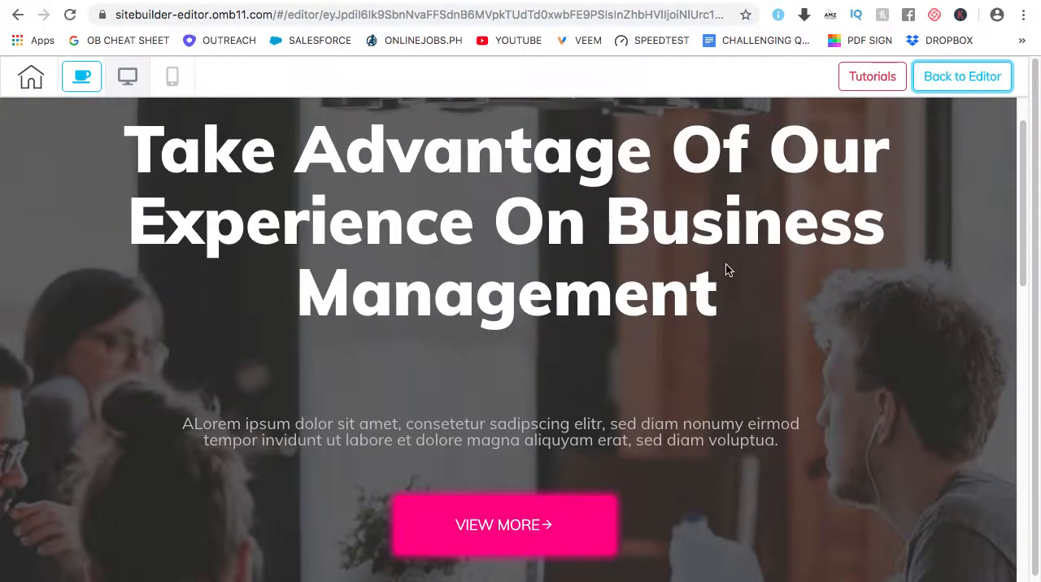
scroll("down", 3)
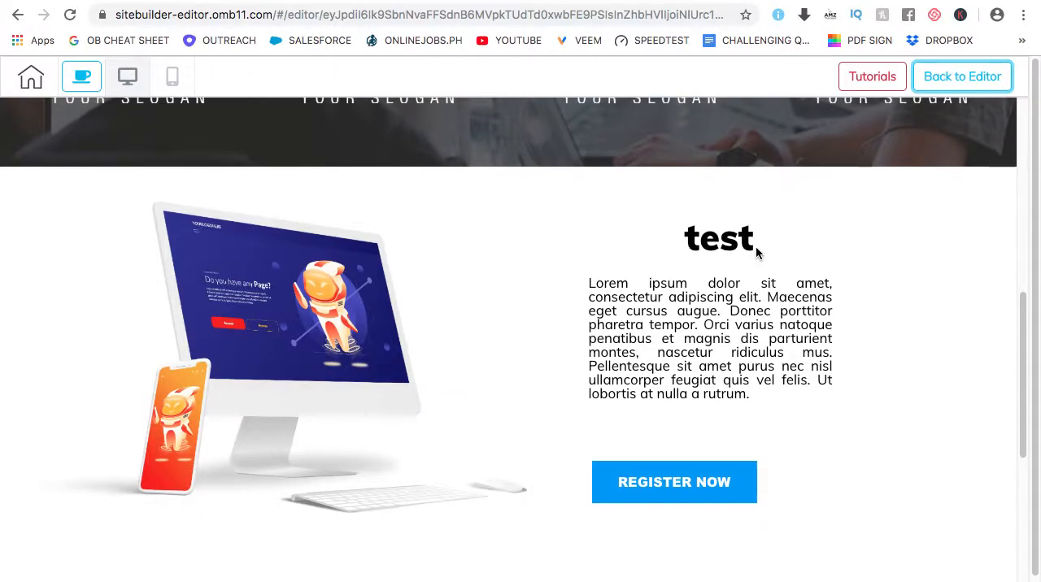
scroll("down", 3)
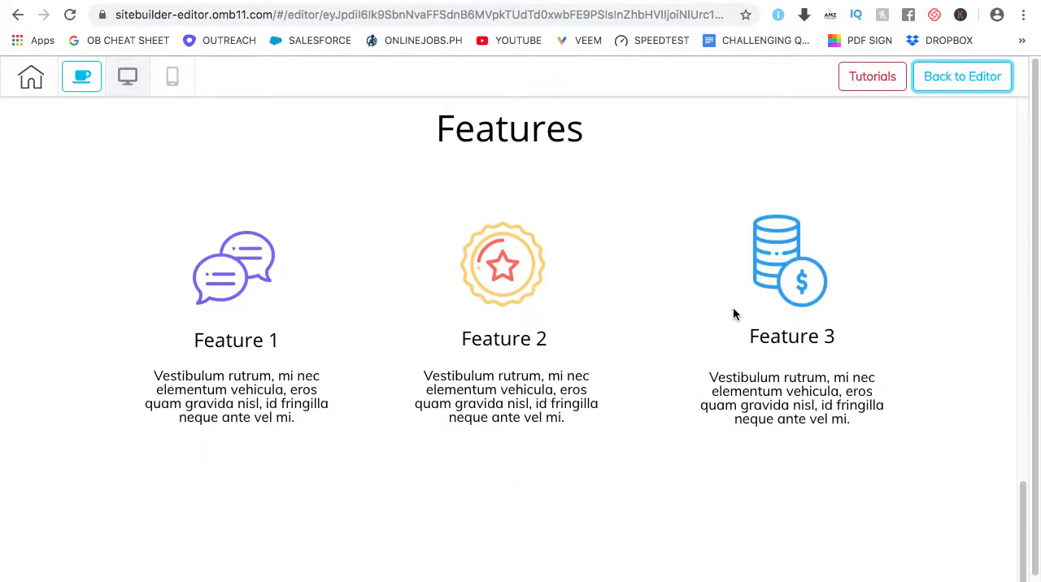
mouse_move(674, 319)
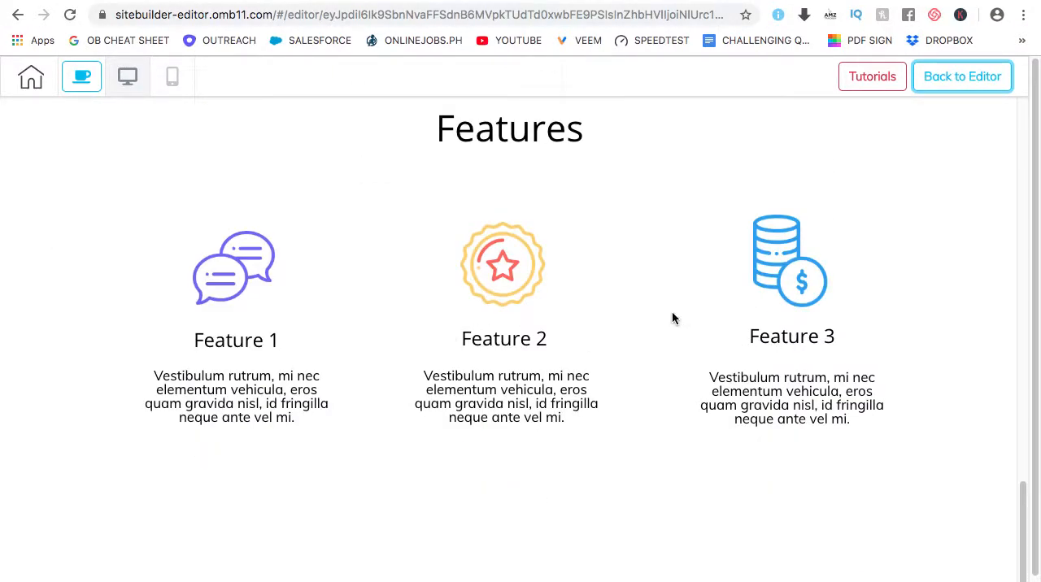
scroll("up", 3)
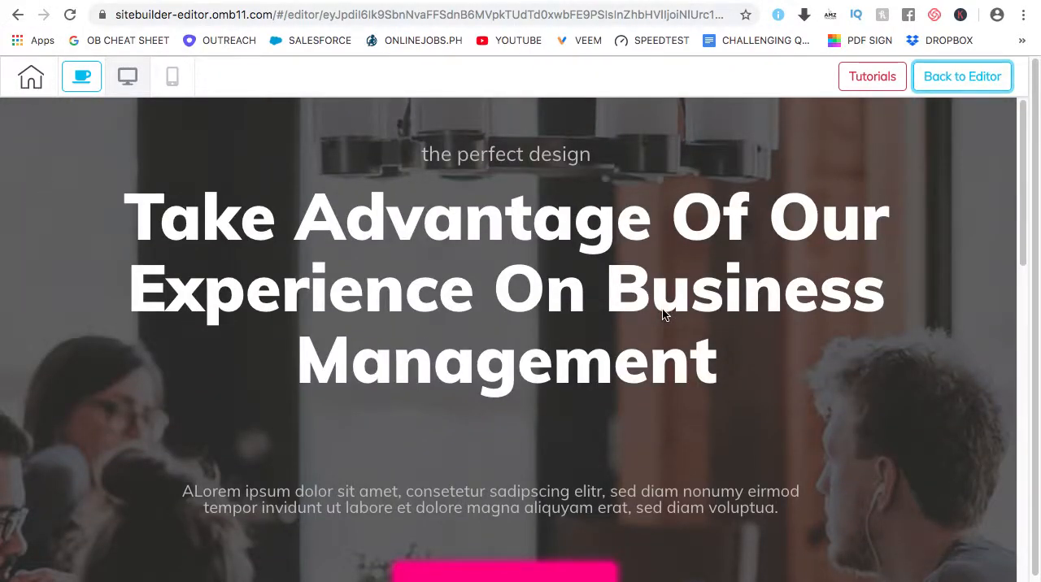
mouse_move(172, 76)
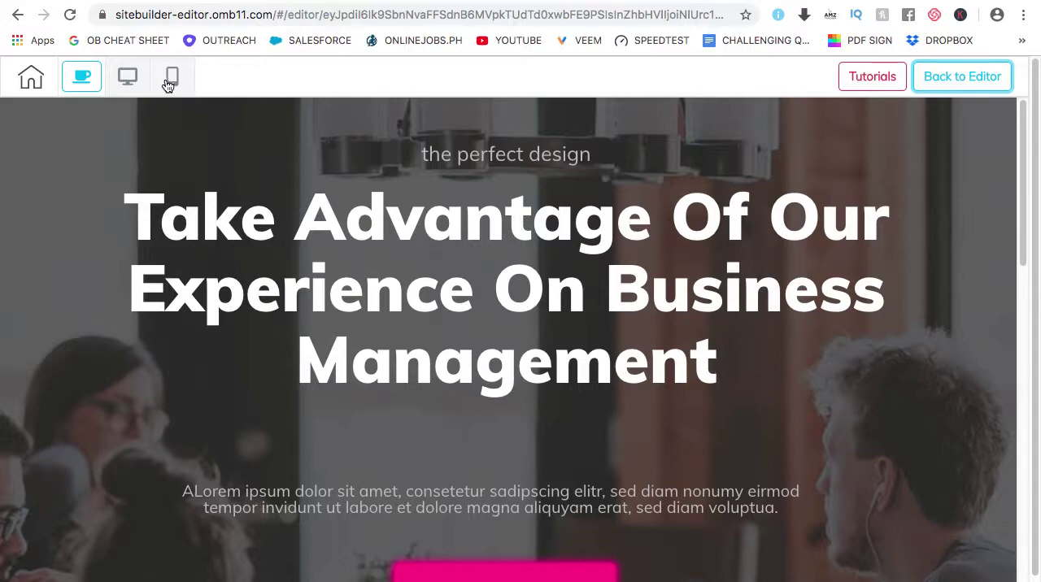
Step: Review page2 at mobile width, with hero, content and Features stacked vertically
left_click(171, 76)
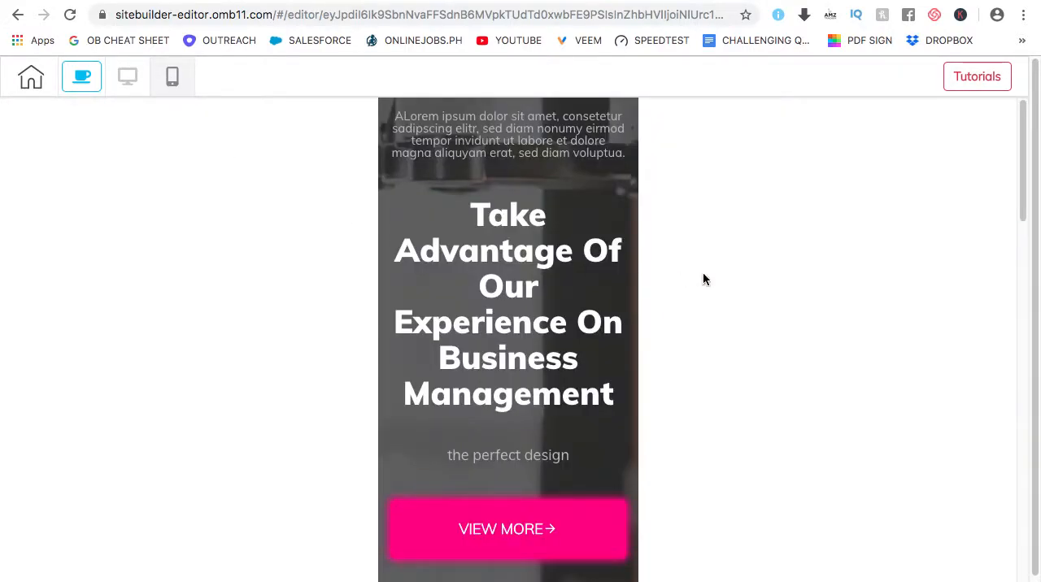
scroll("down", 3)
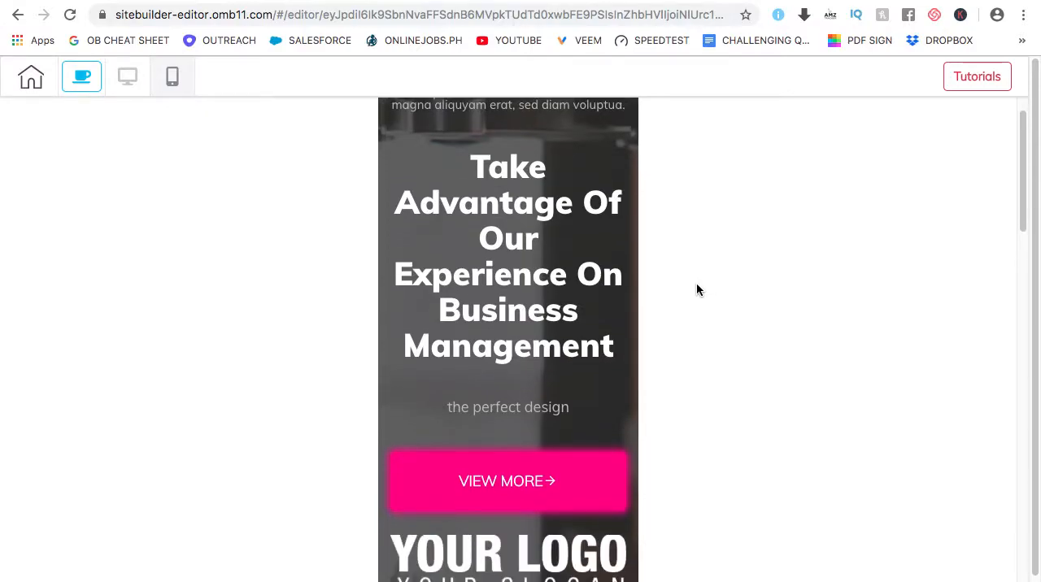
scroll("down", 3)
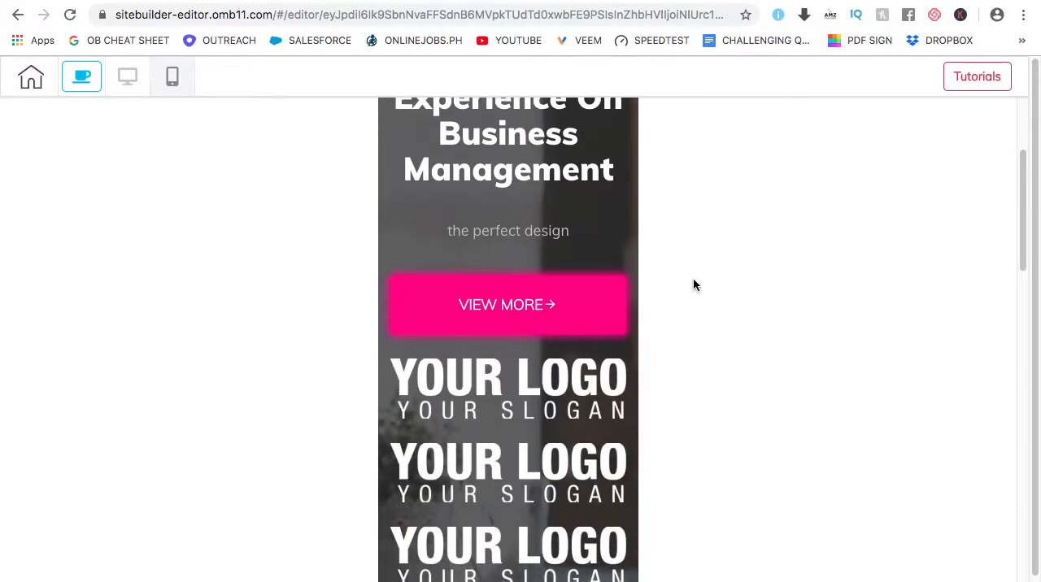
scroll("down", 3)
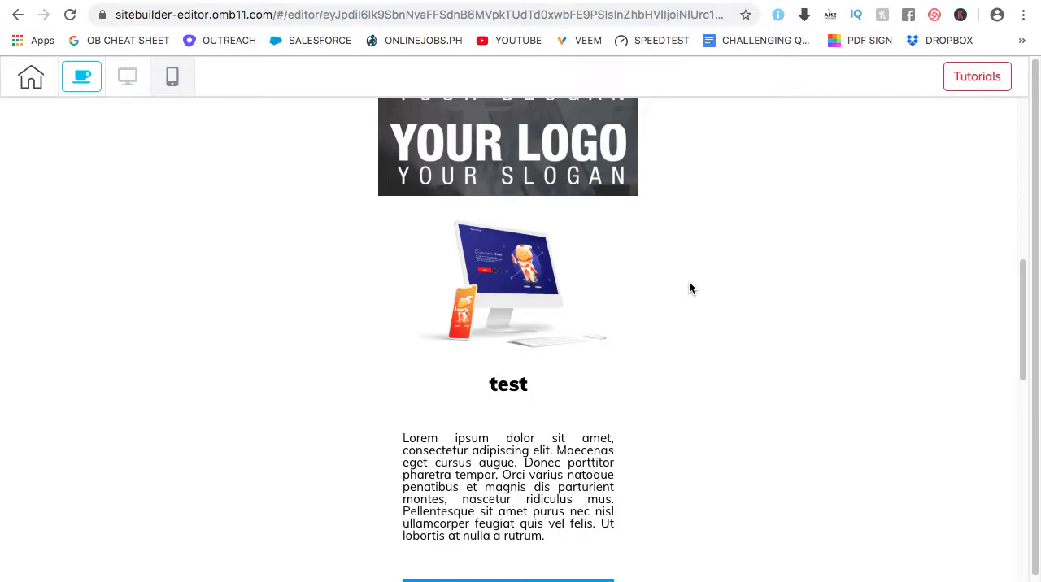
scroll("down", 3)
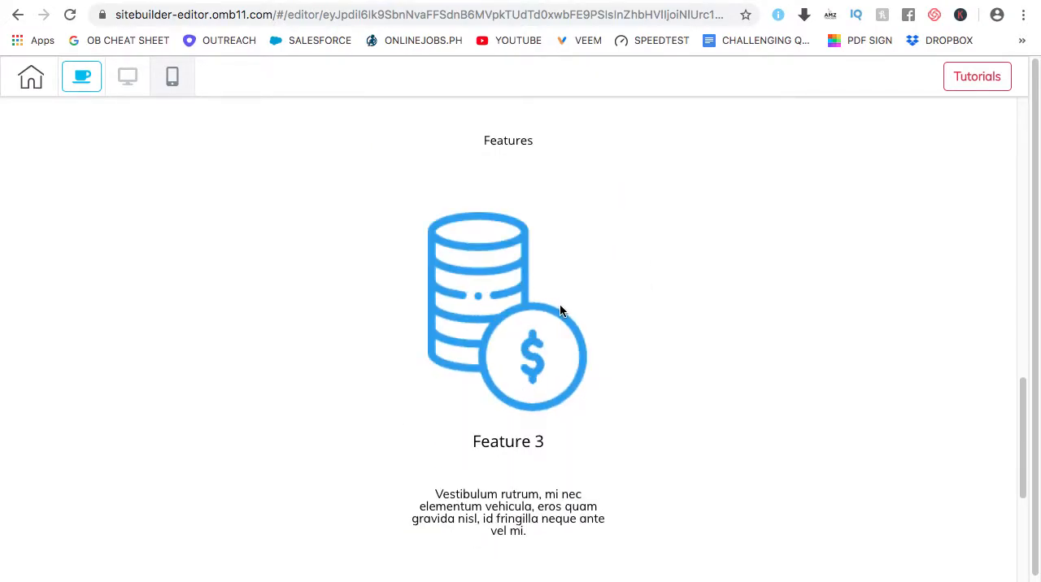
scroll("down", 3)
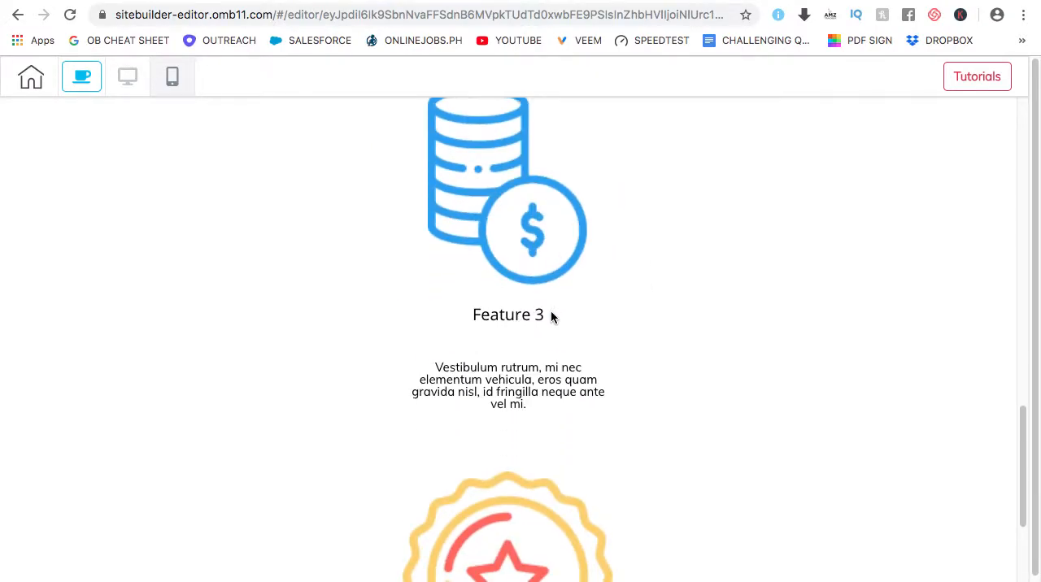
scroll("down", 3)
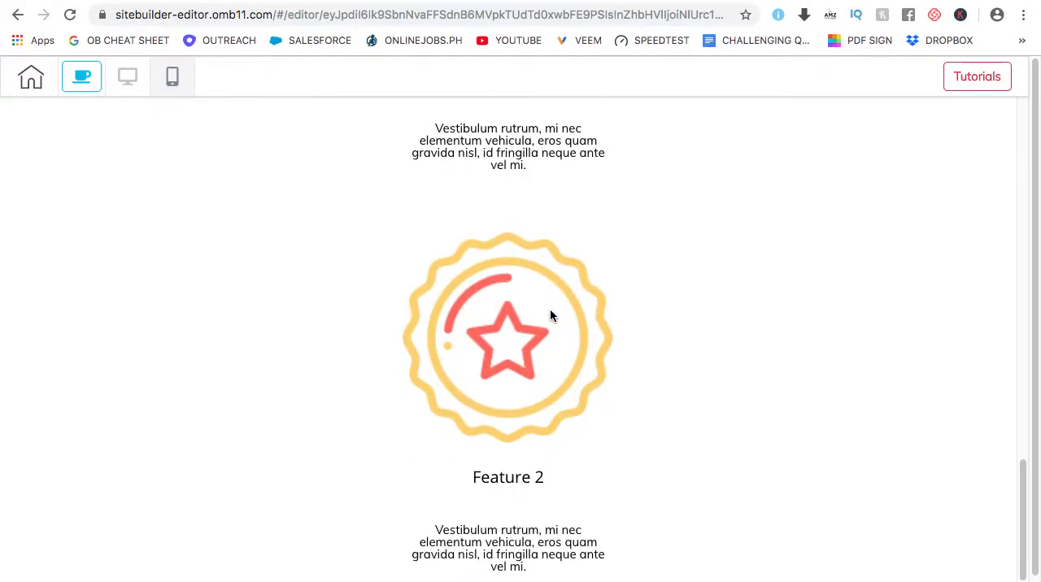
mouse_move(647, 322)
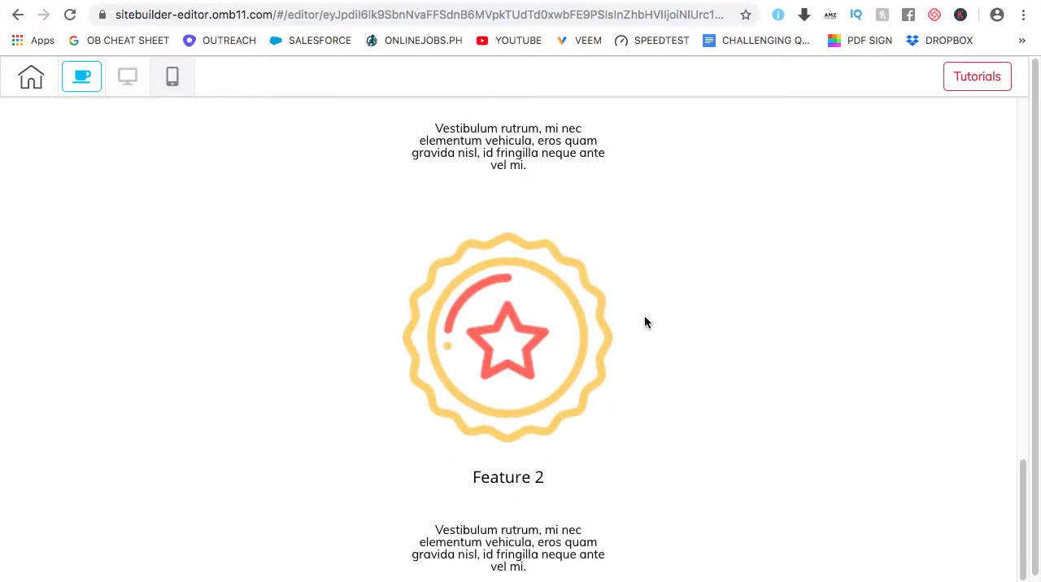
scroll("down", 3)
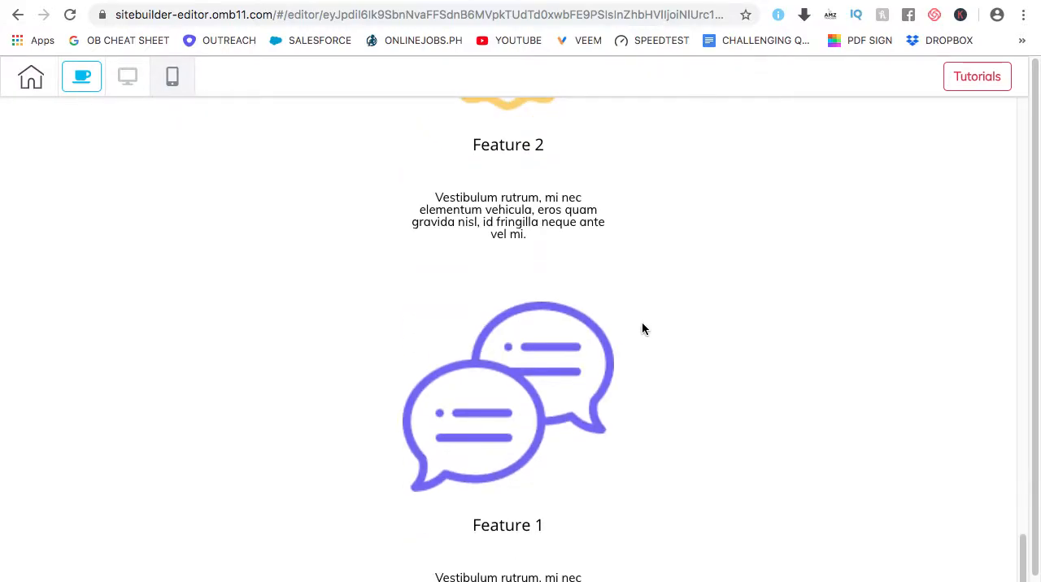
scroll("up", 3)
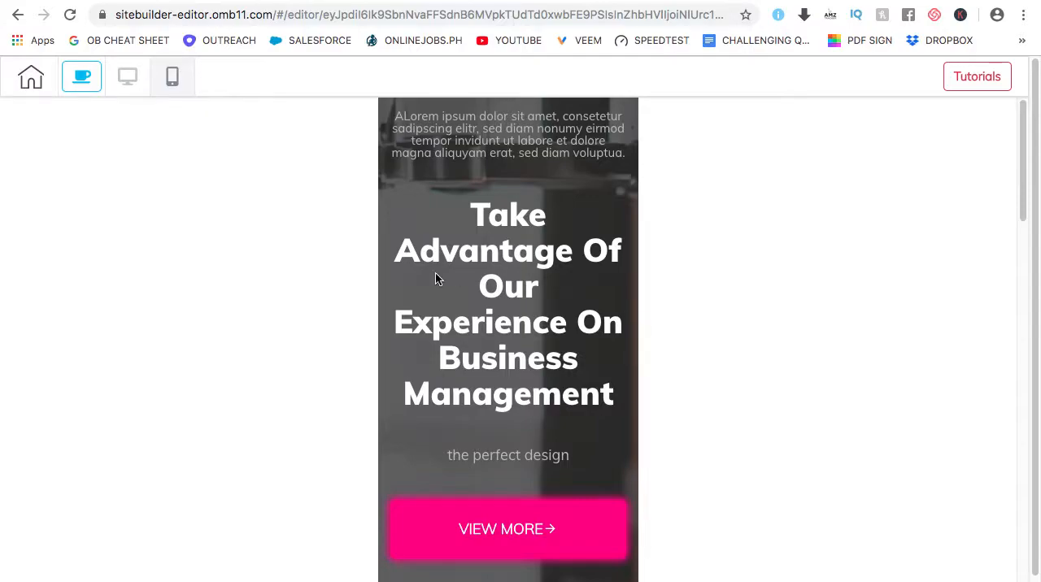
mouse_move(695, 313)
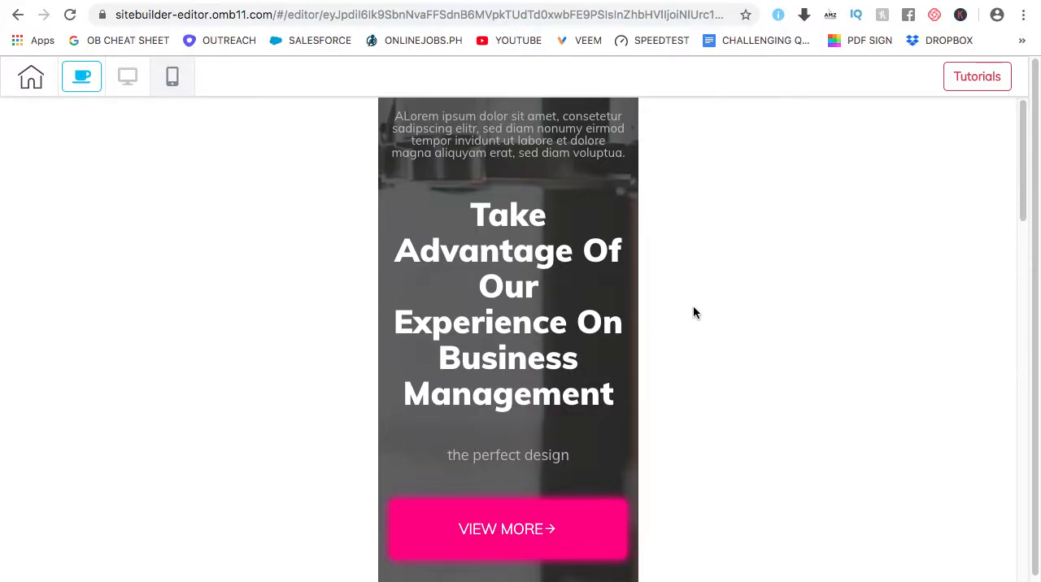
mouse_move(686, 309)
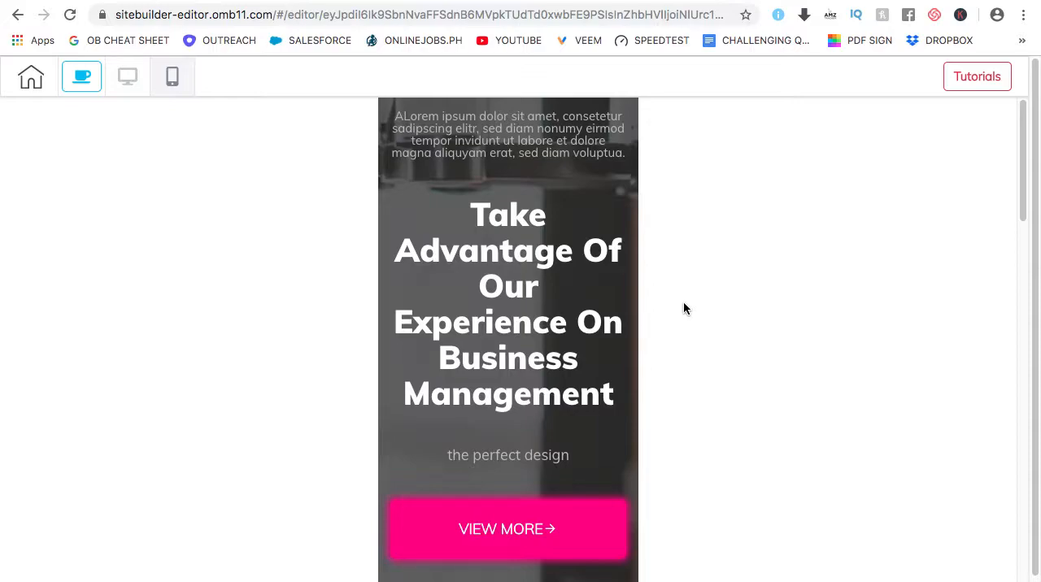
Step: Scroll the stacked mobile layout once more down to Features and back up to the hero
scroll("down", 3)
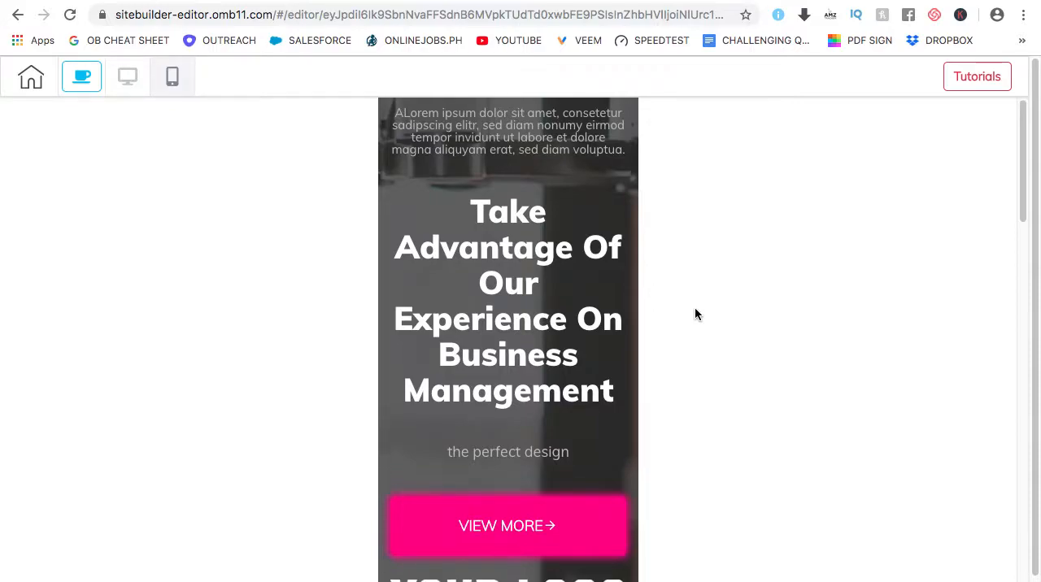
scroll("down", 3)
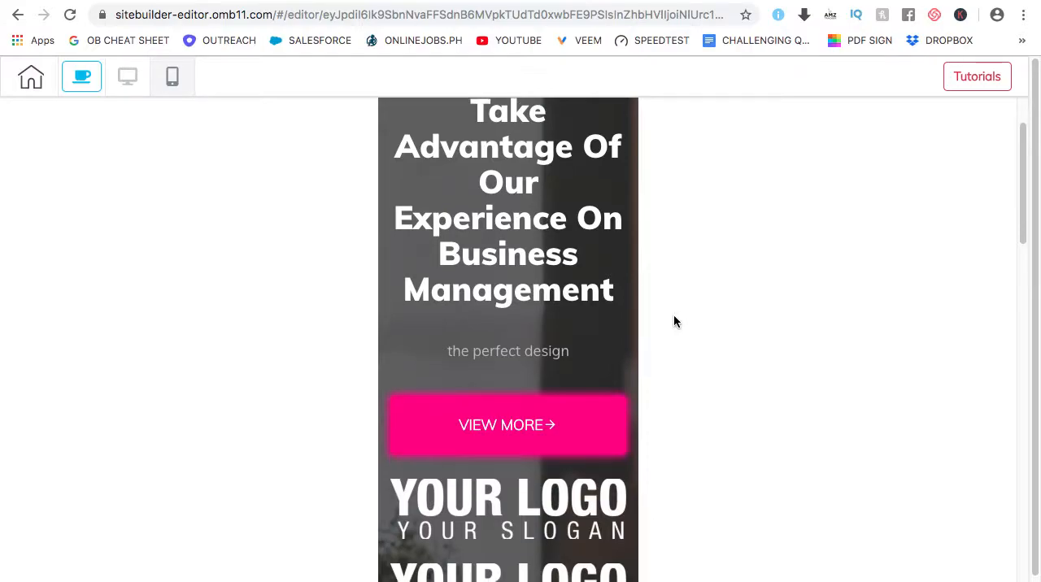
scroll("down", 3)
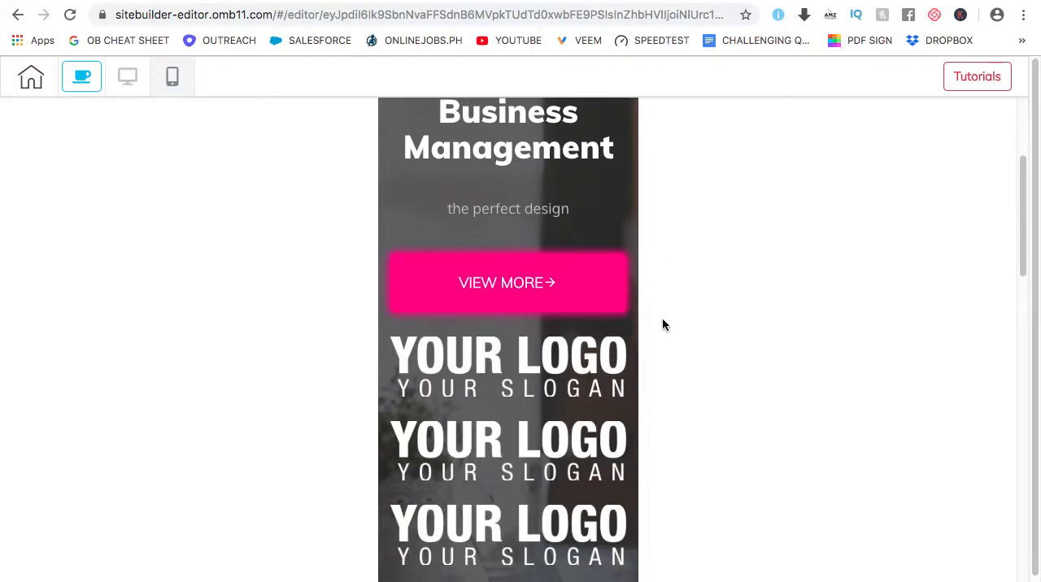
scroll("down", 3)
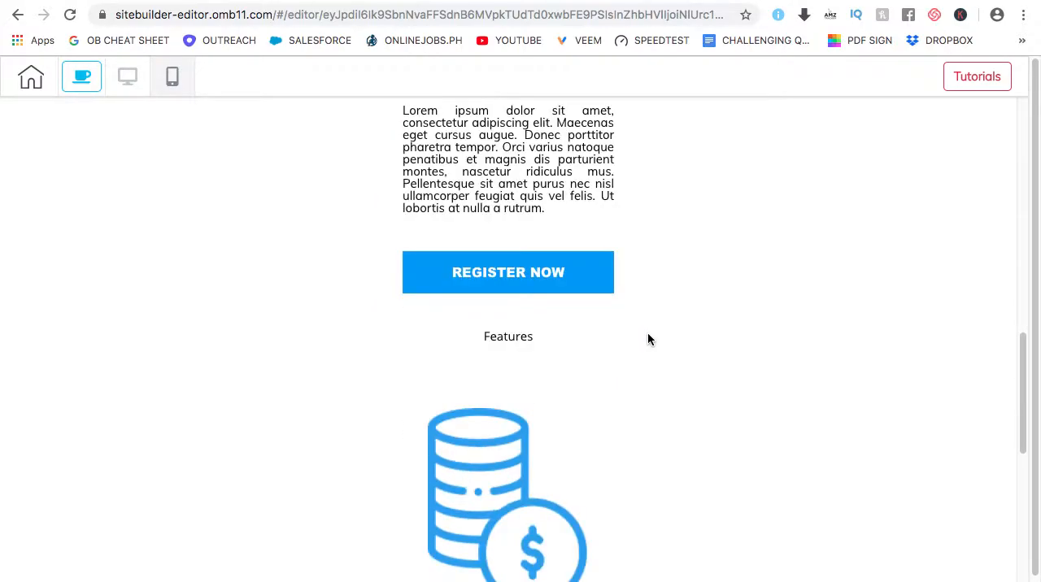
scroll("down", 3)
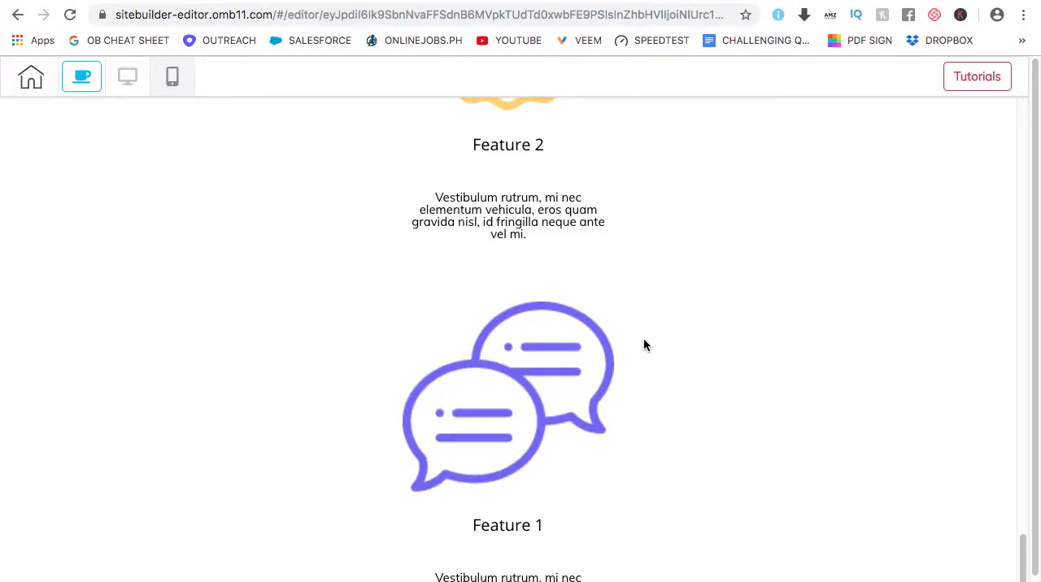
scroll("down", 3)
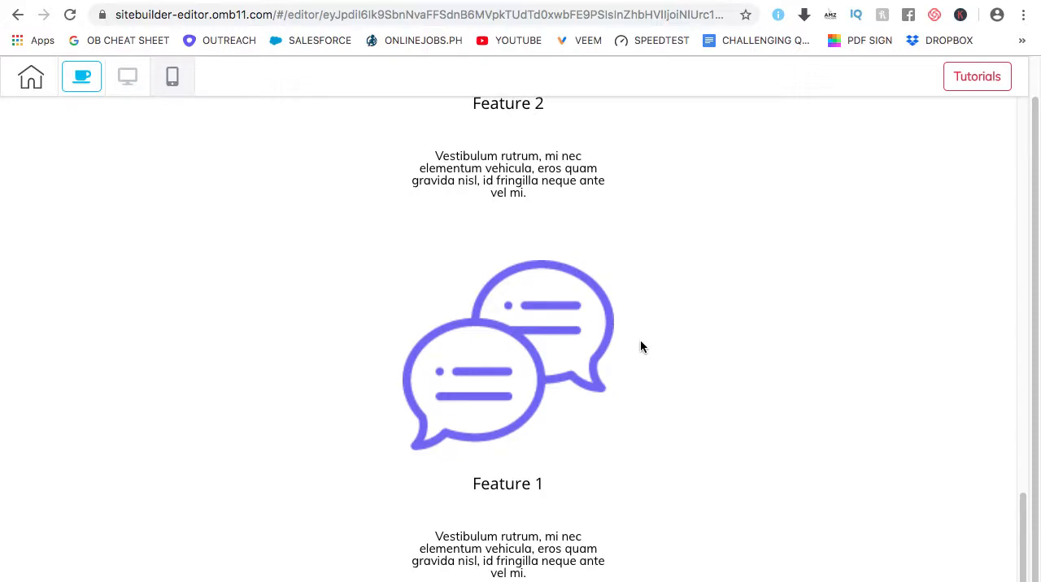
mouse_move(683, 325)
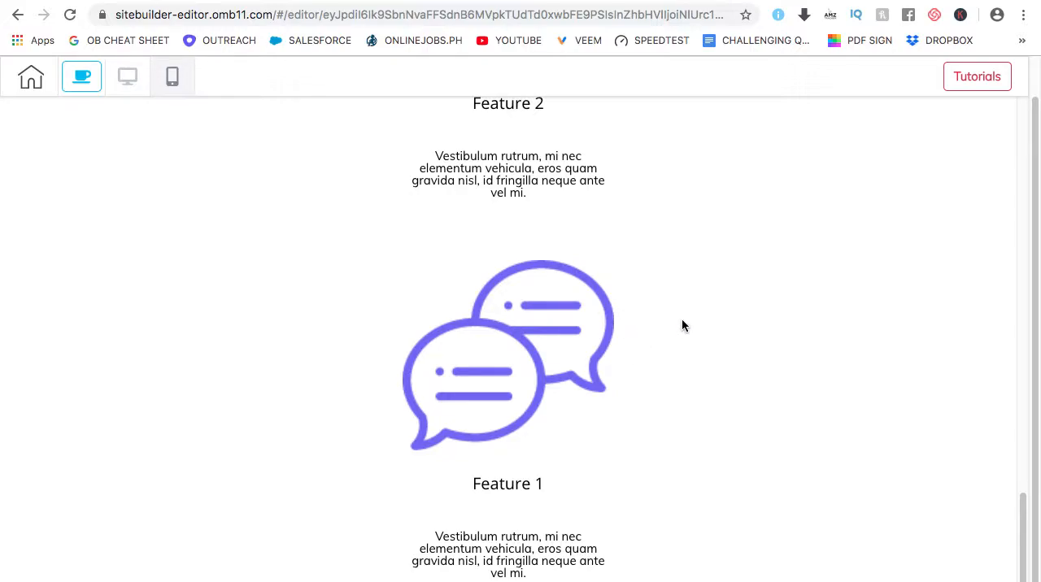
scroll("up", 3)
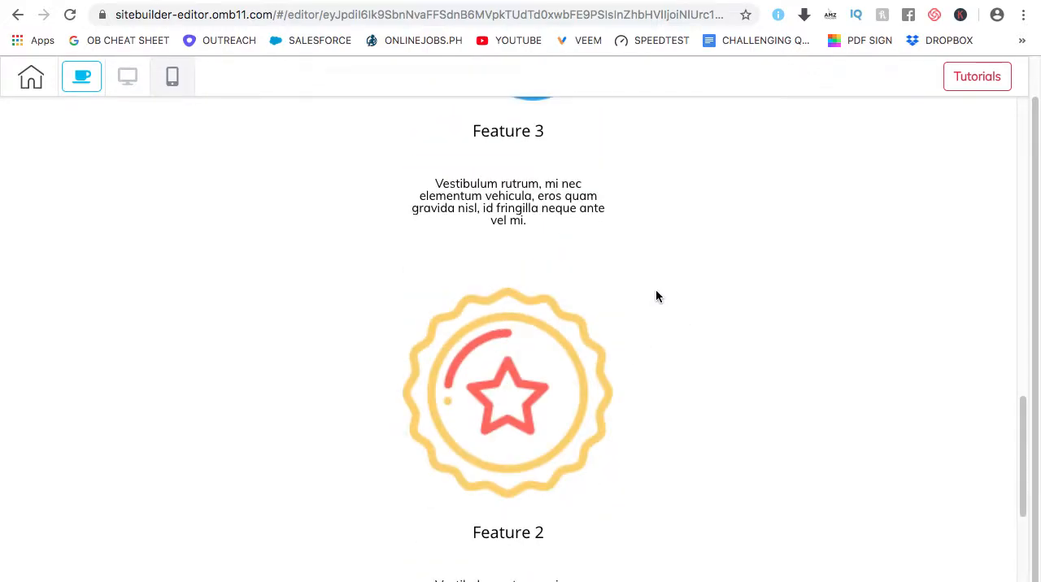
scroll("up", 3)
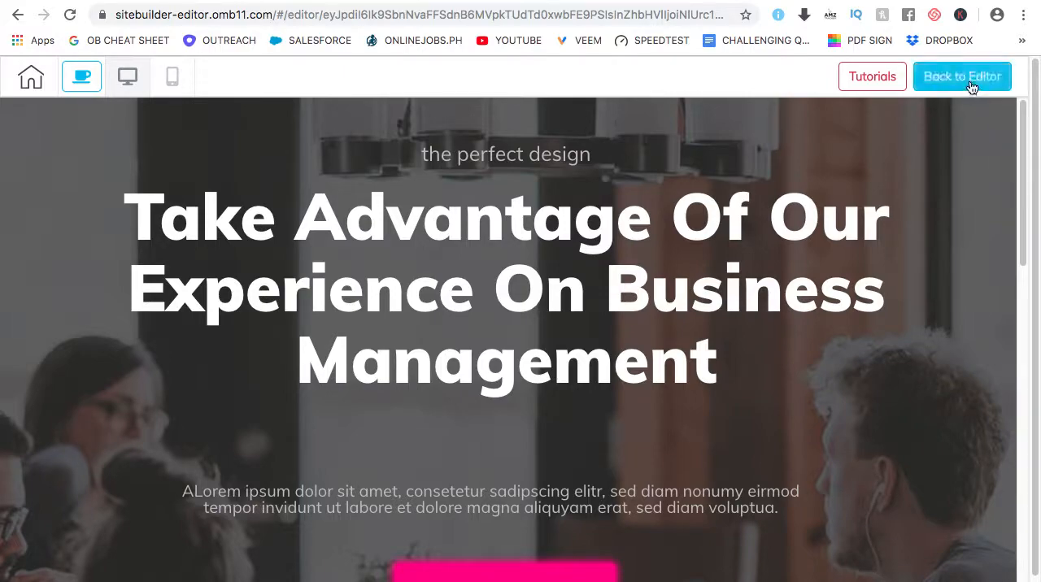
Step: Insert the two-card Testimonials panel template (Person Name, Co-founder at Company) below the Features section
left_click(963, 75)
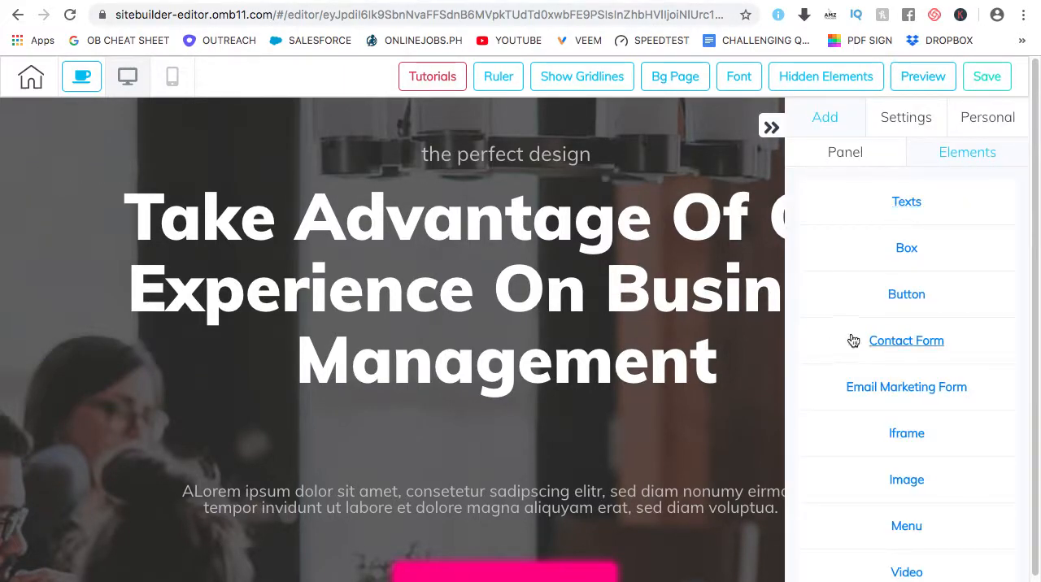
left_click(846, 152)
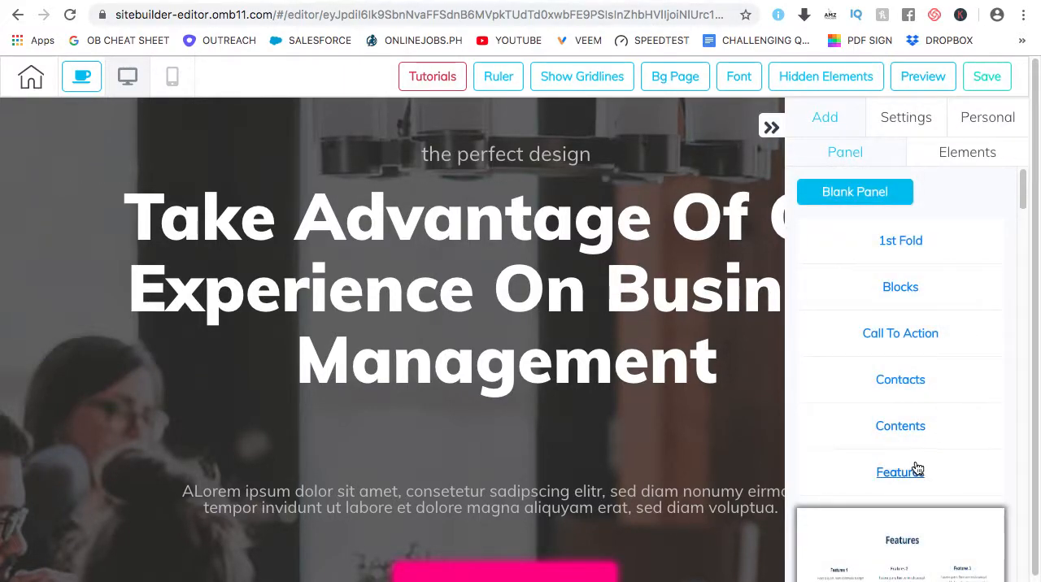
scroll("down", 3)
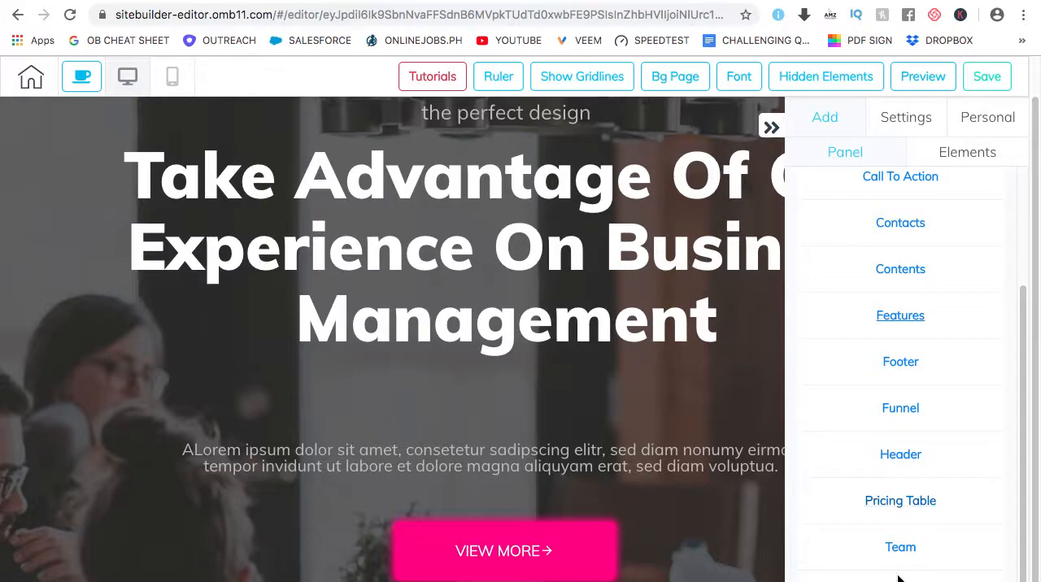
mouse_move(892, 334)
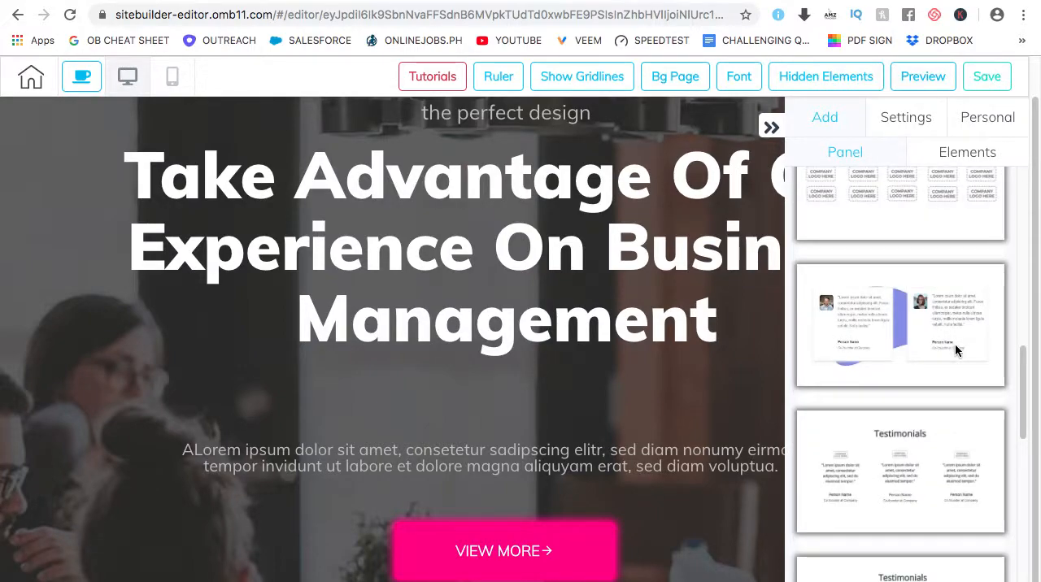
left_click(901, 472)
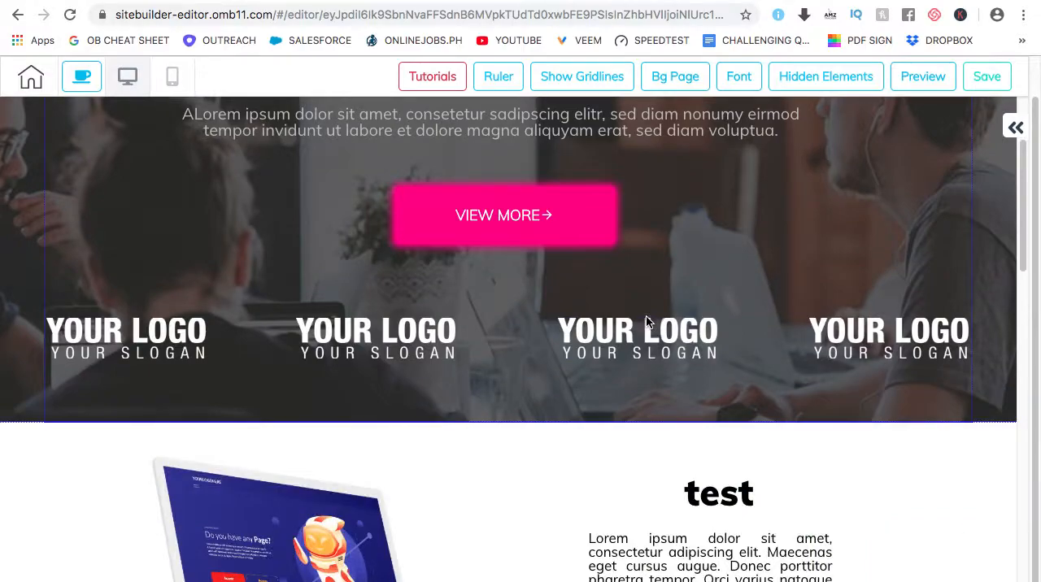
scroll("down", 3)
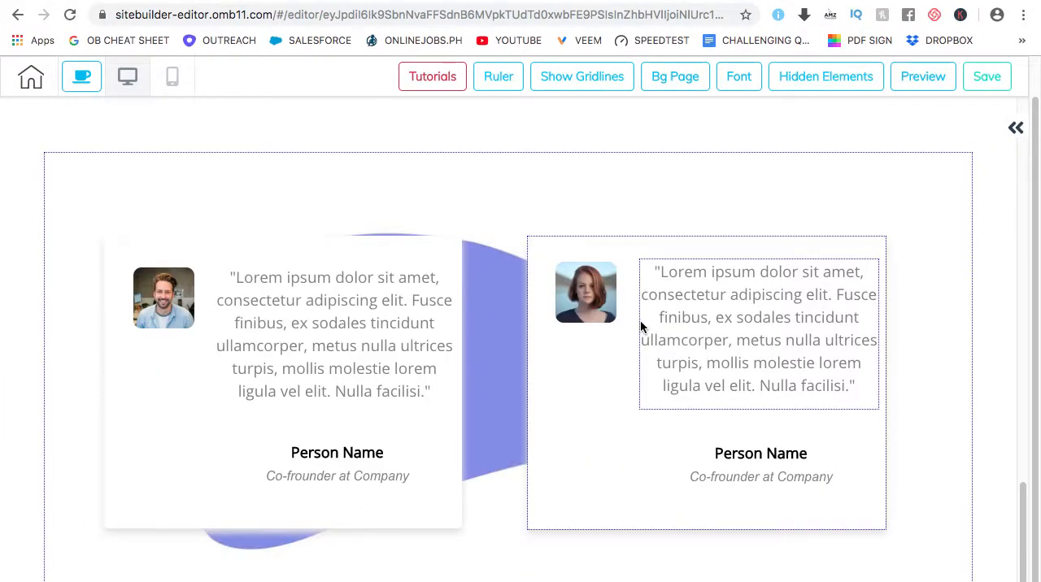
mouse_move(688, 342)
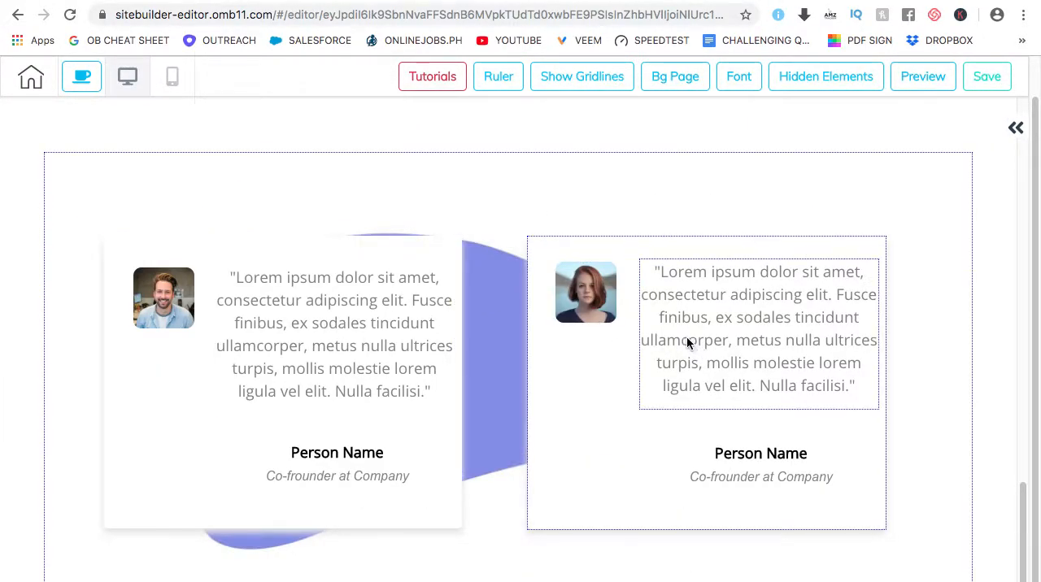
left_click(922, 77)
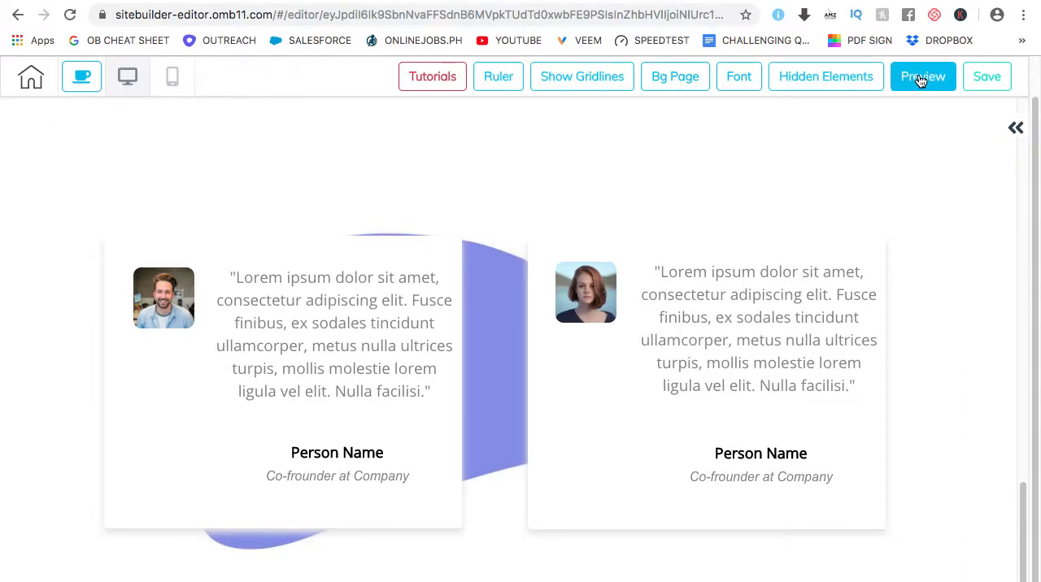
Step: Check in the mobile preview that the two testimonial cards stack below the Features section
left_click(922, 77)
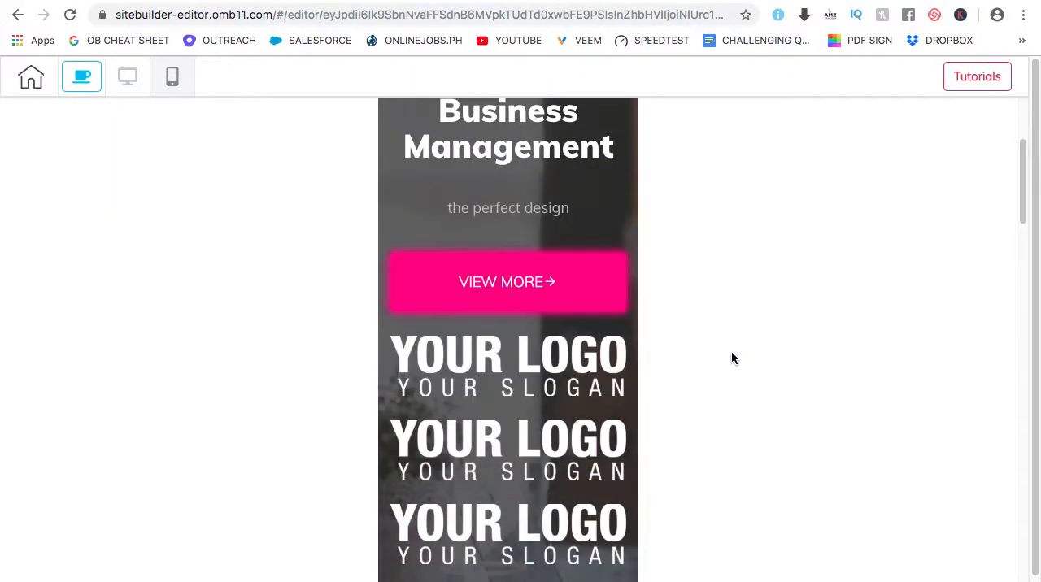
scroll("down", 3)
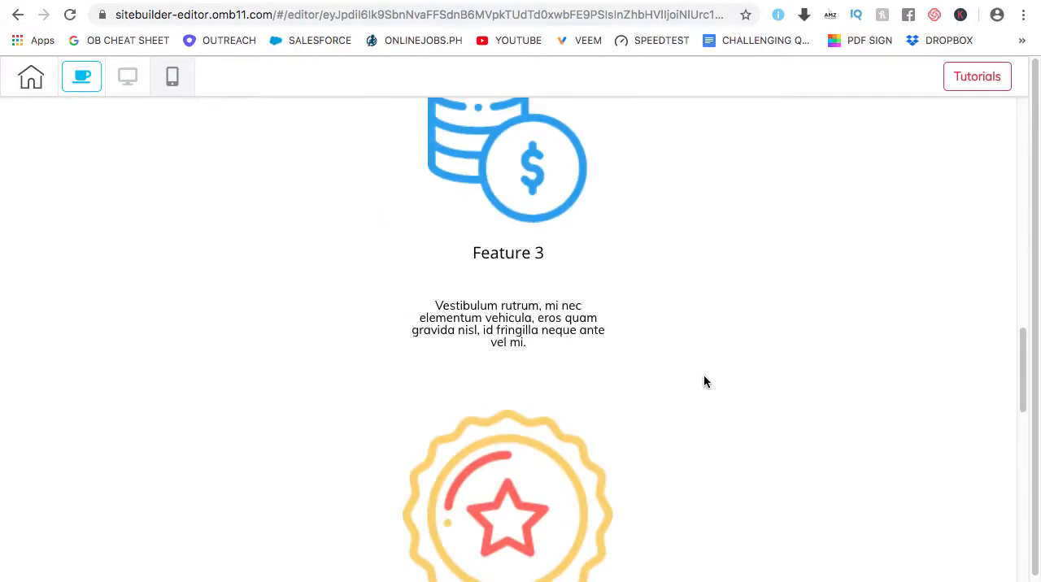
scroll("down", 3)
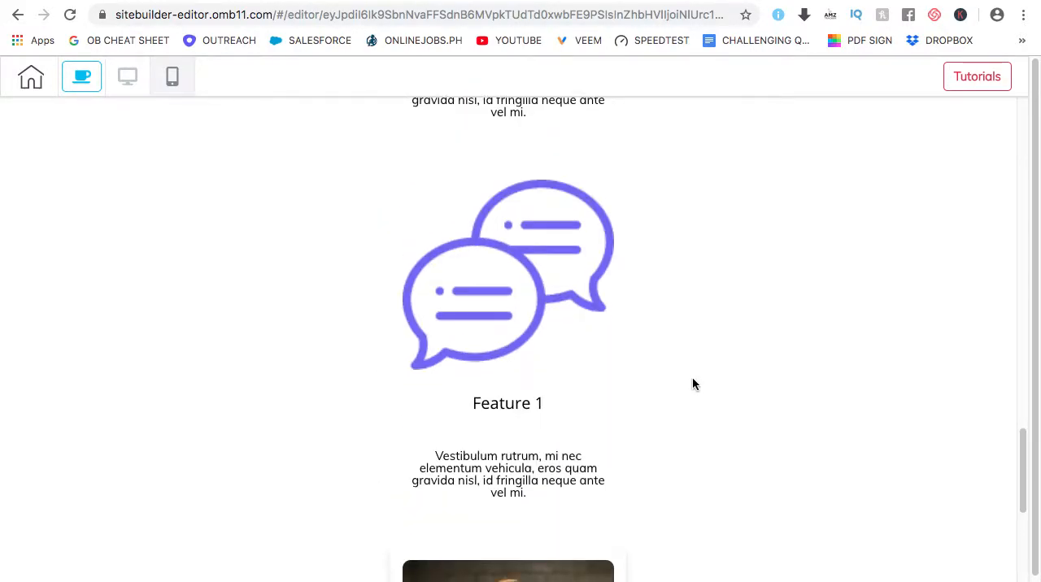
scroll("down", 3)
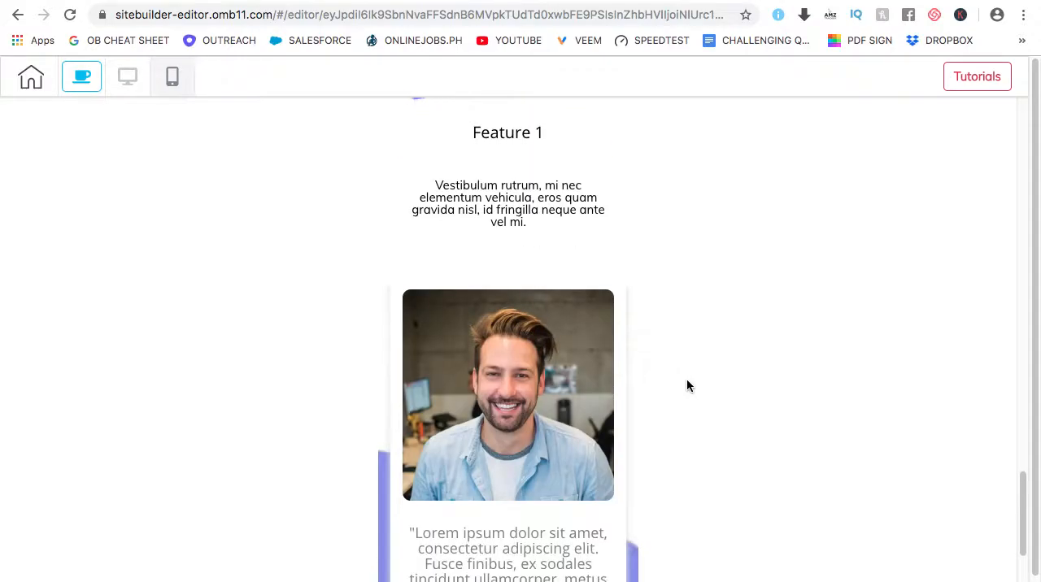
scroll("down", 3)
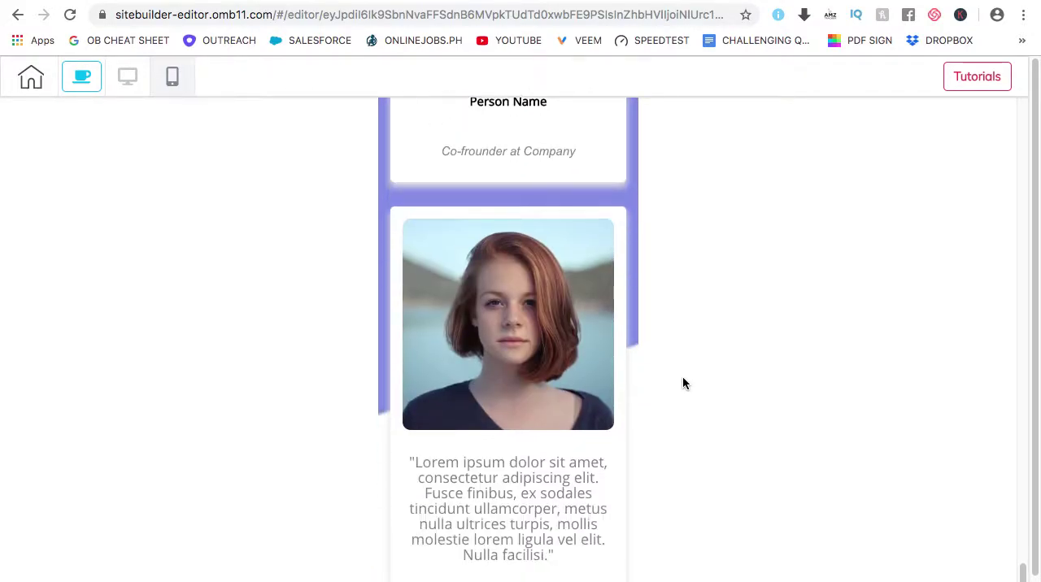
scroll("down", 3)
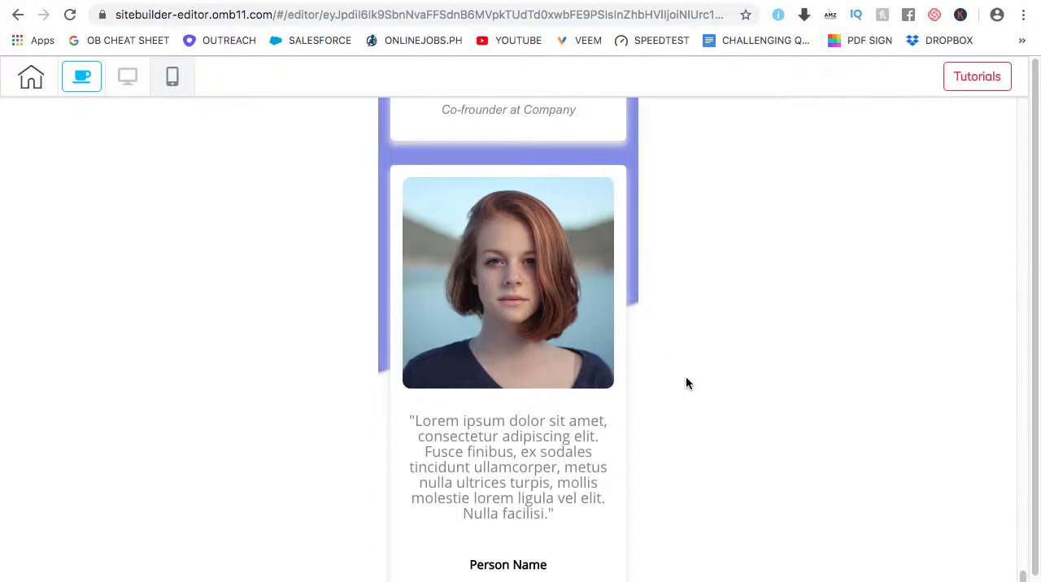
scroll("down", 3)
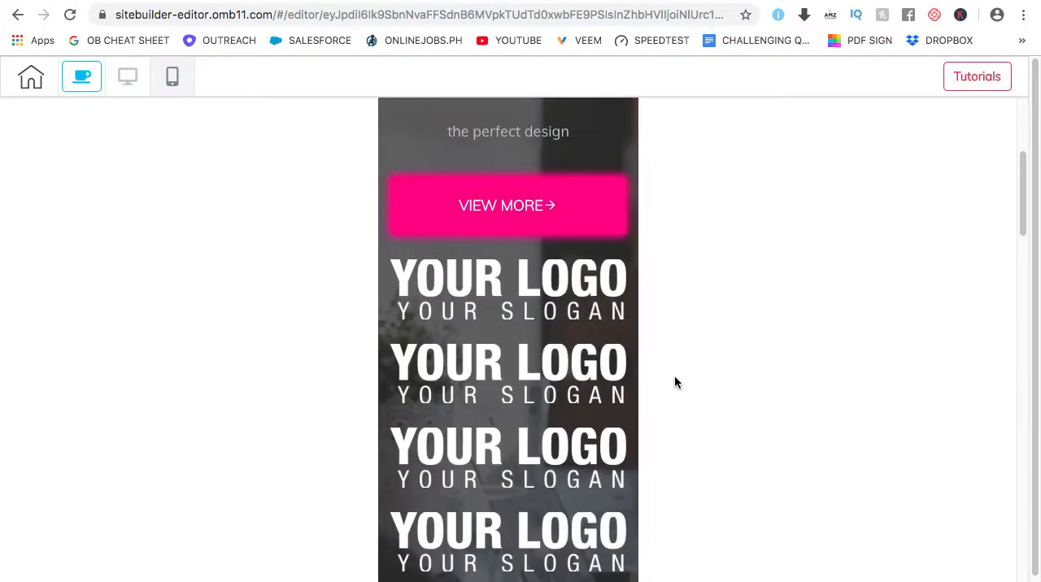
scroll("up", 3)
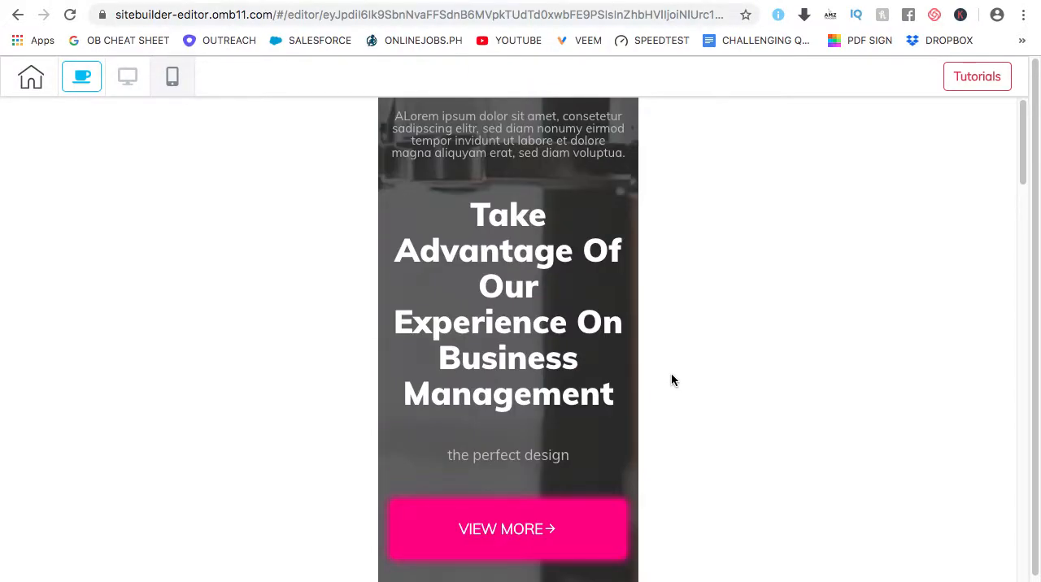